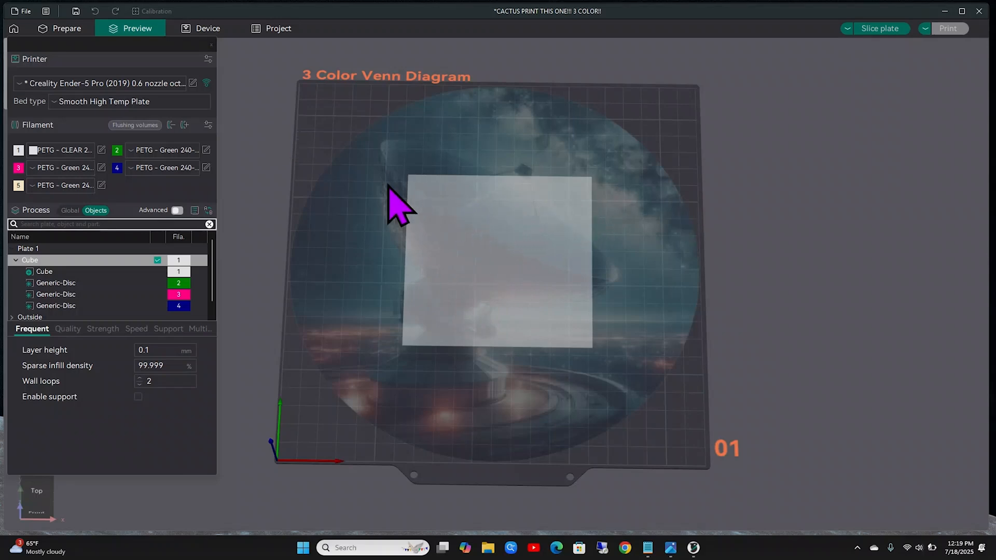
pyautogui.moveTo(391, 225)
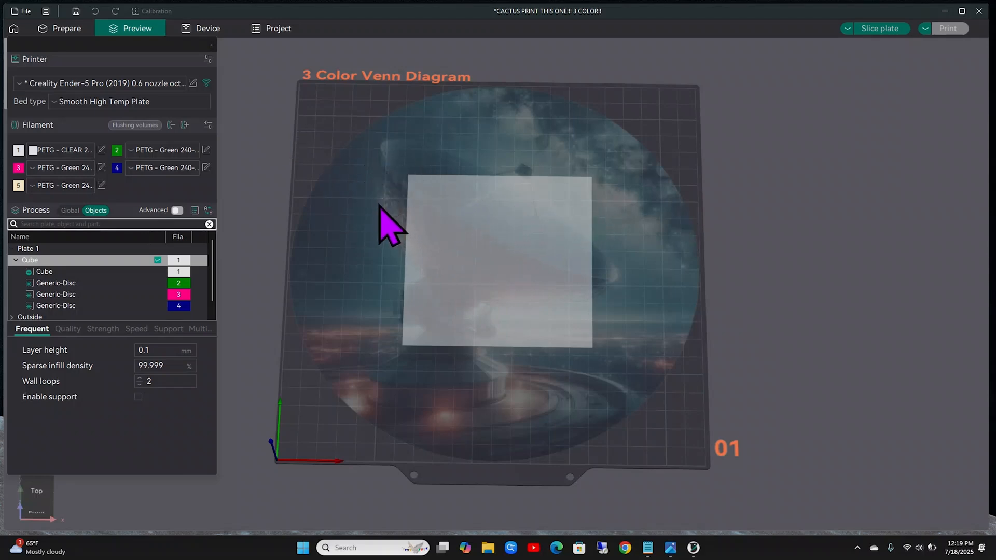
pyautogui.moveTo(386, 216)
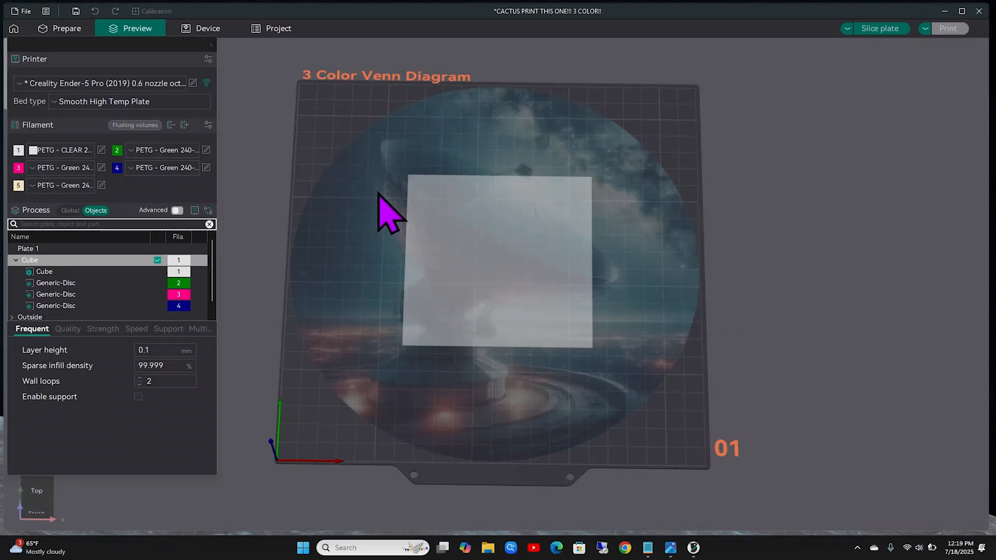
pyautogui.moveTo(117, 102)
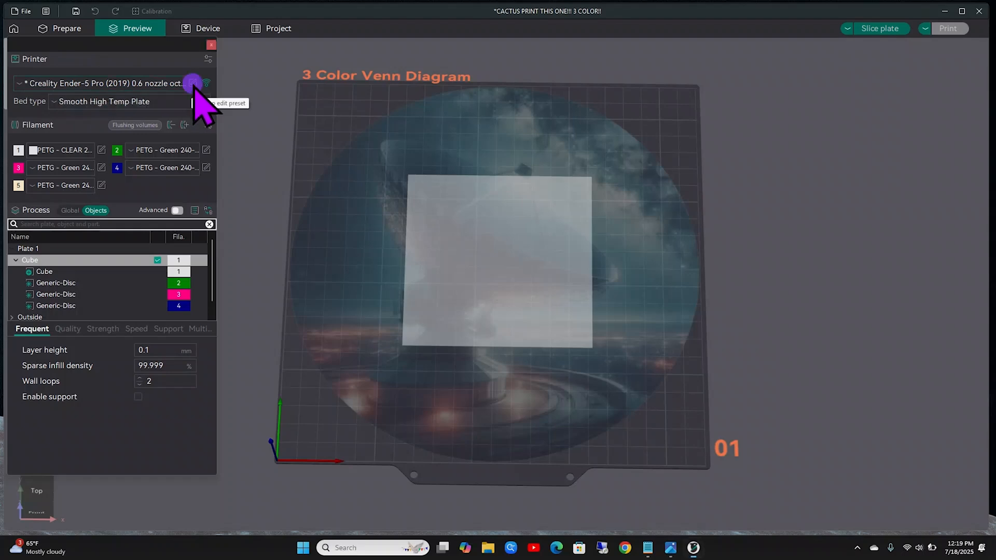
# Step: Show the printer preset's Machine G-code down to the Change filament G-code, M600
pyautogui.click(193, 83)
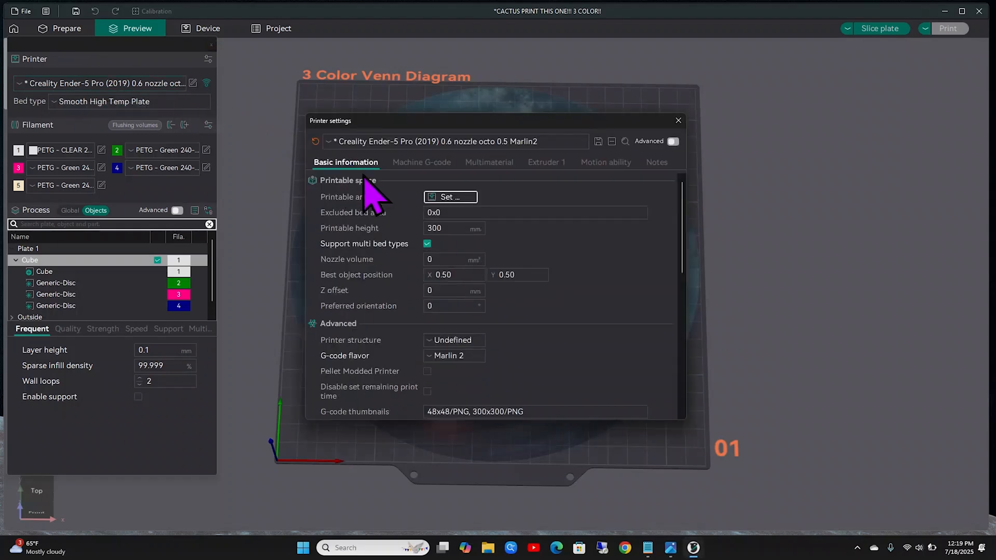
pyautogui.moveTo(457, 194)
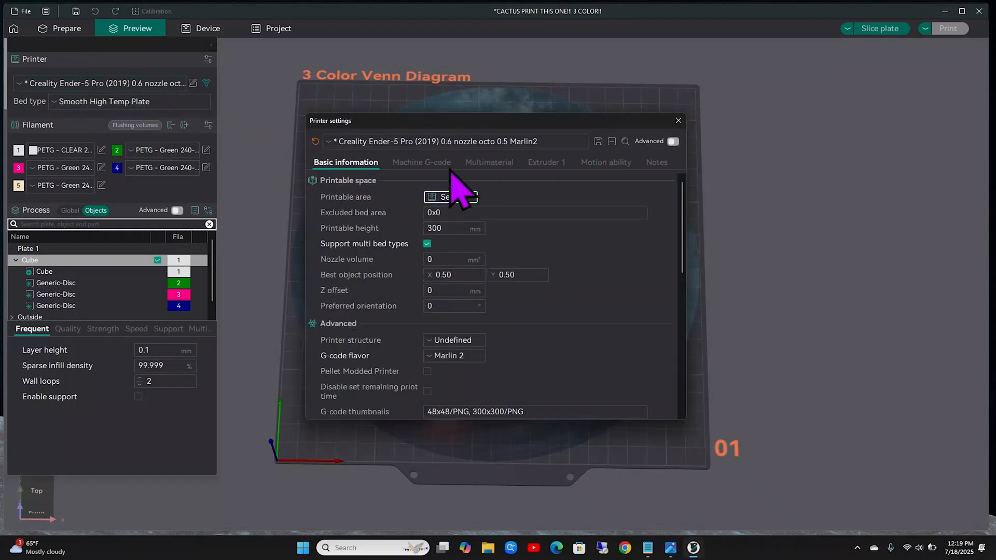
pyautogui.click(420, 161)
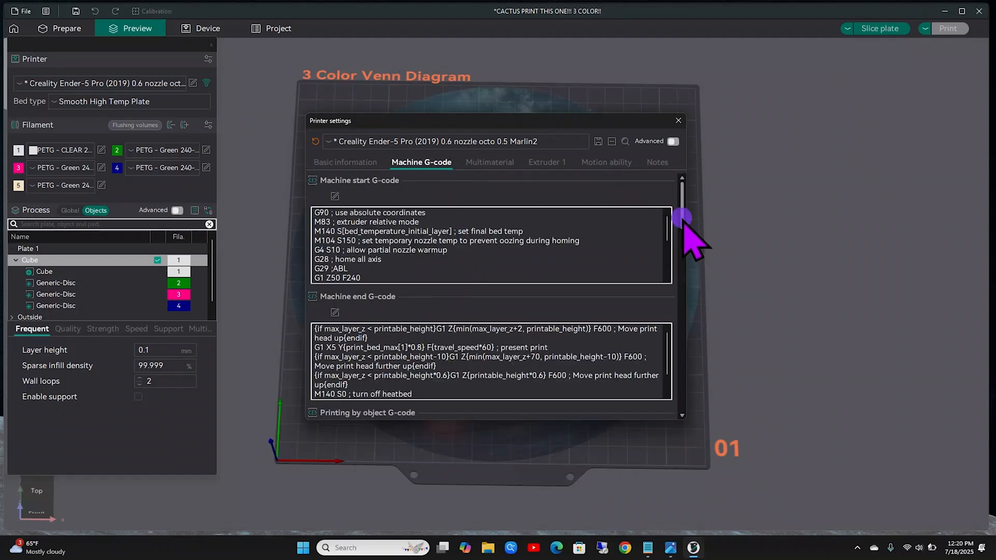
pyautogui.scroll(-3)
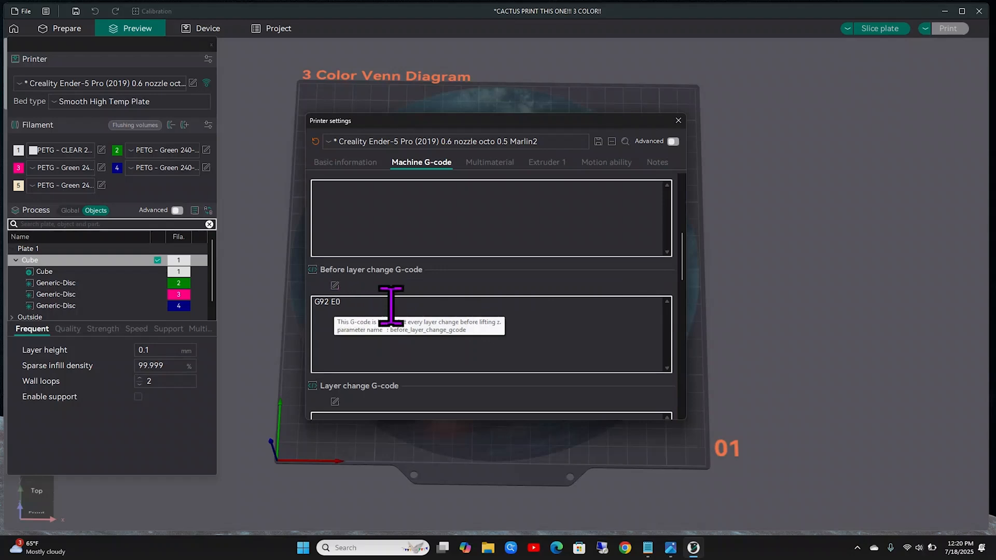
pyautogui.moveTo(680, 266)
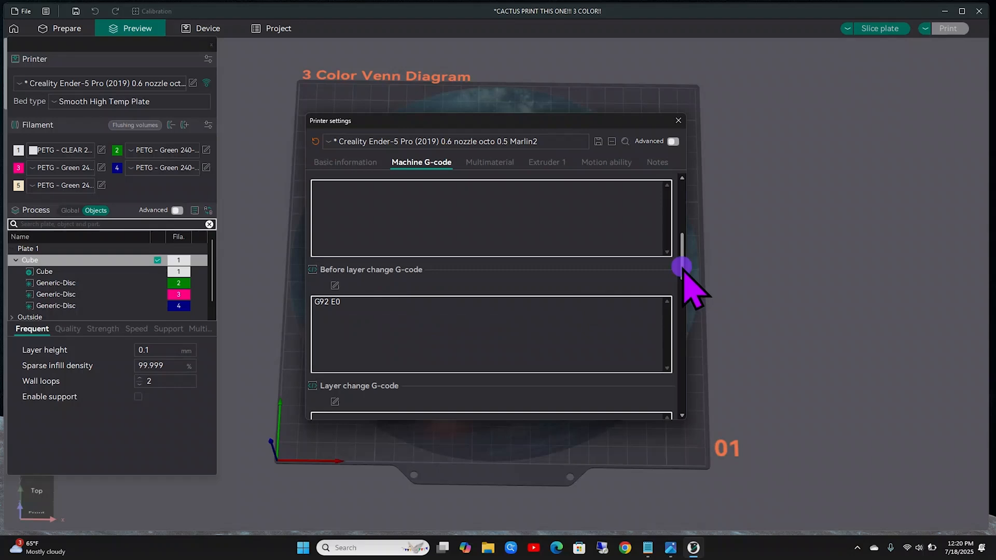
pyautogui.scroll(-3)
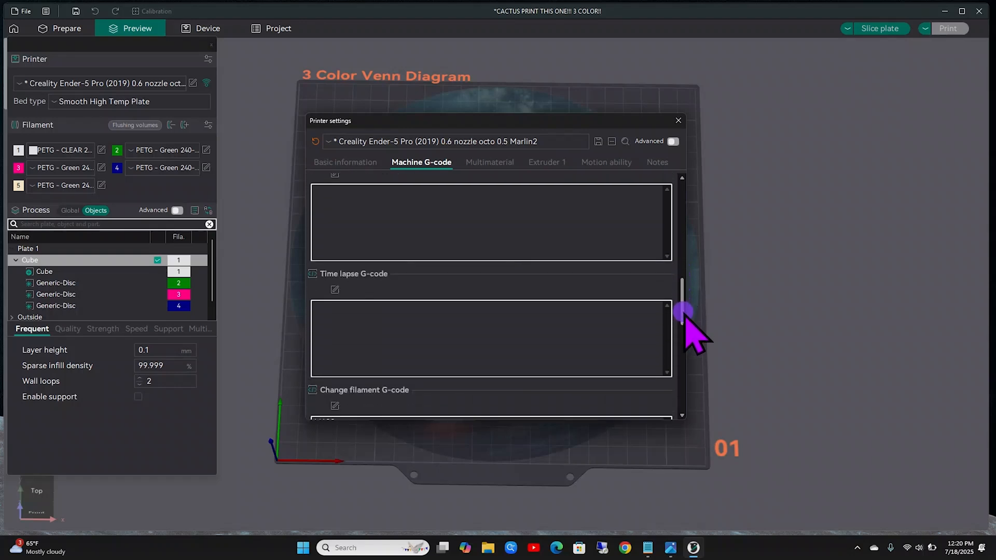
pyautogui.scroll(-3)
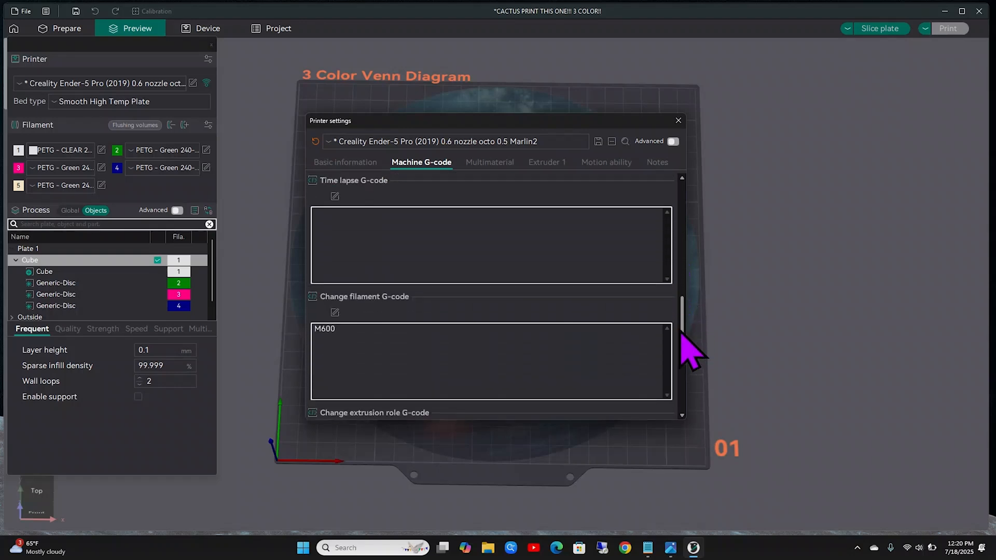
pyautogui.moveTo(387, 330)
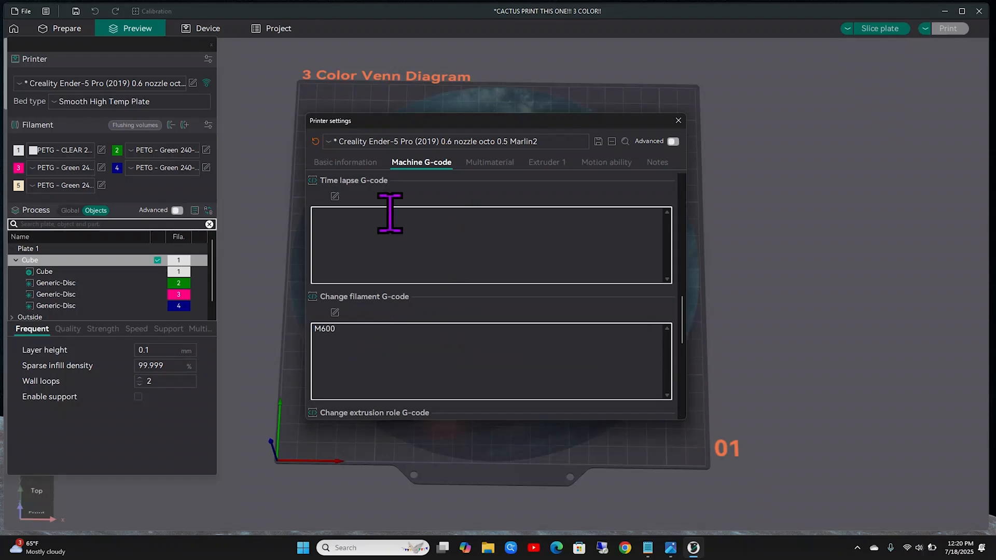
pyautogui.moveTo(416, 223)
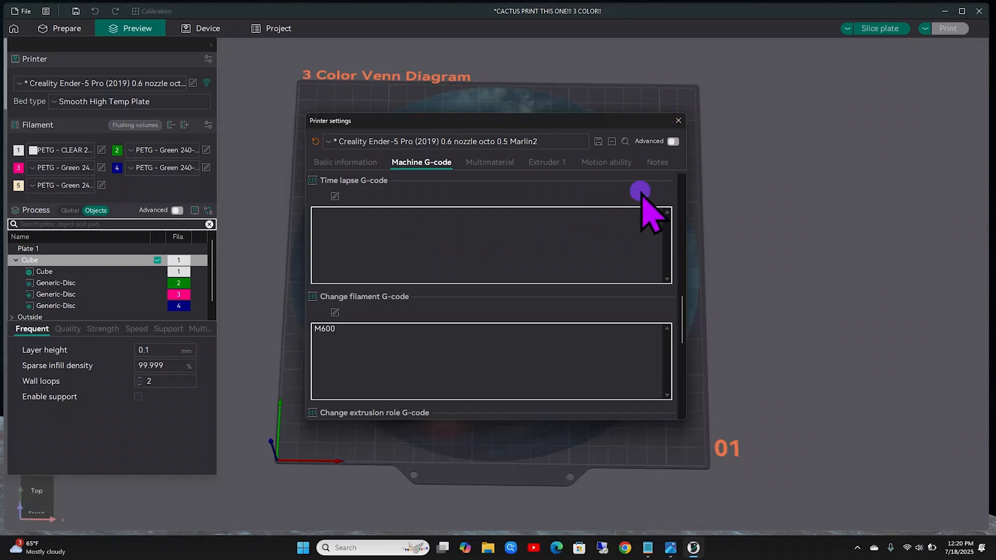
pyautogui.moveTo(499, 168)
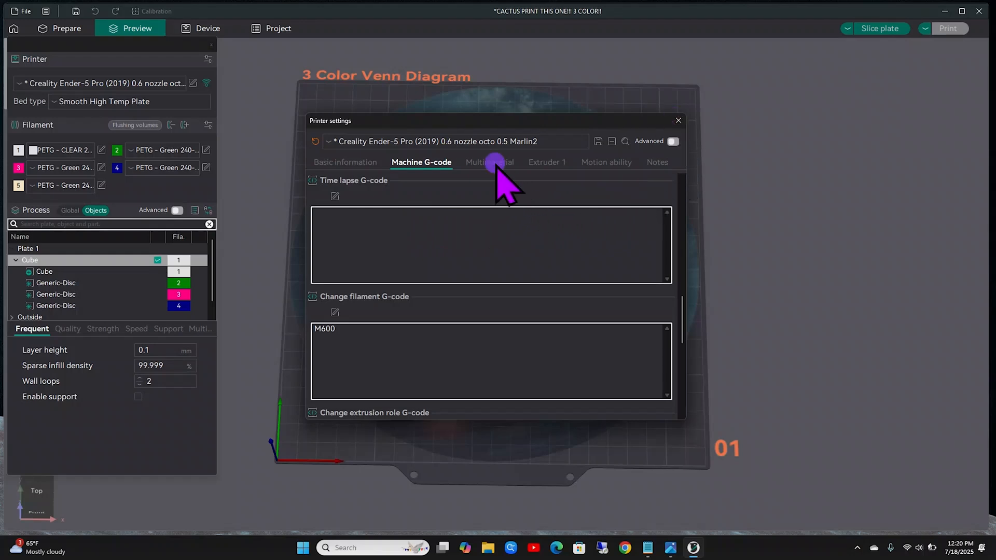
# Step: Enable Single Extruder Multi Material and Manual Filament Change under Multimaterial, then close the settings
pyautogui.click(487, 161)
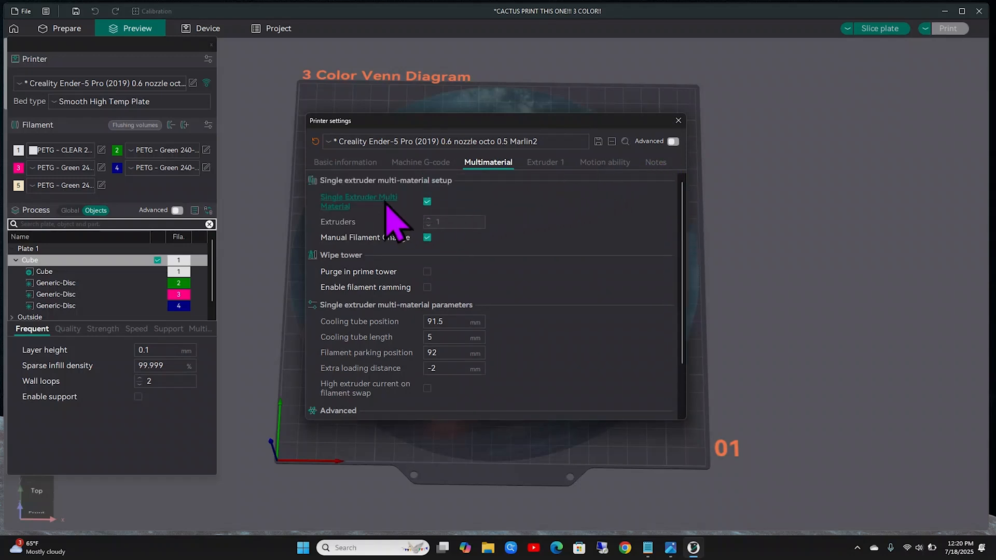
pyautogui.moveTo(371, 212)
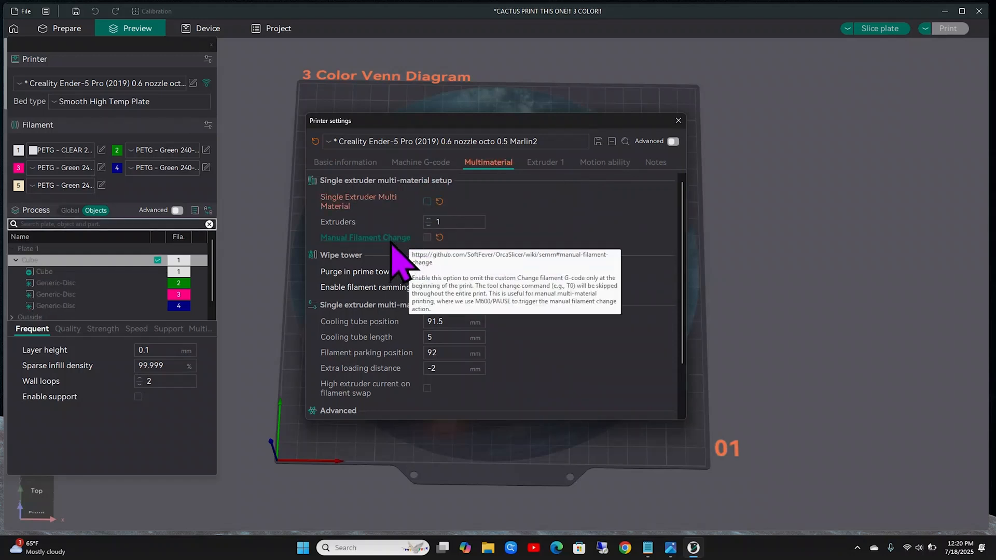
pyautogui.click(426, 201)
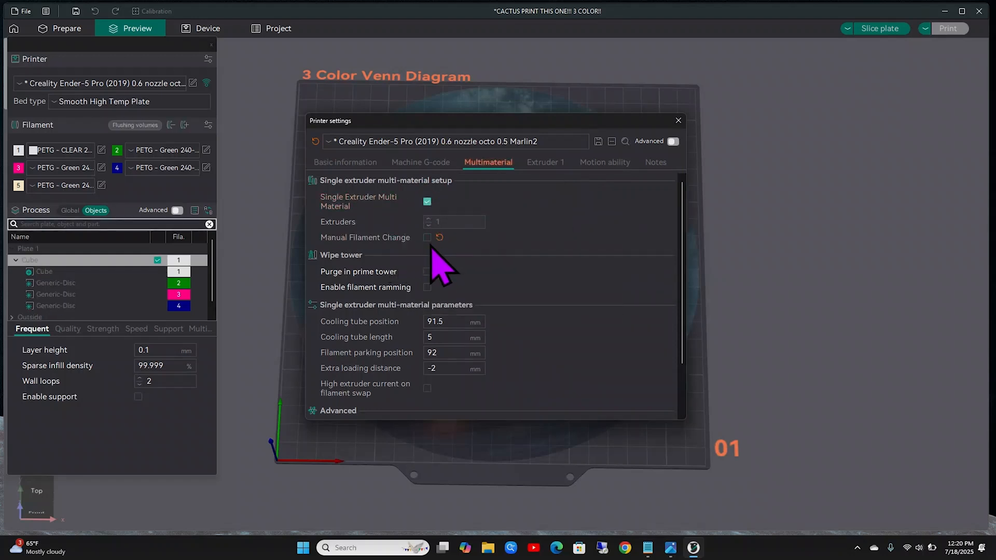
pyautogui.click(426, 236)
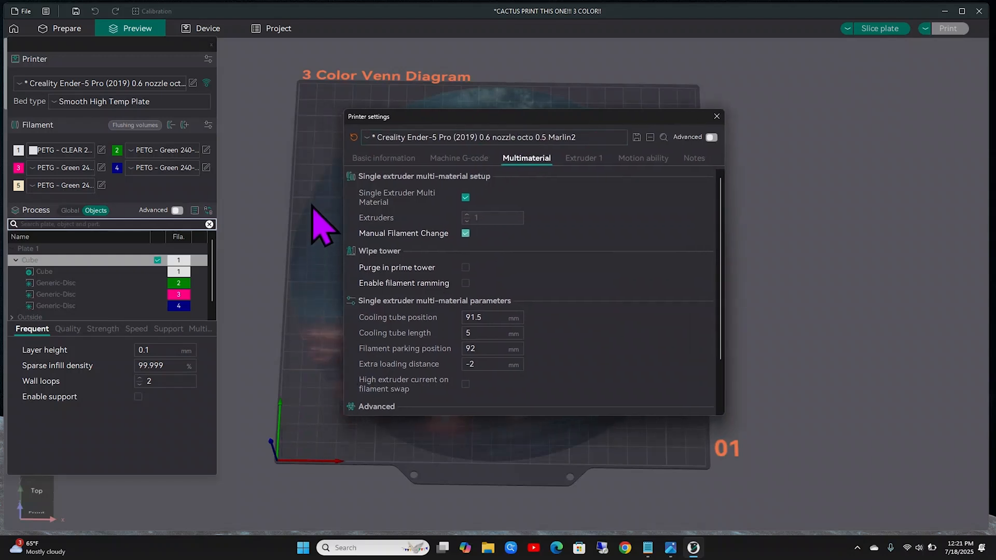
pyautogui.moveTo(533, 289)
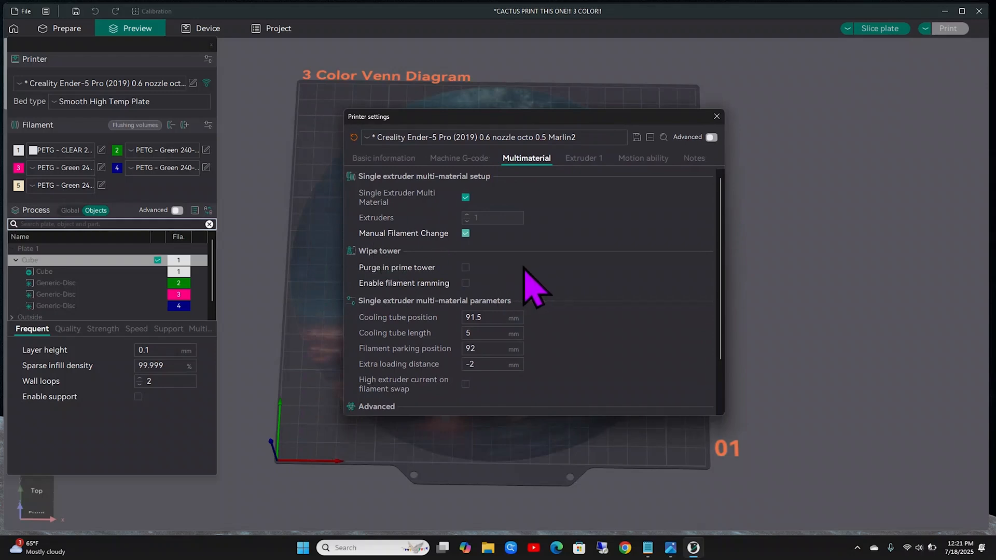
pyautogui.moveTo(532, 290)
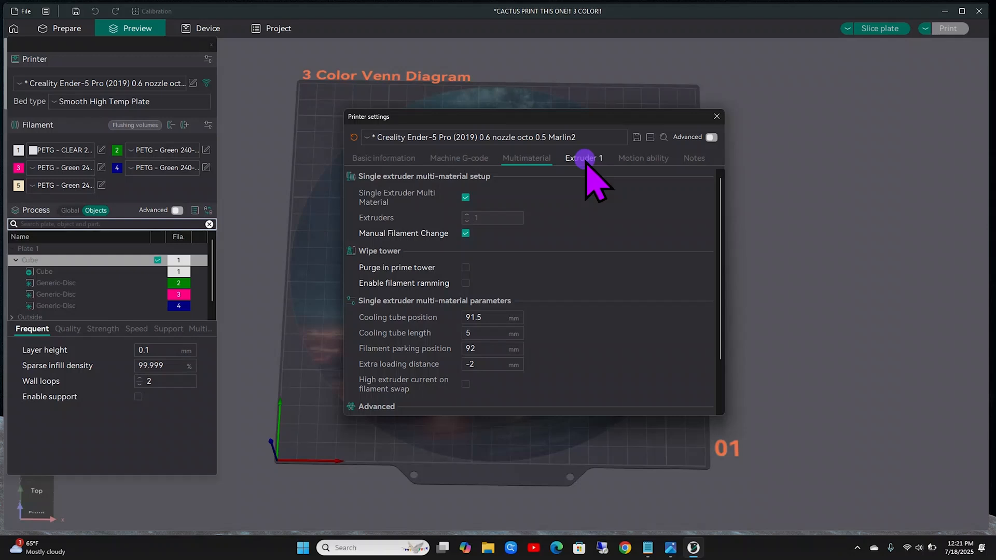
pyautogui.click(583, 158)
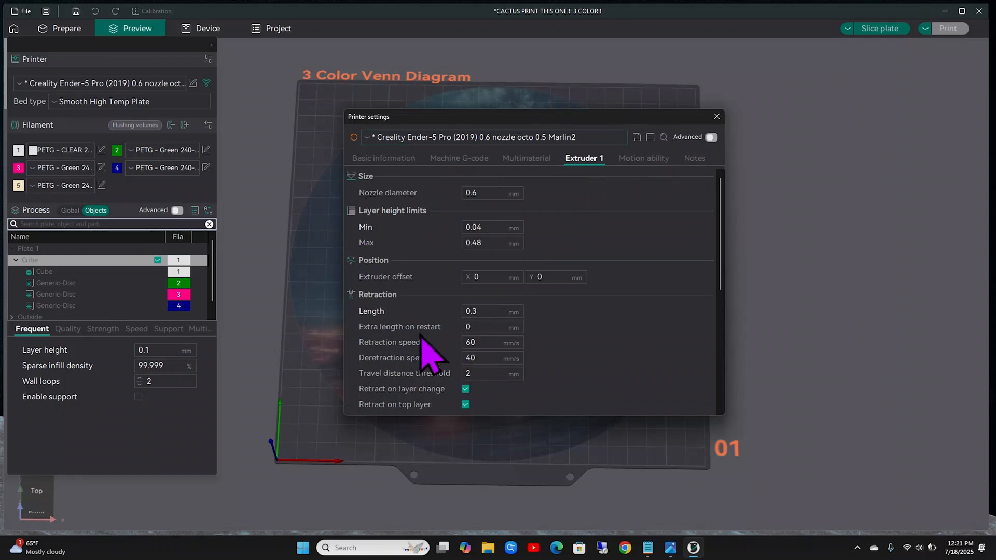
pyautogui.click(717, 116)
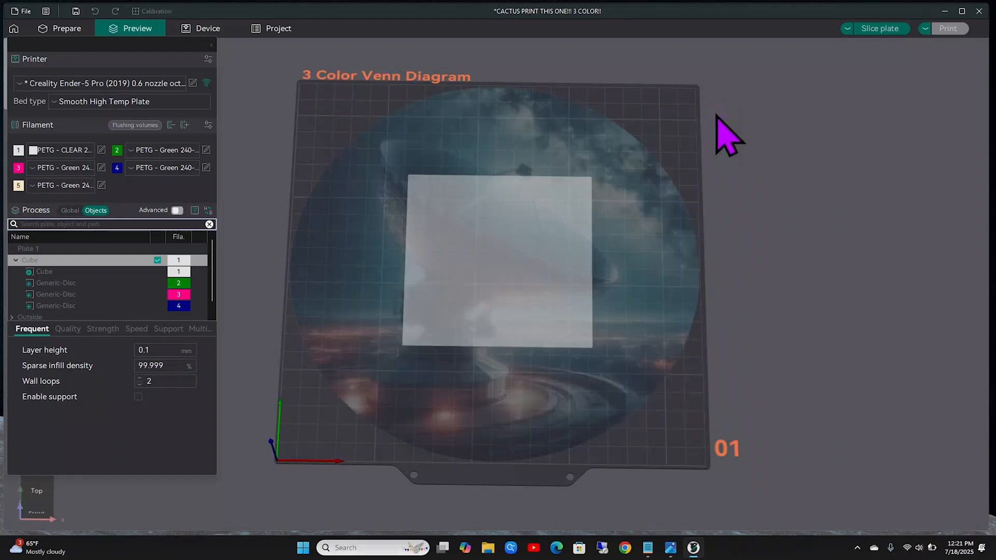
pyautogui.moveTo(149, 146)
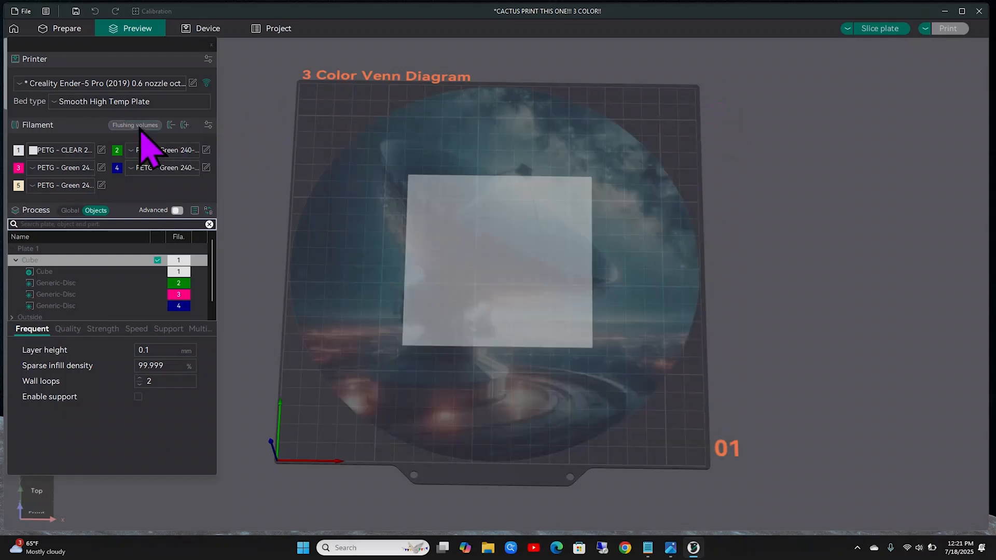
pyautogui.click(135, 124)
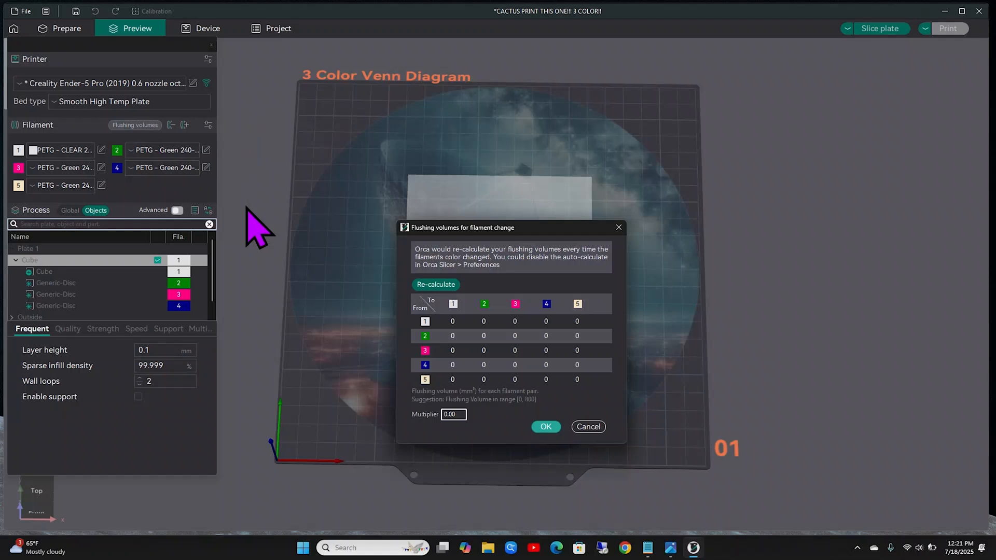
pyautogui.moveTo(658, 204)
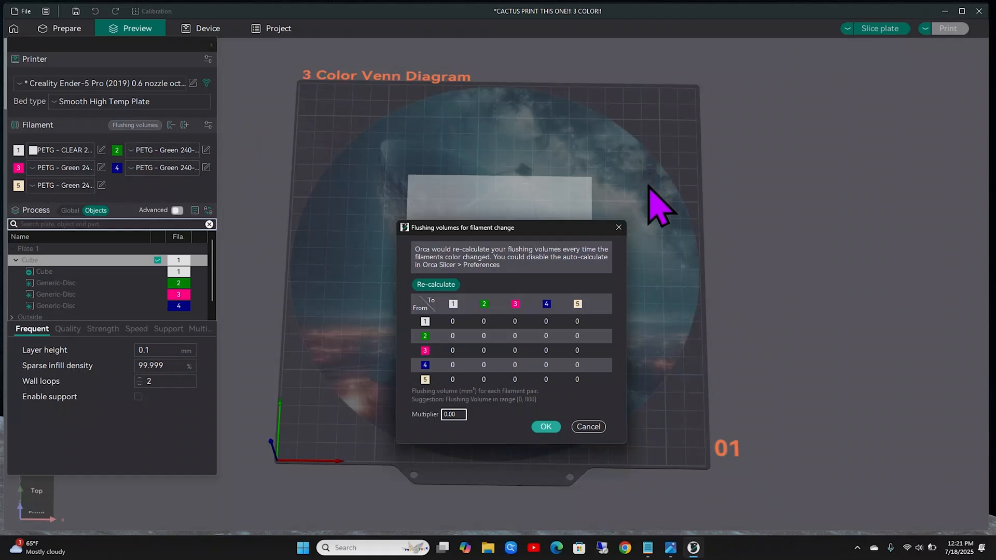
pyautogui.click(545, 426)
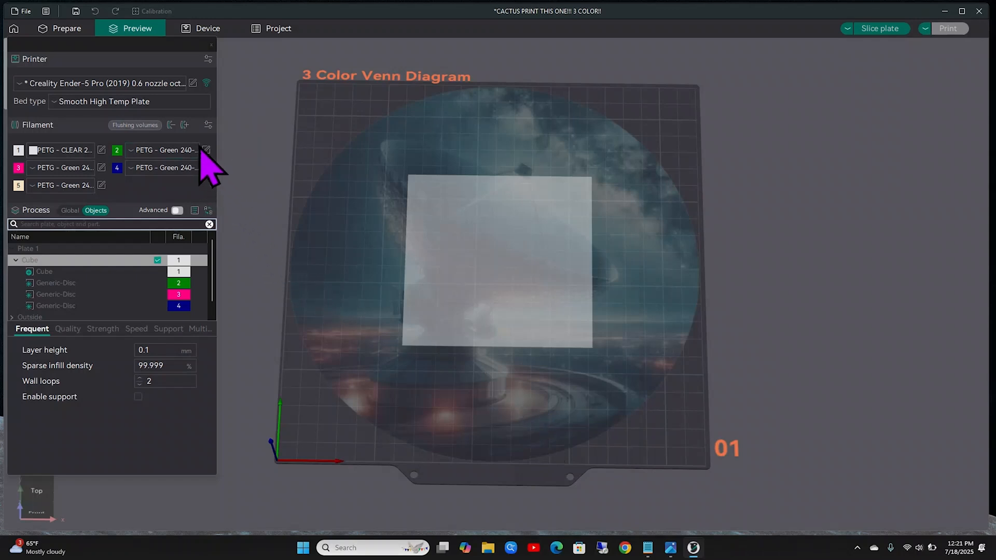
# Step: Remove the fifth filament so four filament slots remain
pyautogui.click(169, 124)
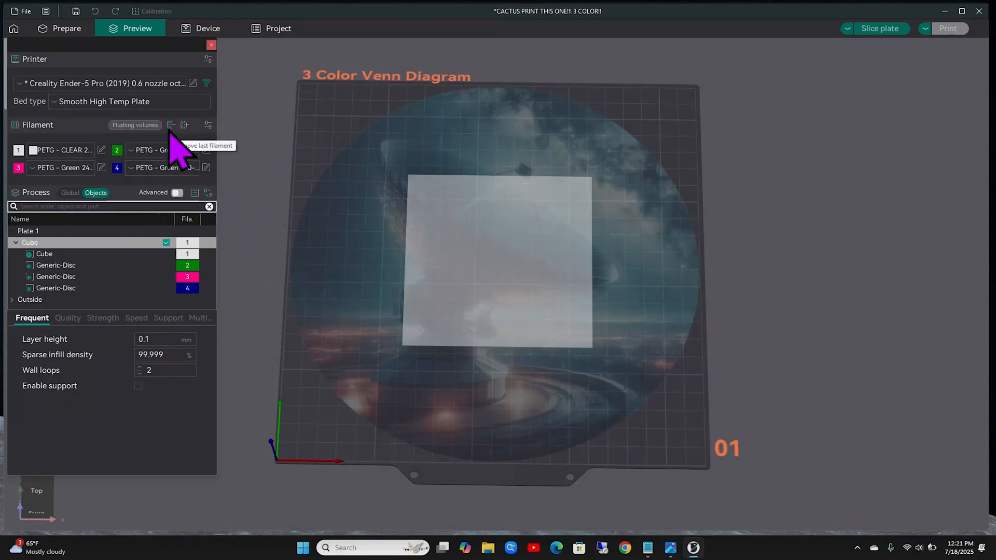
pyautogui.click(185, 124)
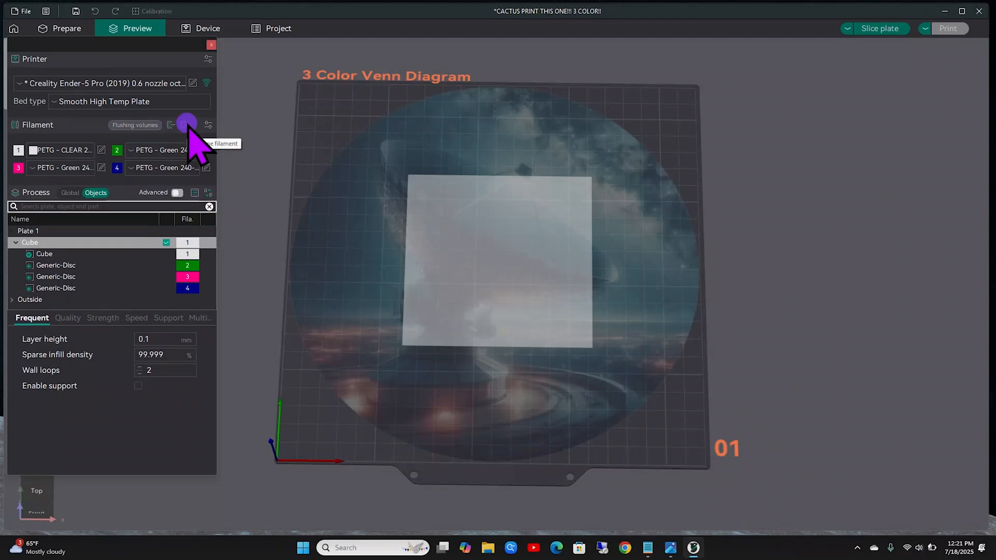
pyautogui.click(184, 125)
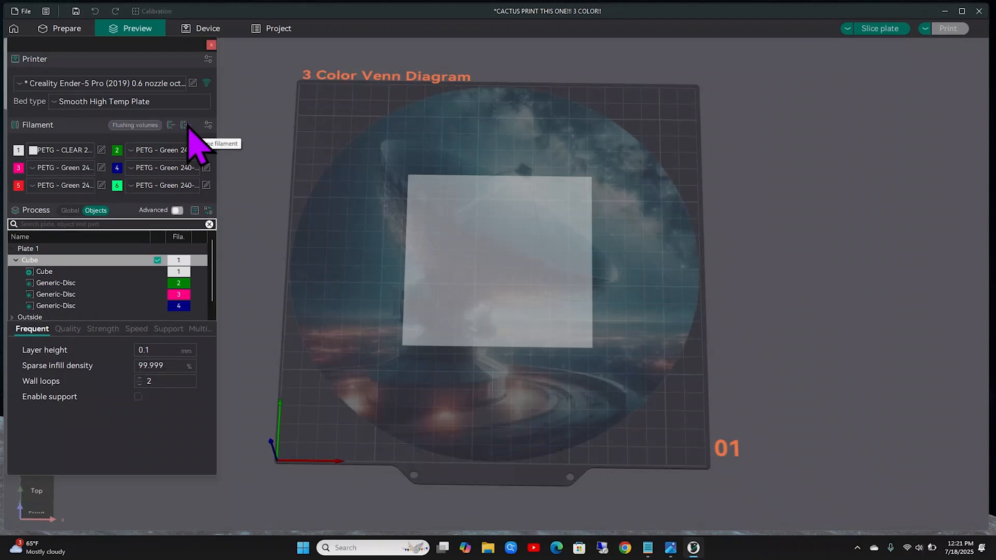
pyautogui.click(170, 125)
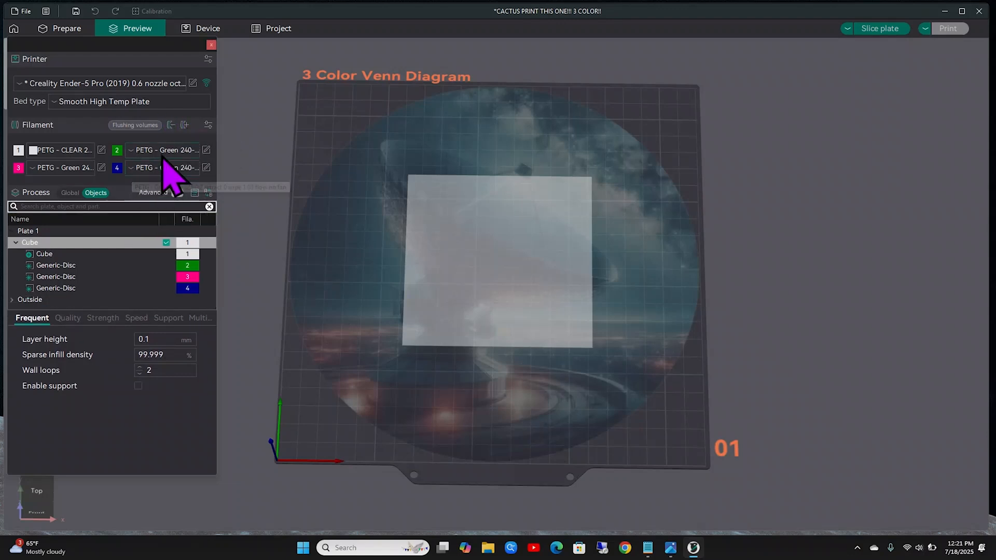
# Step: Set filament 2's colour to pure green (R0 G255 B0)
pyautogui.click(165, 150)
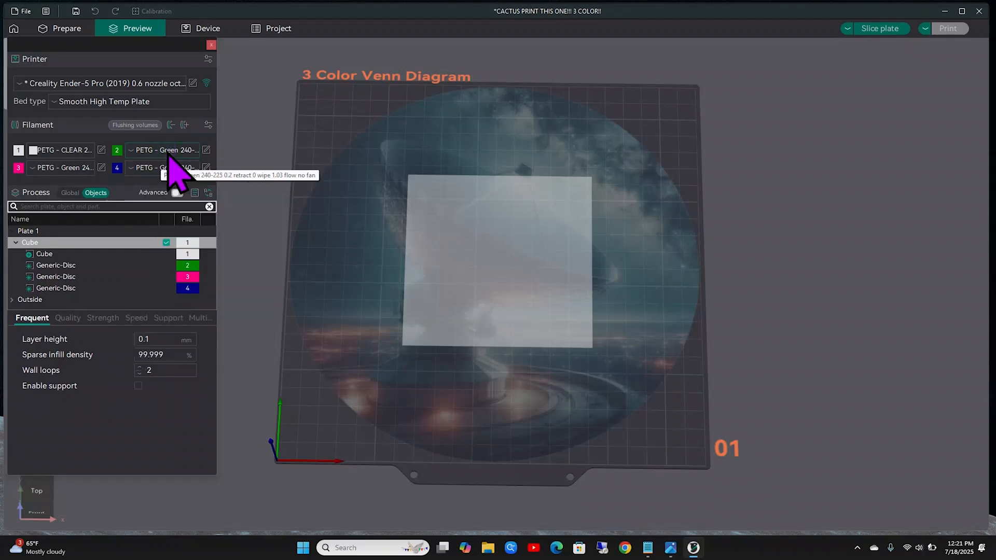
pyautogui.click(164, 150)
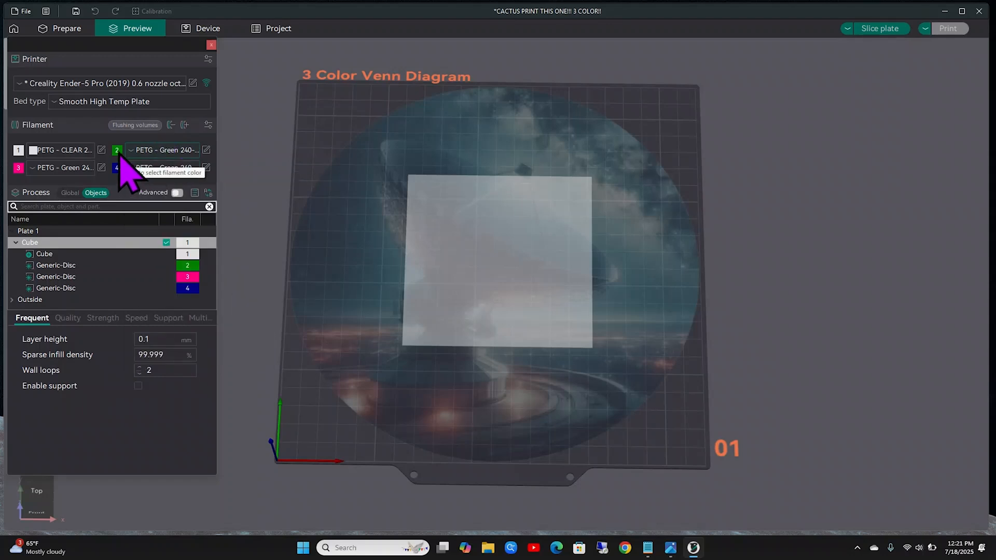
pyautogui.click(117, 149)
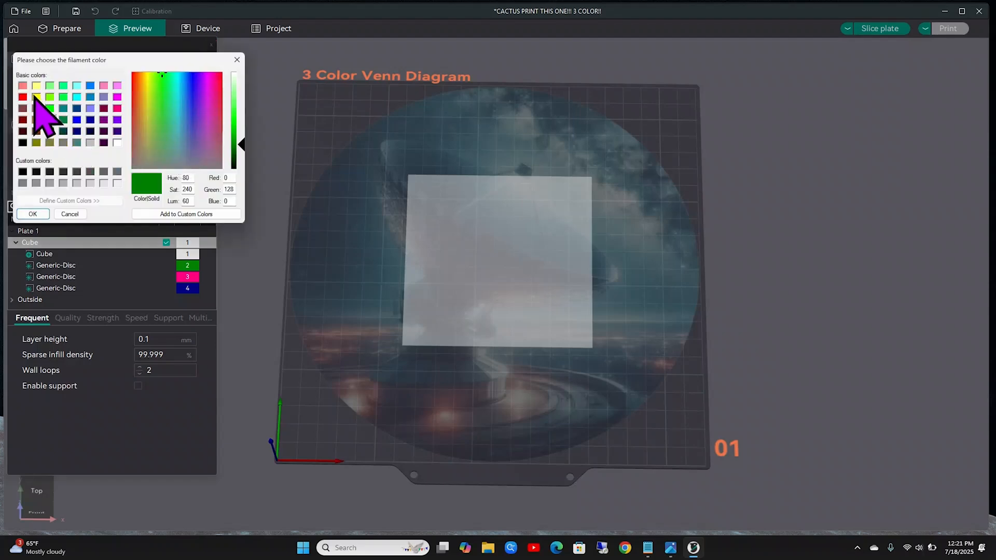
pyautogui.click(33, 213)
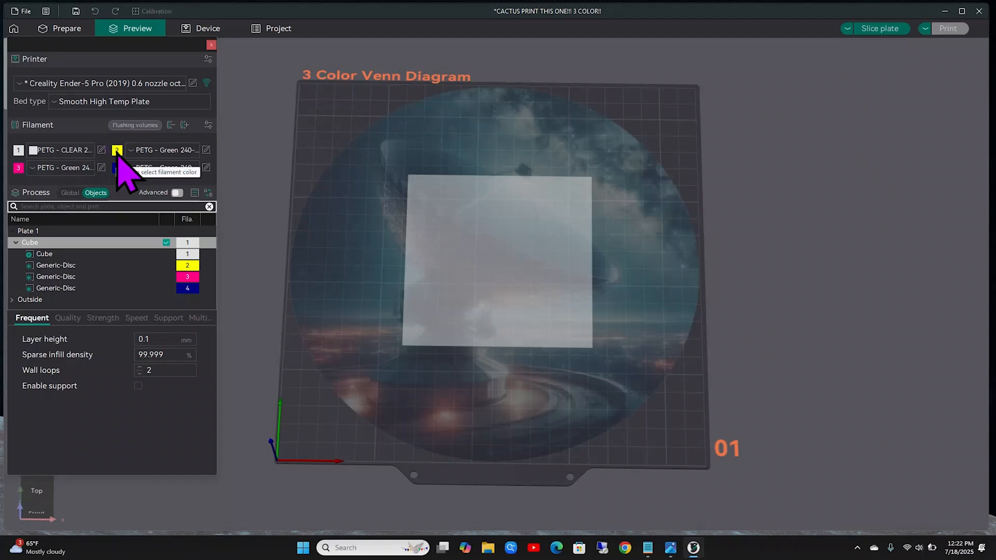
pyautogui.click(117, 149)
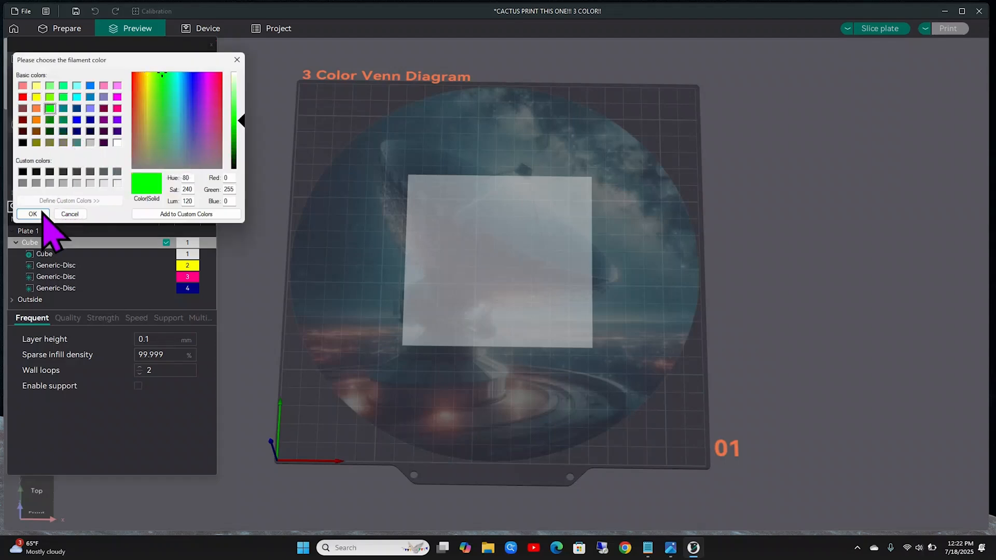
pyautogui.click(33, 214)
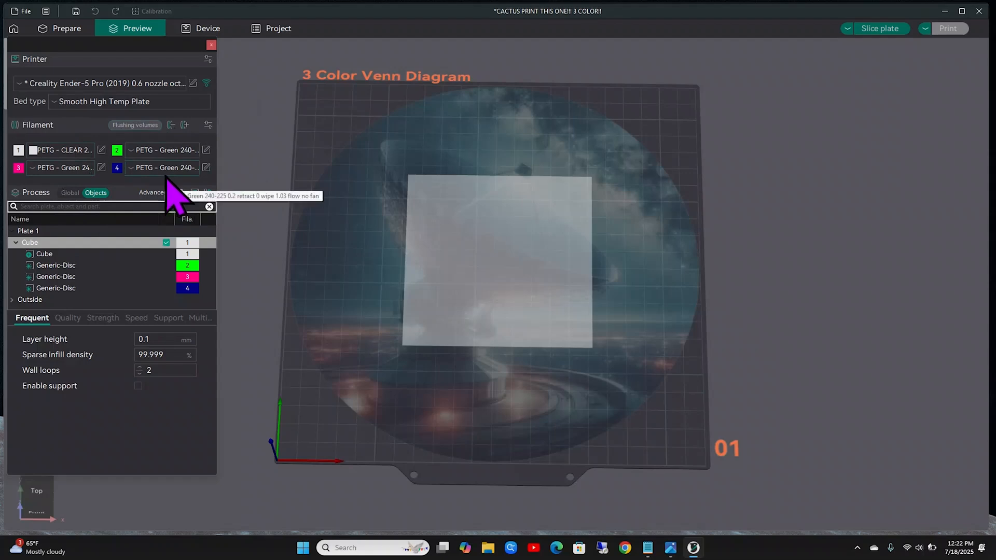
# Step: Enable the prime tower in the global process Multimaterial settings and return to Prepare
pyautogui.click(70, 193)
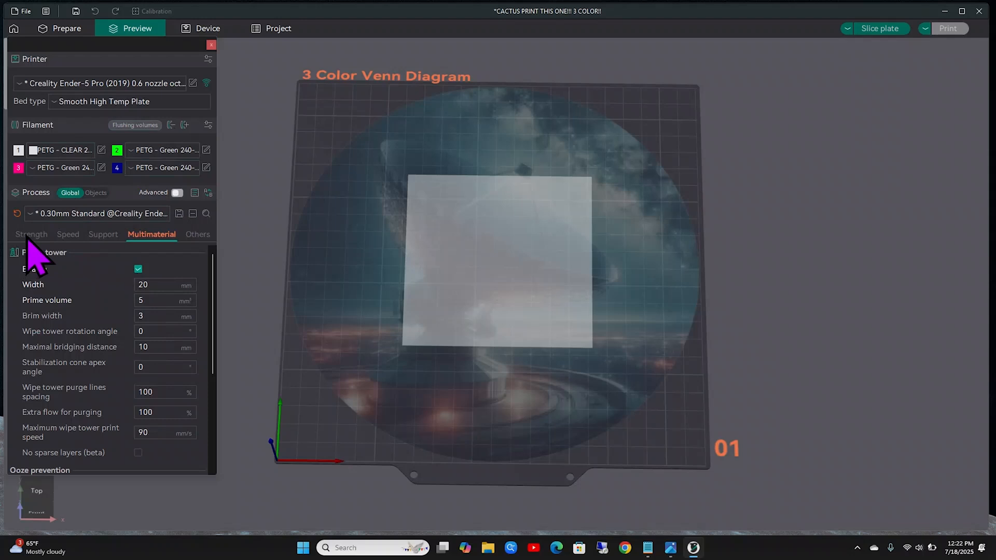
pyautogui.click(63, 234)
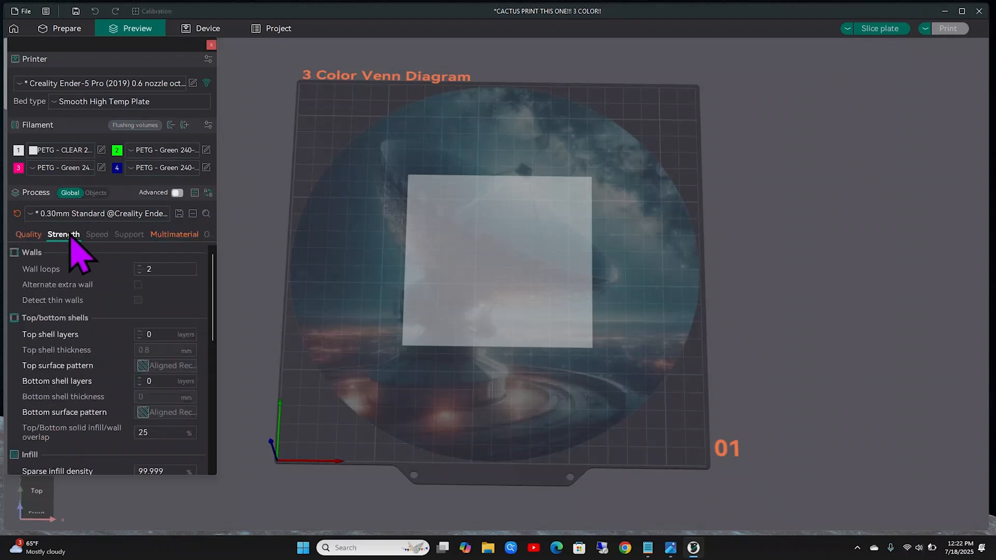
pyautogui.moveTo(41, 245)
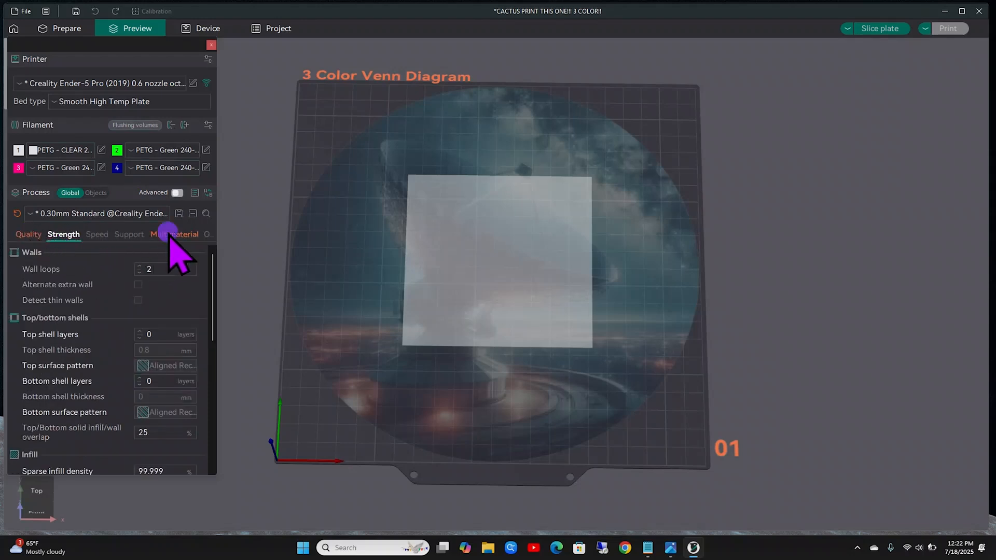
pyautogui.click(174, 233)
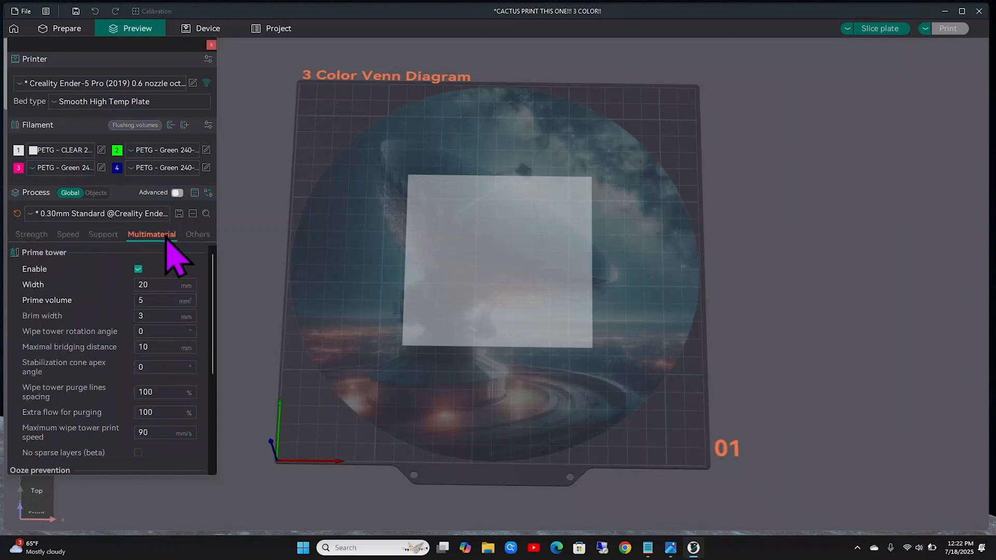
pyautogui.moveTo(155, 294)
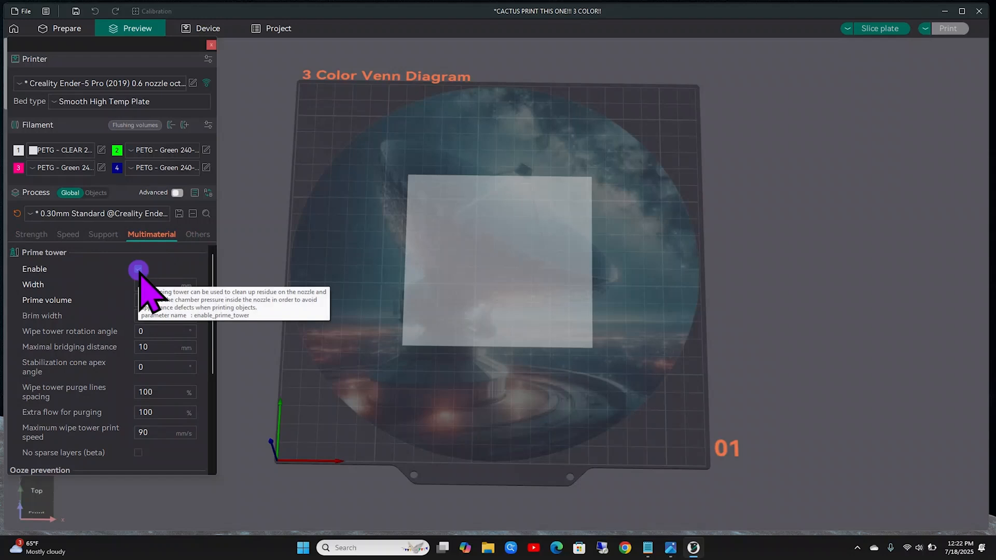
pyautogui.click(138, 269)
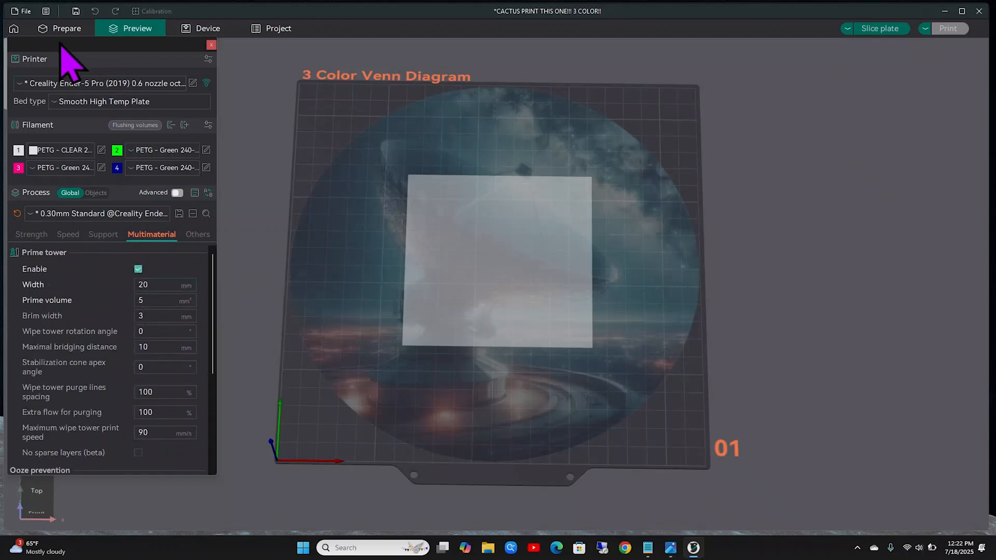
pyautogui.click(67, 28)
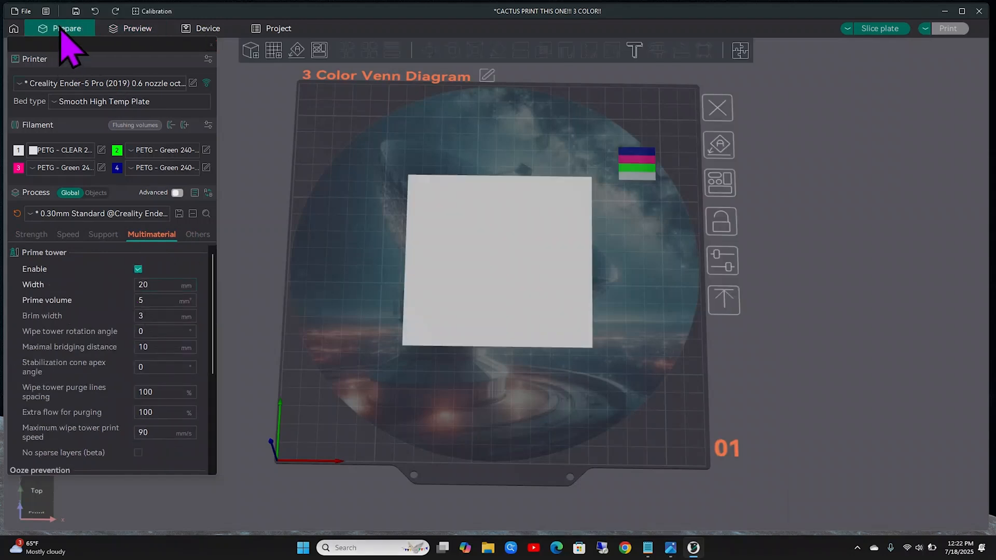
pyautogui.moveTo(155, 293)
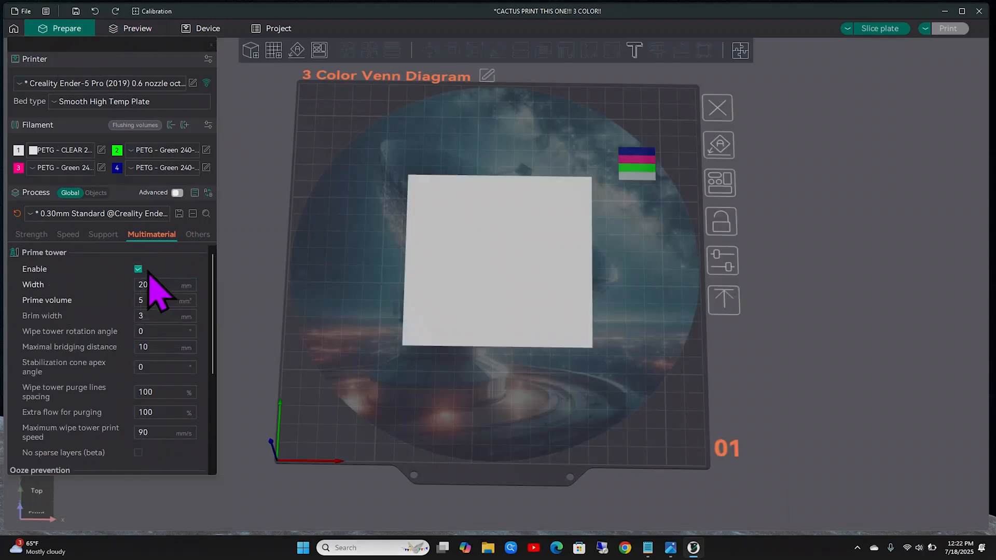
# Step: Toggle the prime tower and set its width to 50 mm, then back to 20 mm
pyautogui.click(138, 269)
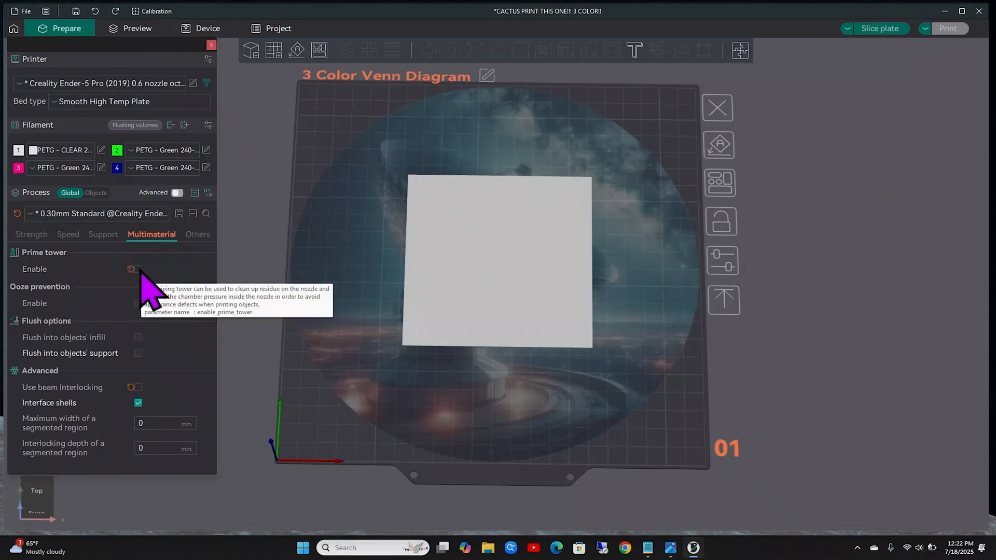
pyautogui.click(138, 269)
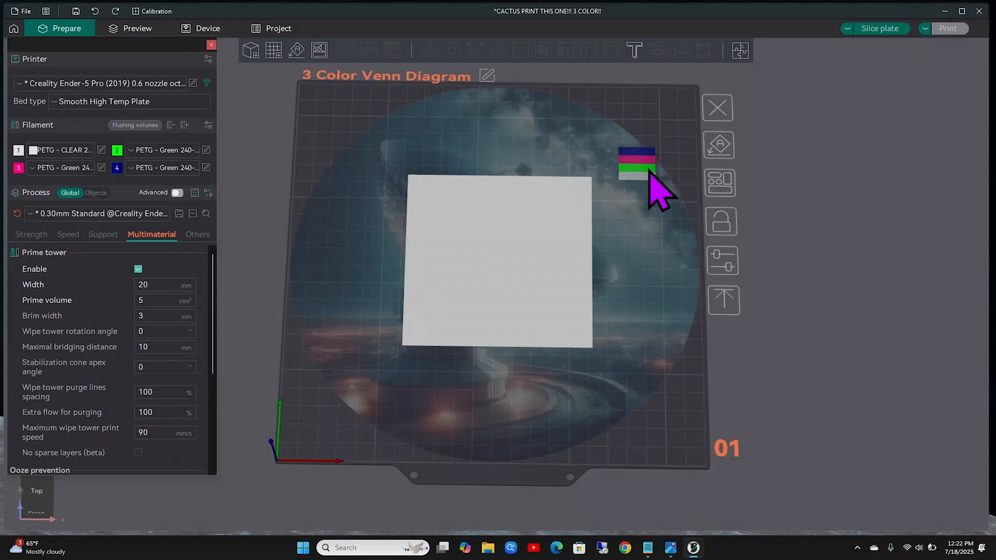
pyautogui.moveTo(646, 191)
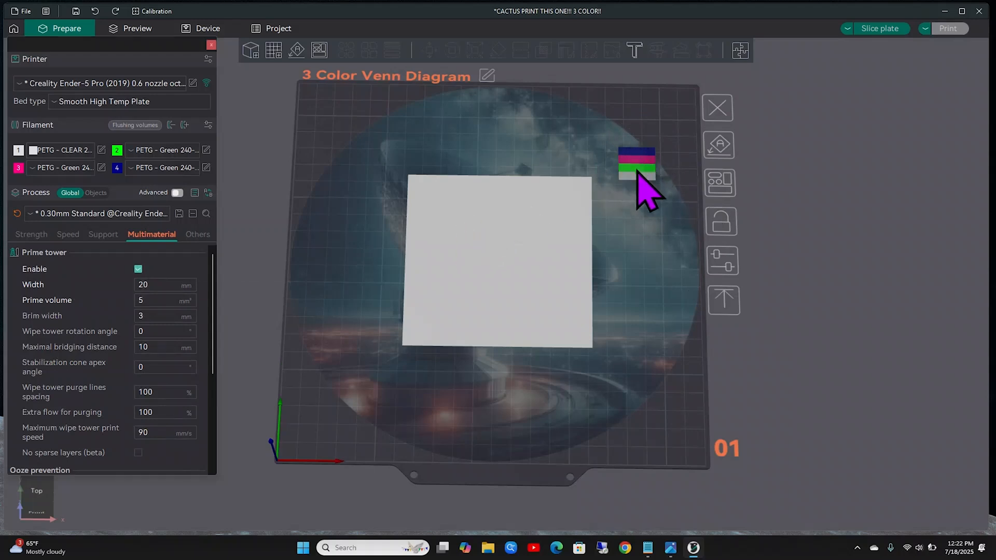
pyautogui.moveTo(625, 177)
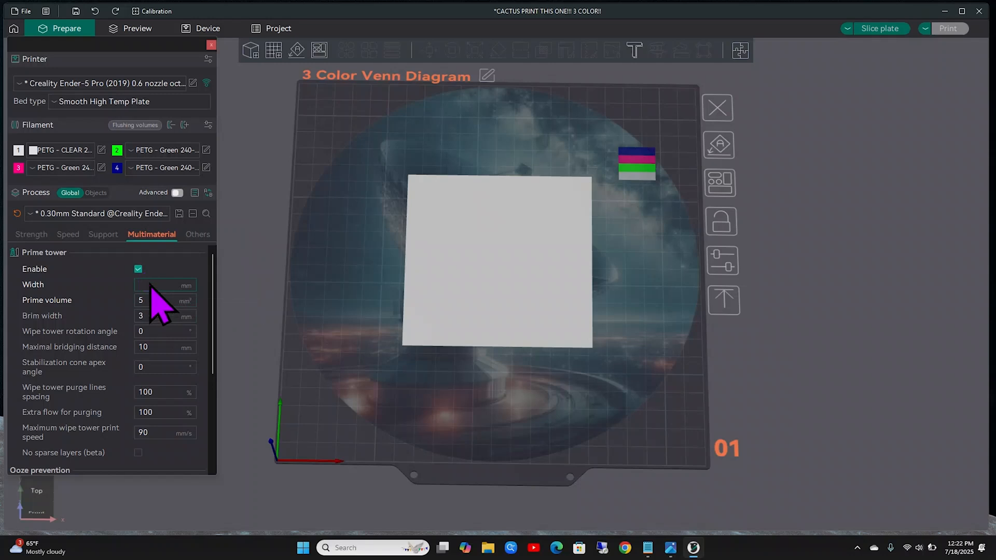
pyautogui.write('50')
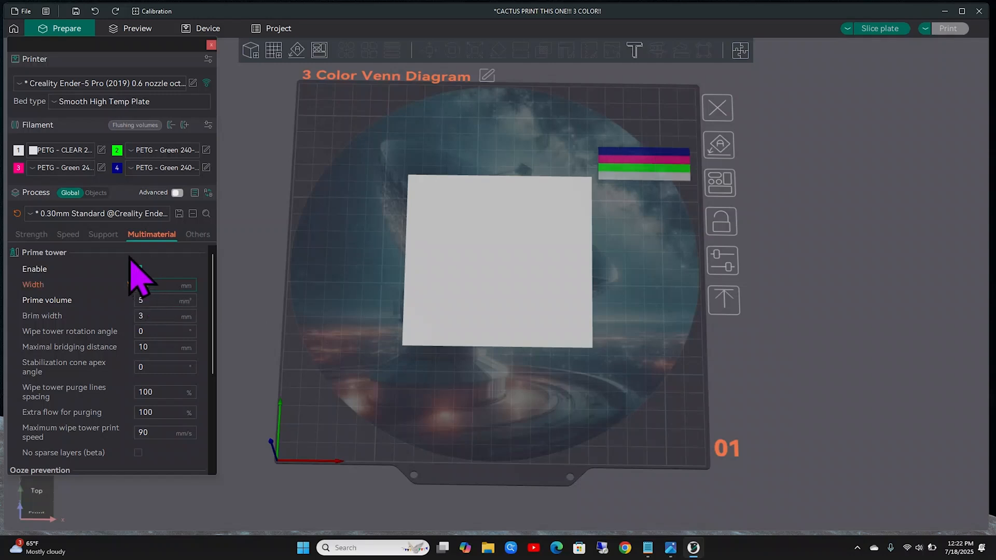
pyautogui.click(138, 269)
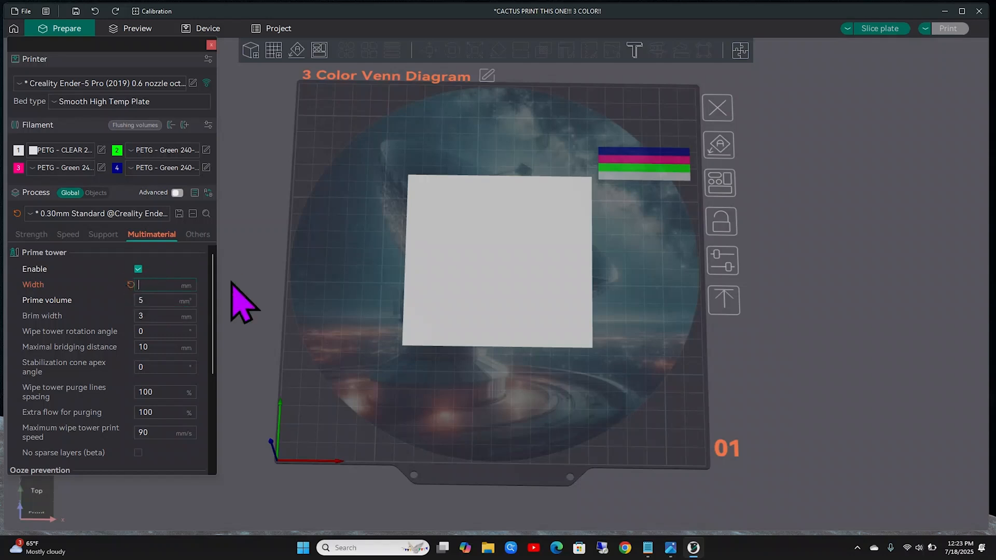
pyautogui.write('20')
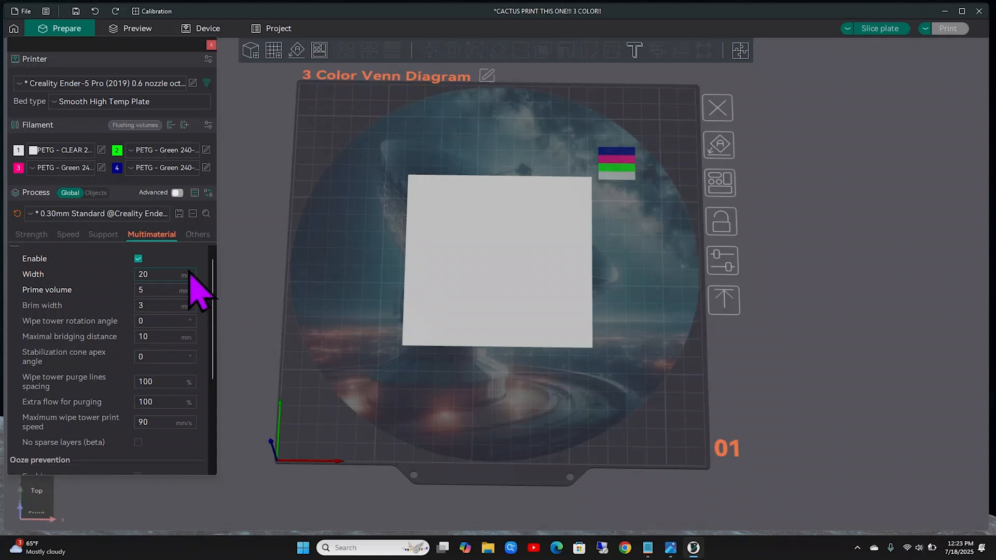
pyautogui.moveTo(164, 464)
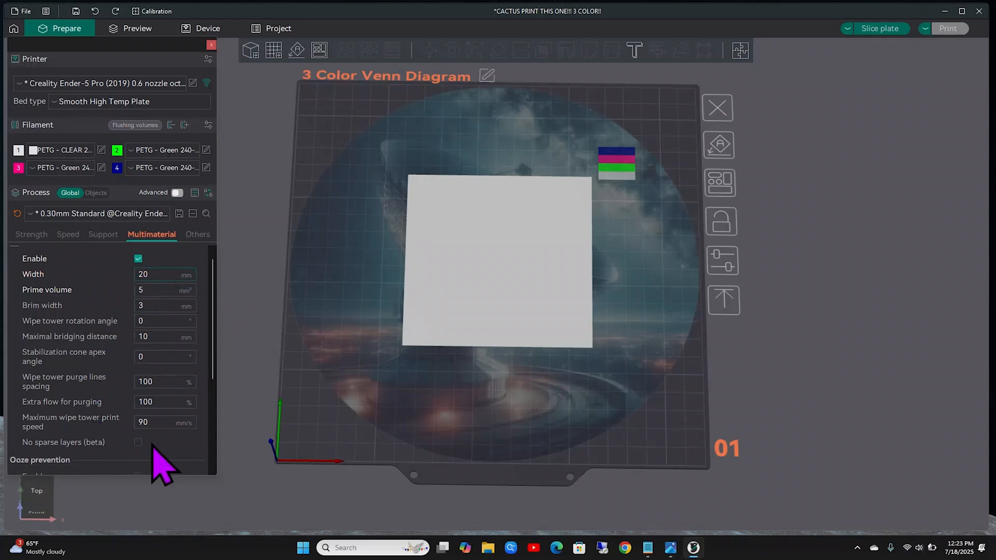
pyautogui.moveTo(105, 359)
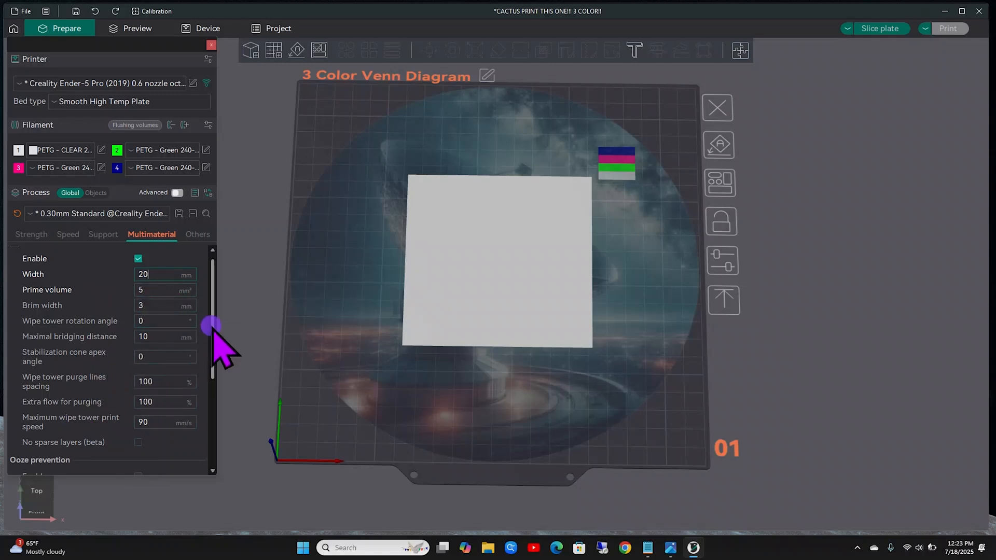
pyautogui.scroll(-3)
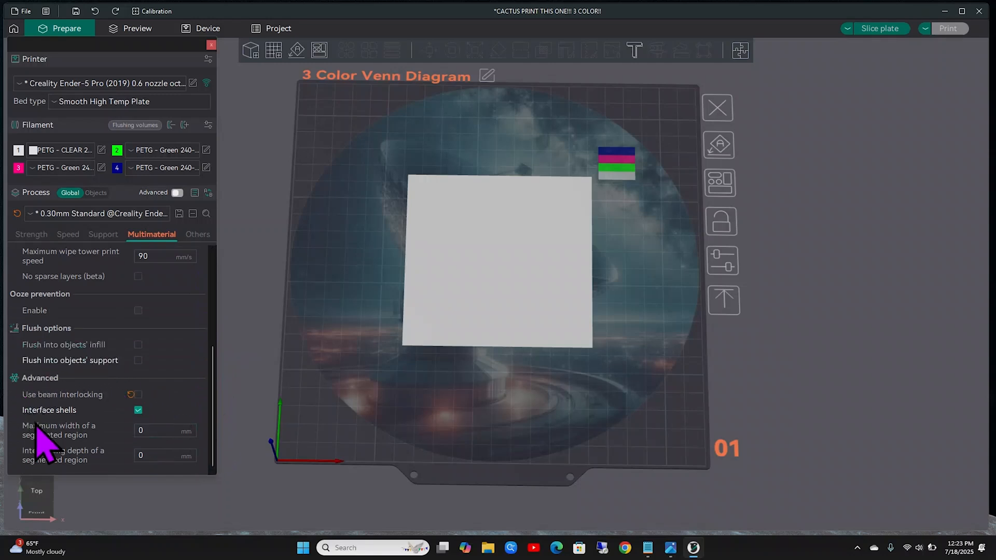
pyautogui.moveTo(111, 434)
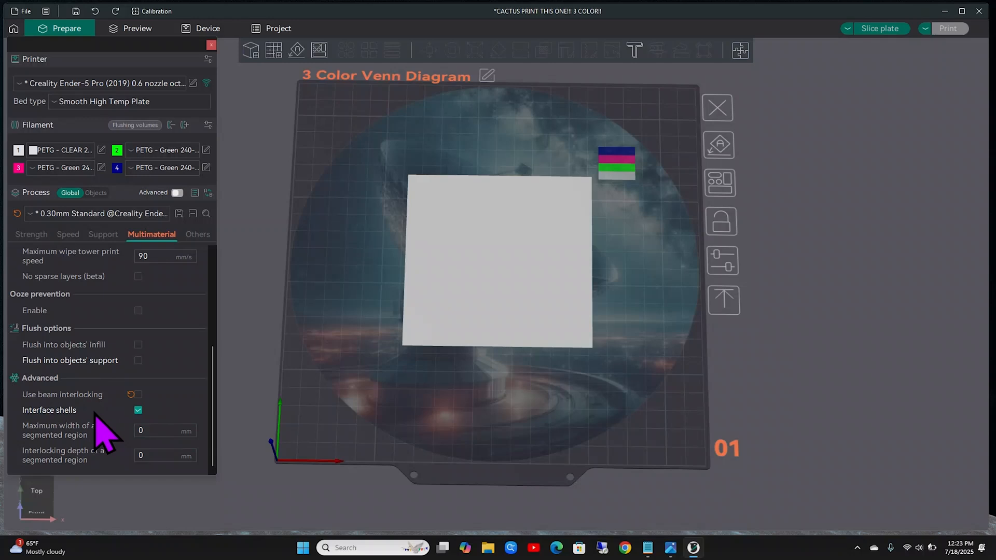
pyautogui.moveTo(108, 442)
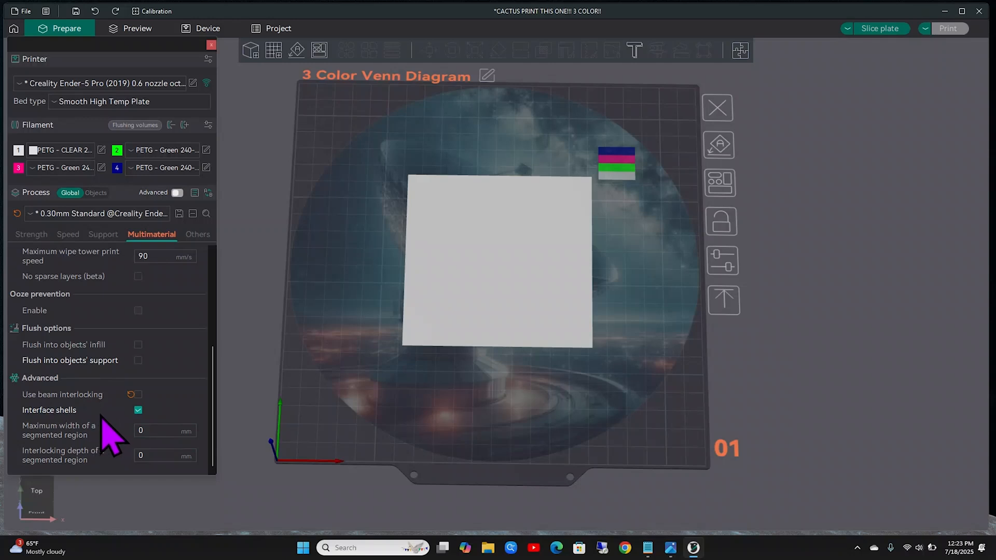
pyautogui.moveTo(35, 400)
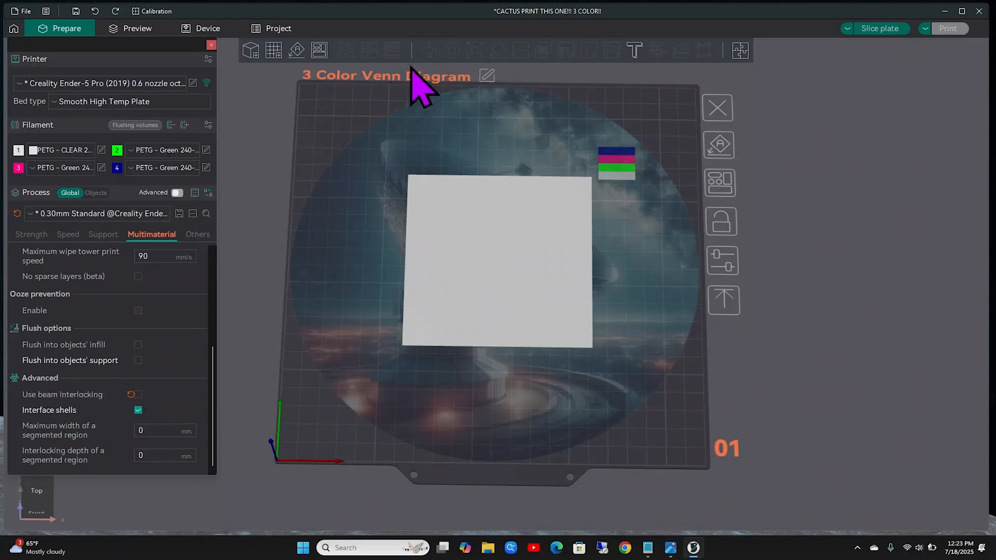
pyautogui.moveTo(470, 38)
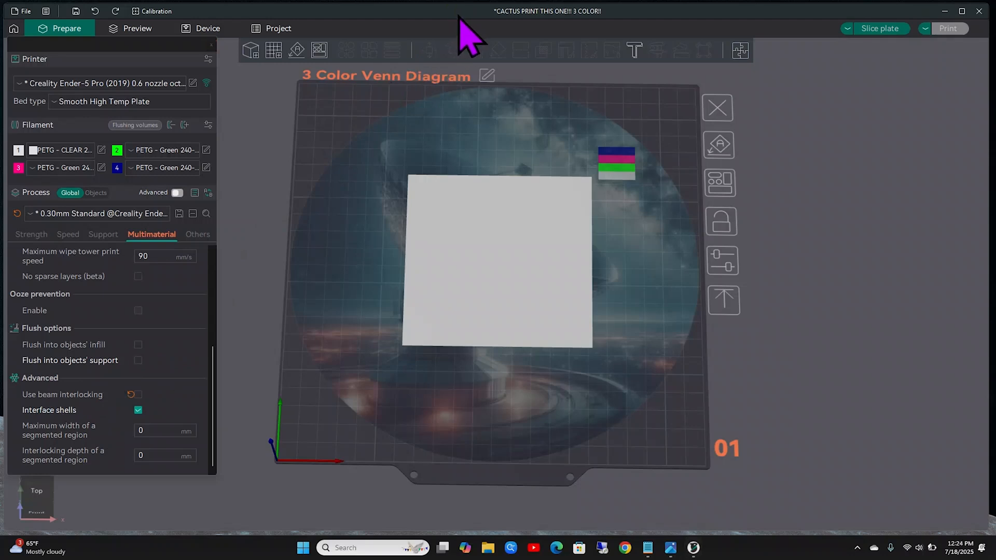
pyautogui.moveTo(505, 162)
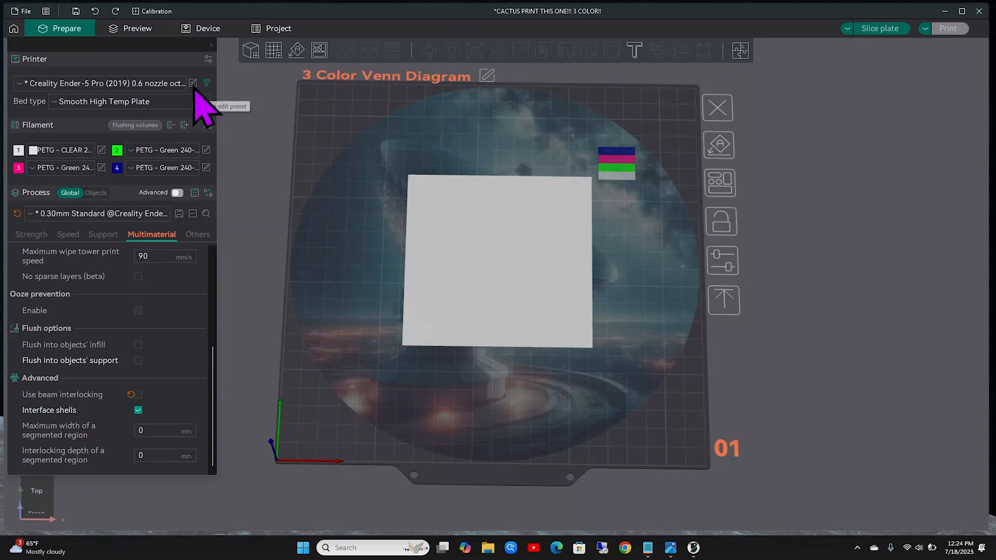
pyautogui.moveTo(178, 165)
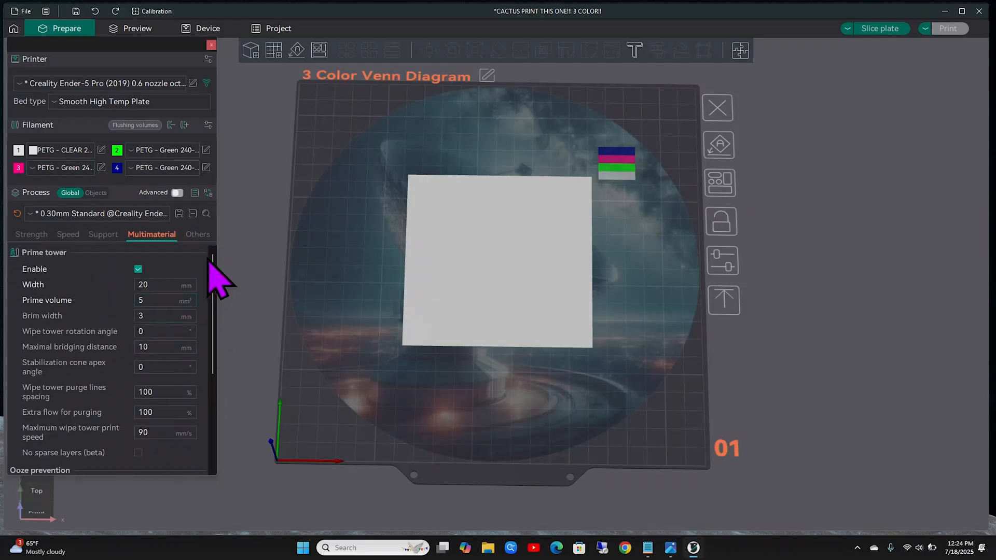
pyautogui.moveTo(556, 143)
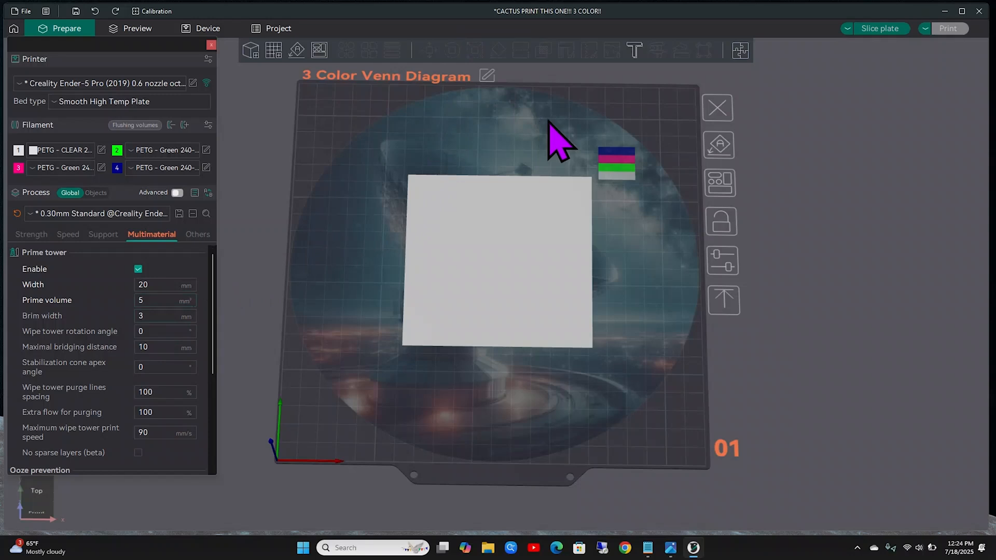
pyautogui.moveTo(566, 143)
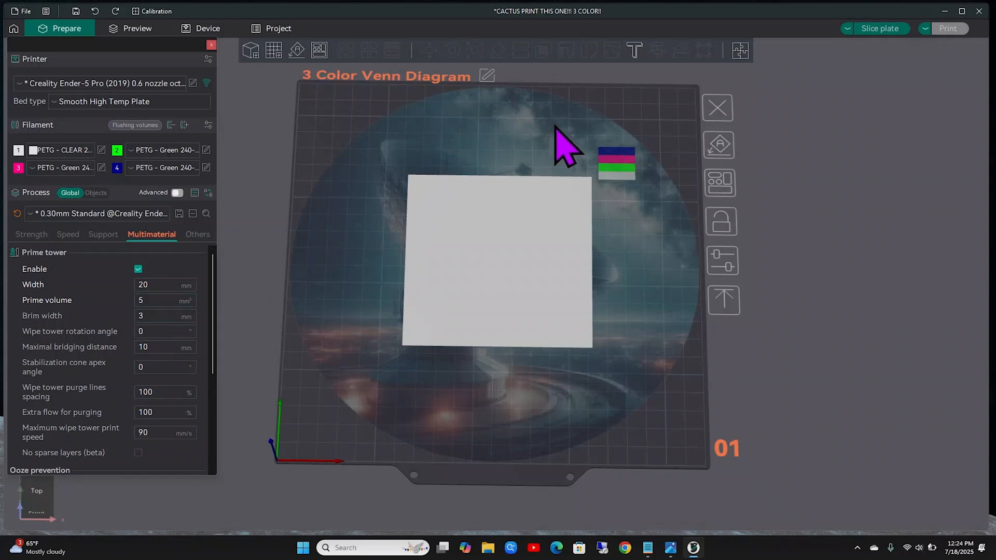
pyautogui.moveTo(564, 146)
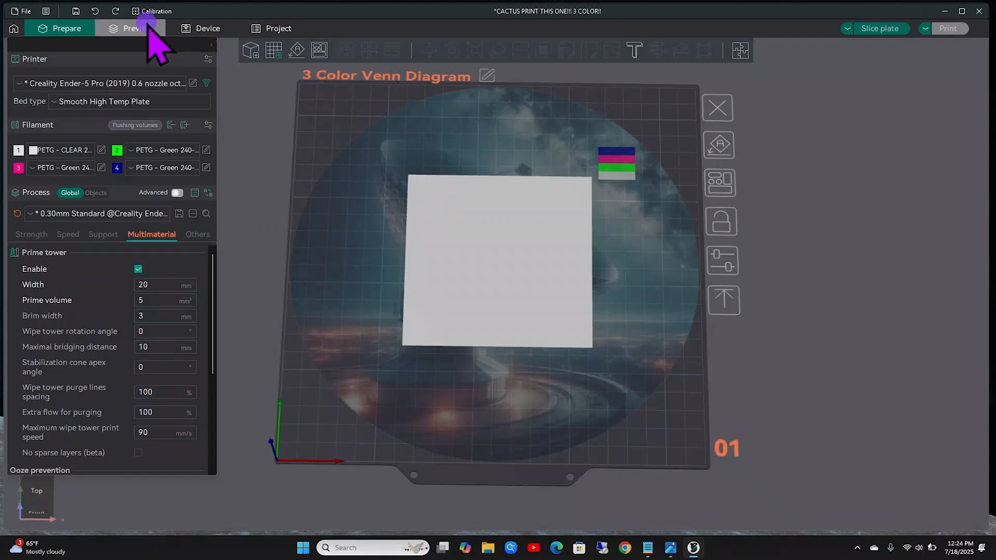
# Step: Slice the plate and preview the result: about 6.83 g of filament and 5 filament changes
pyautogui.click(132, 28)
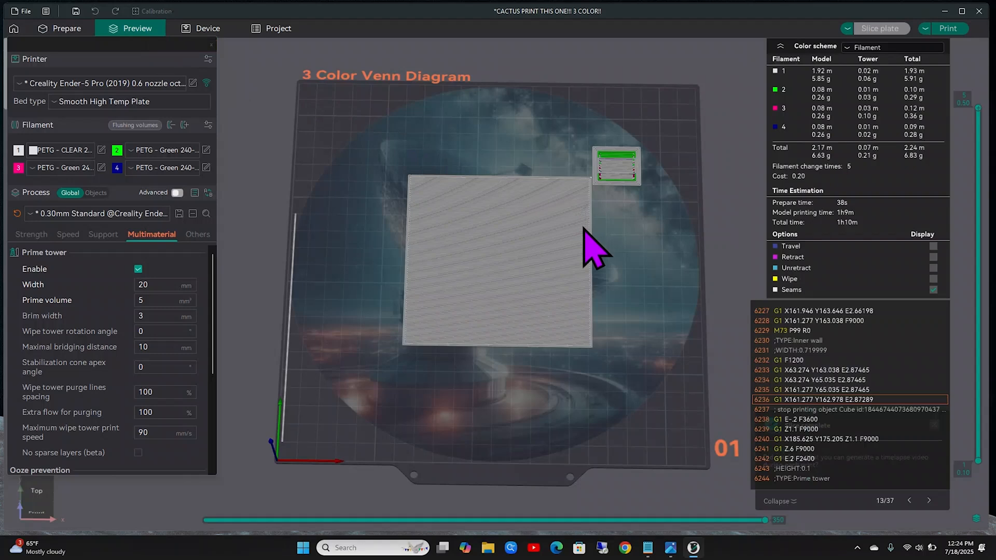
pyautogui.moveTo(505, 213)
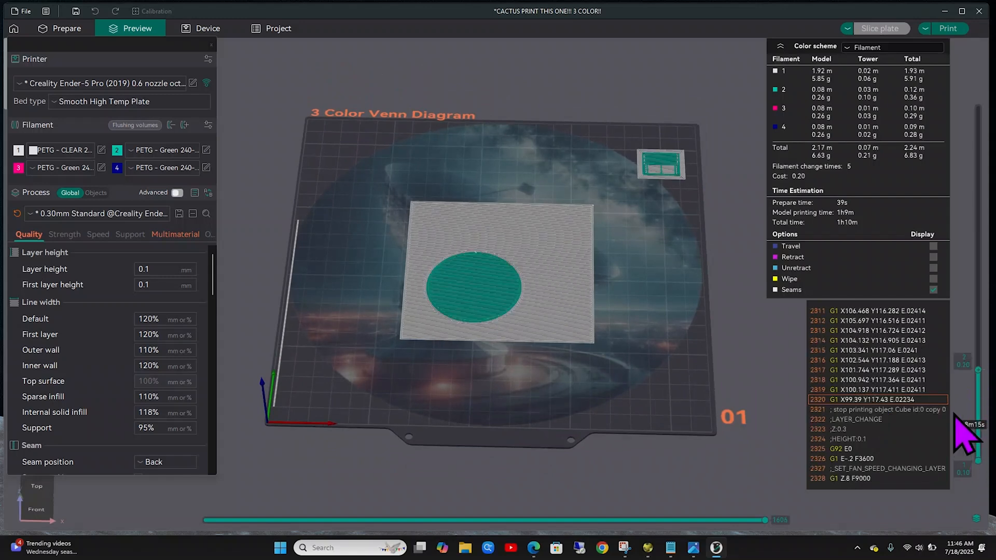
pyautogui.moveTo(778, 520); pyautogui.dragTo(451, 519)
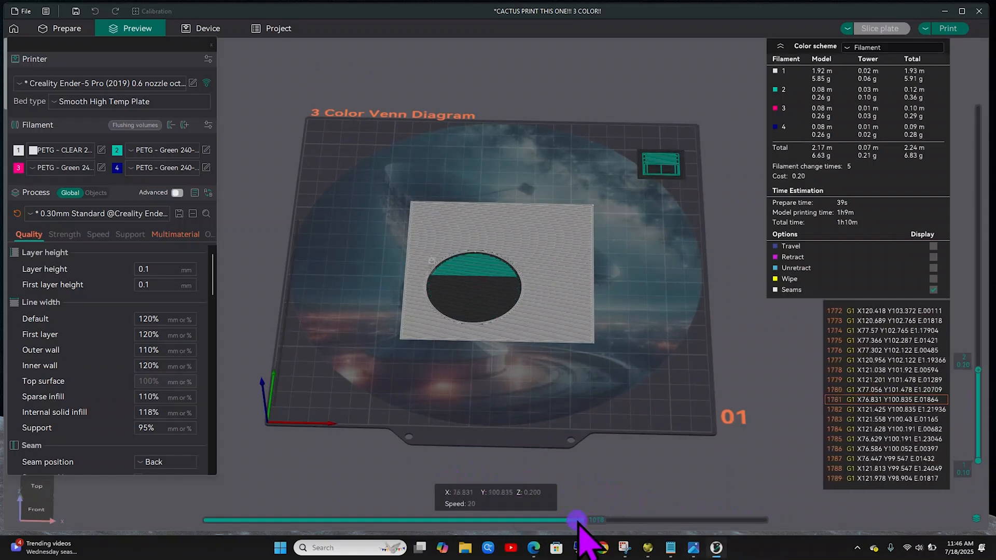
pyautogui.moveTo(575, 520); pyautogui.dragTo(613, 520)
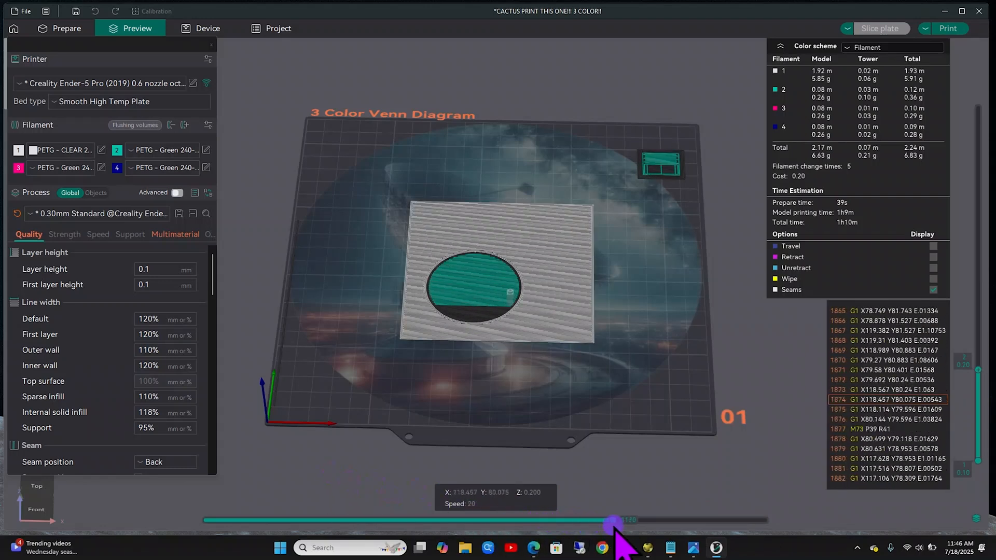
pyautogui.moveTo(613, 520); pyautogui.dragTo(650, 520)
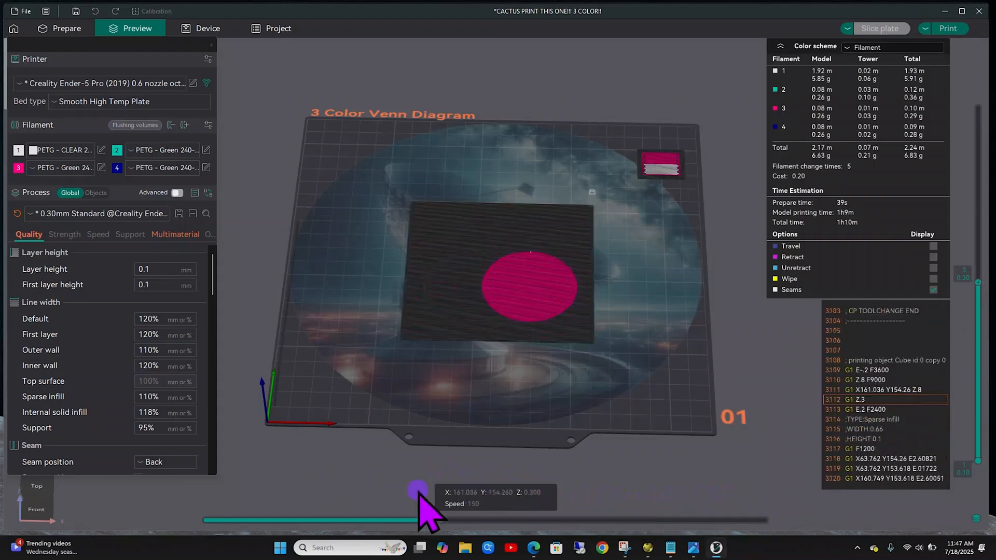
pyautogui.moveTo(416, 492); pyautogui.dragTo(542, 519)
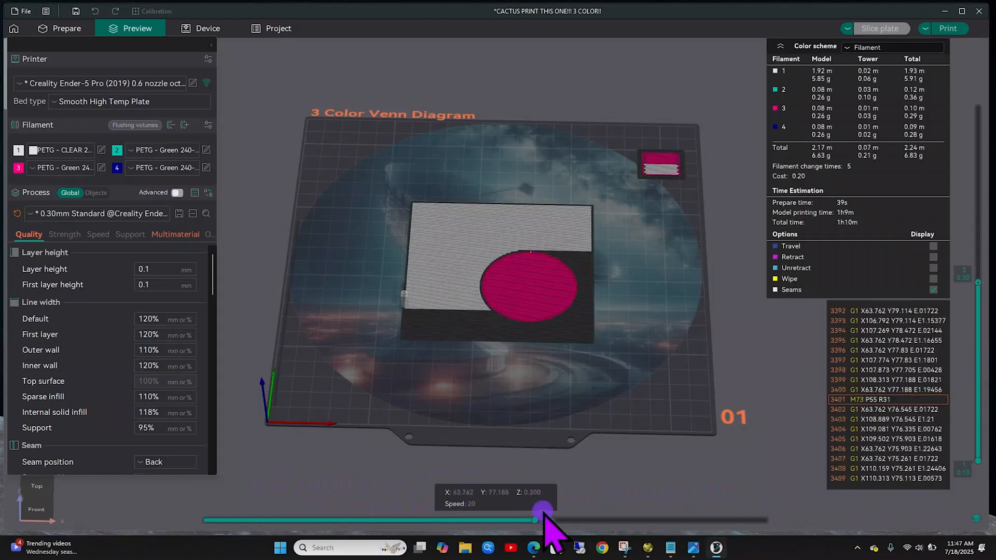
pyautogui.moveTo(543, 520); pyautogui.dragTo(661, 519)
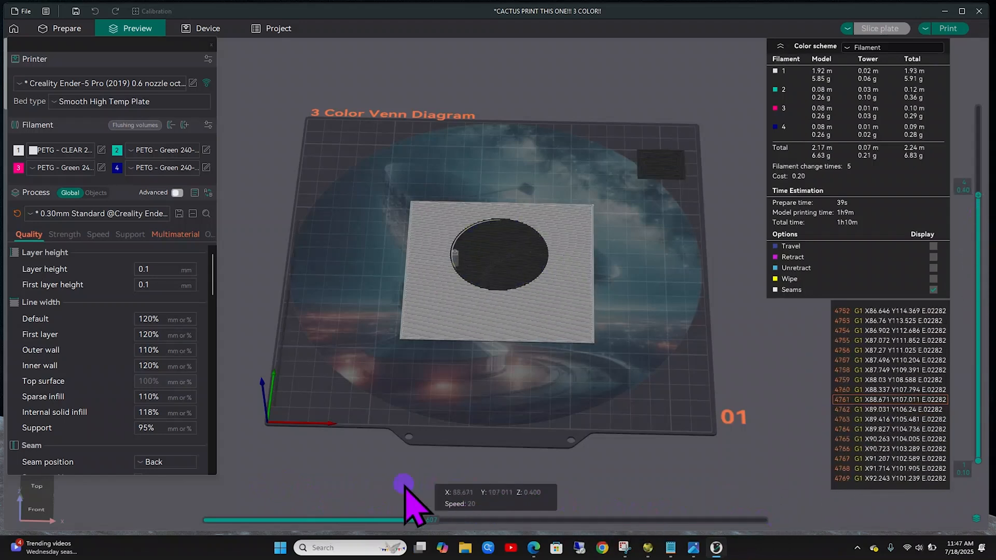
pyautogui.moveTo(404, 483); pyautogui.dragTo(457, 515)
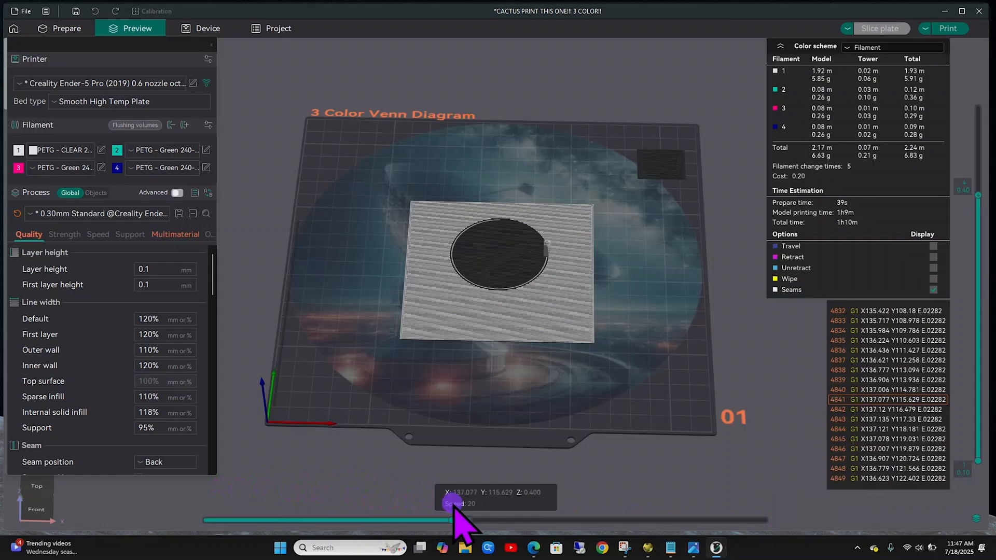
pyautogui.moveTo(457, 515); pyautogui.dragTo(590, 514)
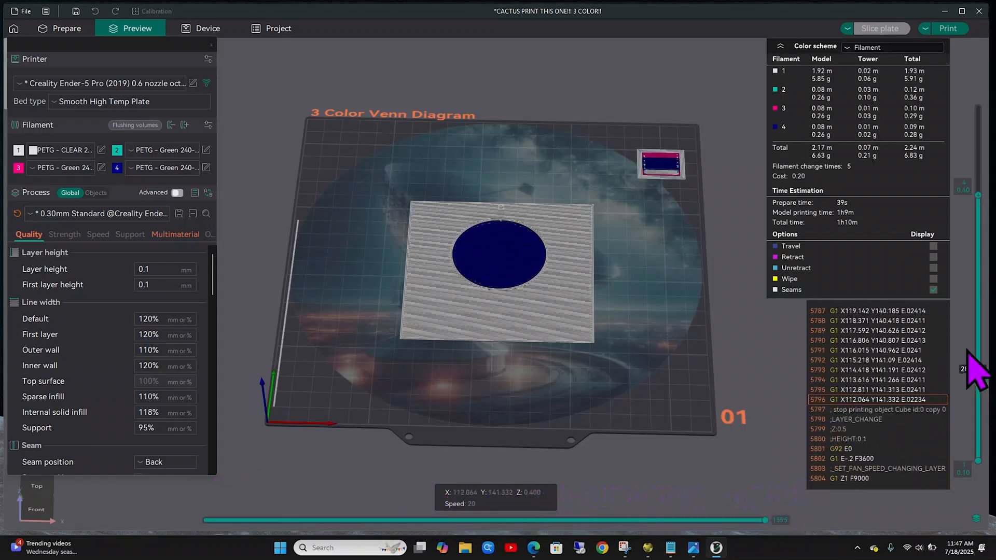
pyautogui.moveTo(983, 362); pyautogui.dragTo(983, 134)
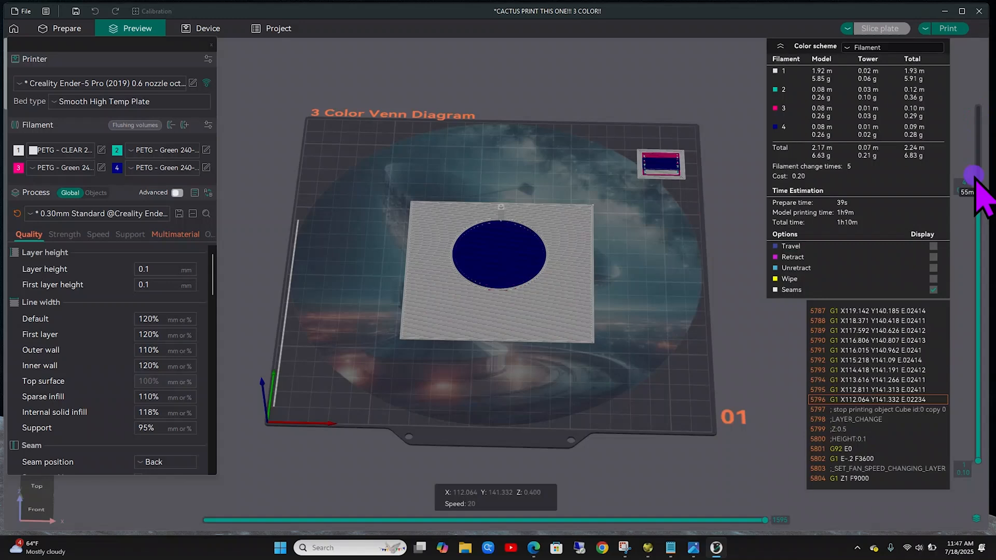
pyautogui.moveTo(826, 455)
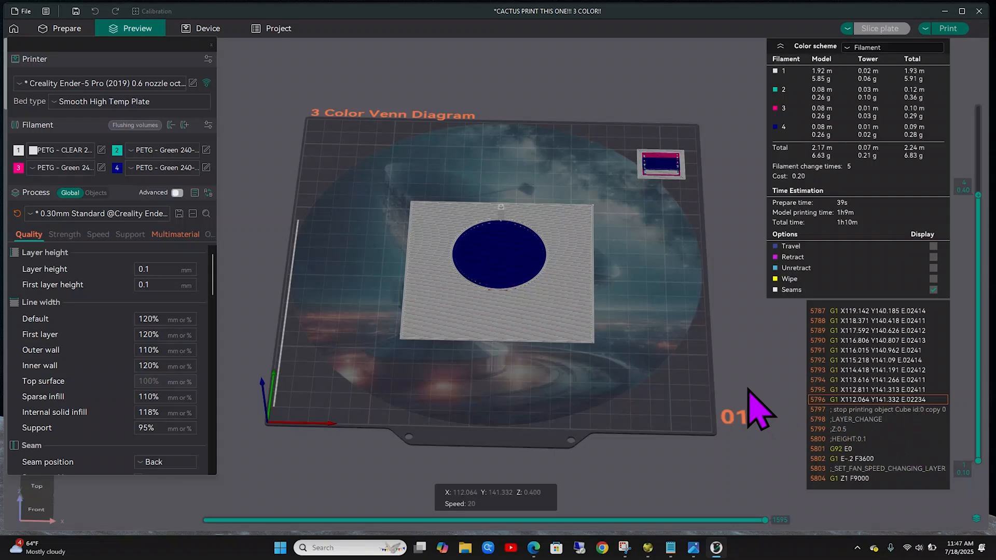
pyautogui.moveTo(769, 401)
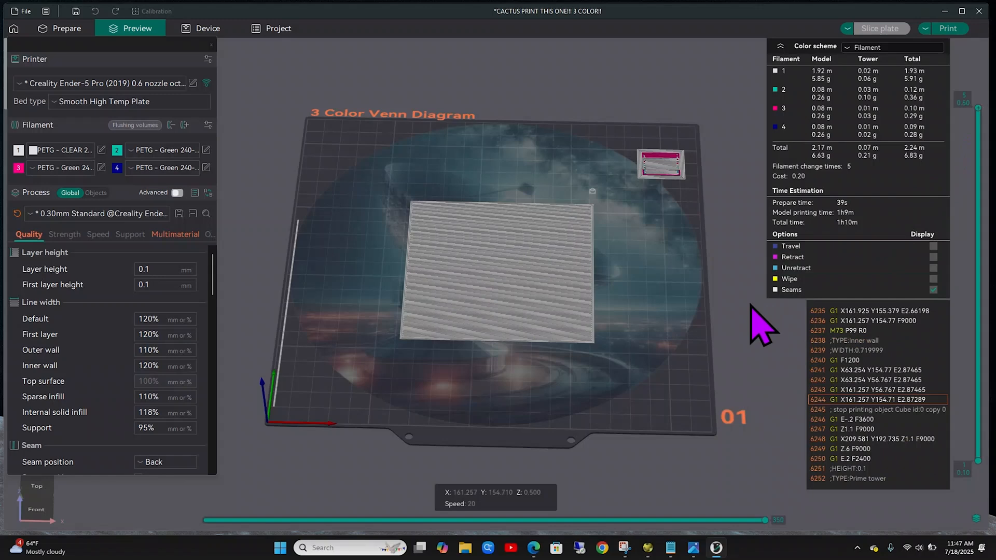
pyautogui.moveTo(320, 149)
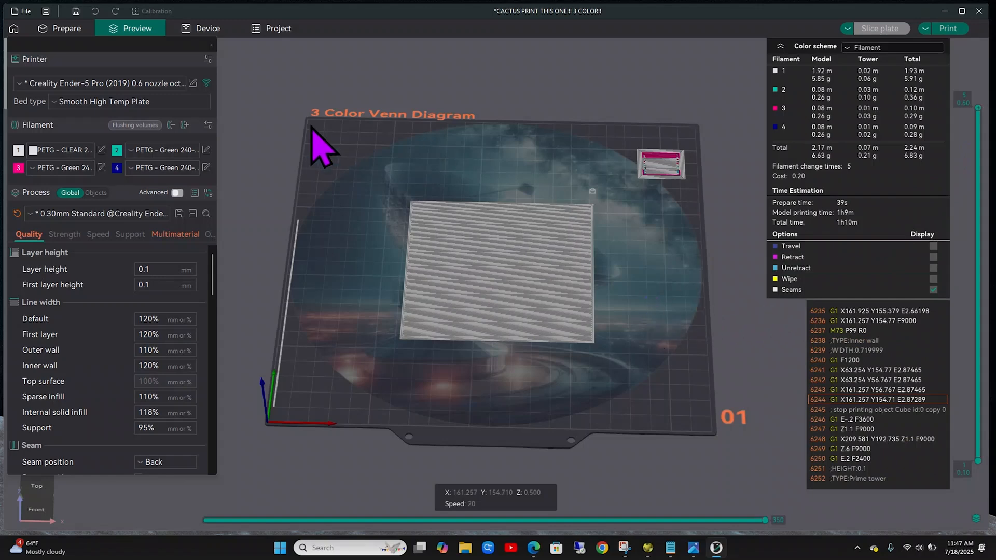
# Step: Add a cube to the plate and scale it to 100 × 100 × 0.5 mm
pyautogui.click(65, 28)
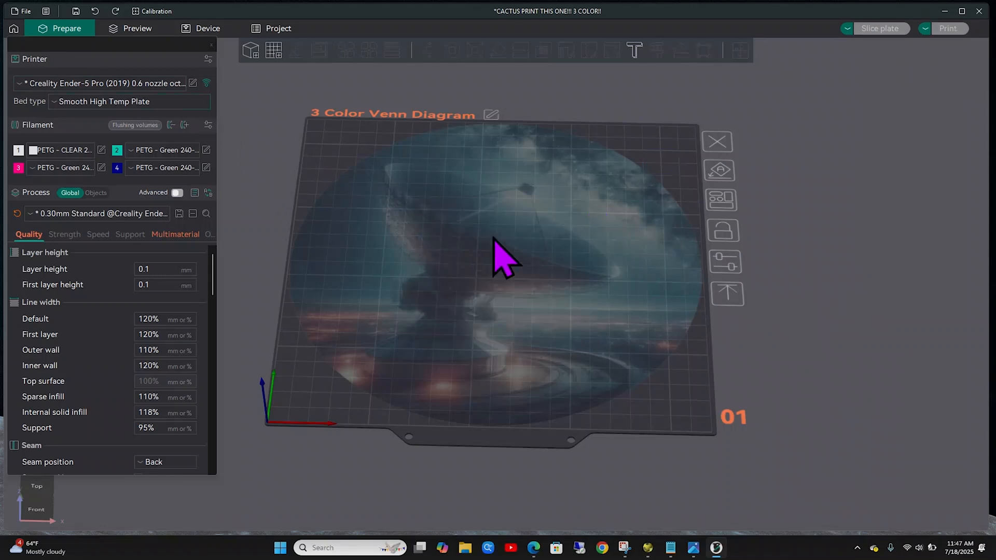
pyautogui.rightClick(502, 257)
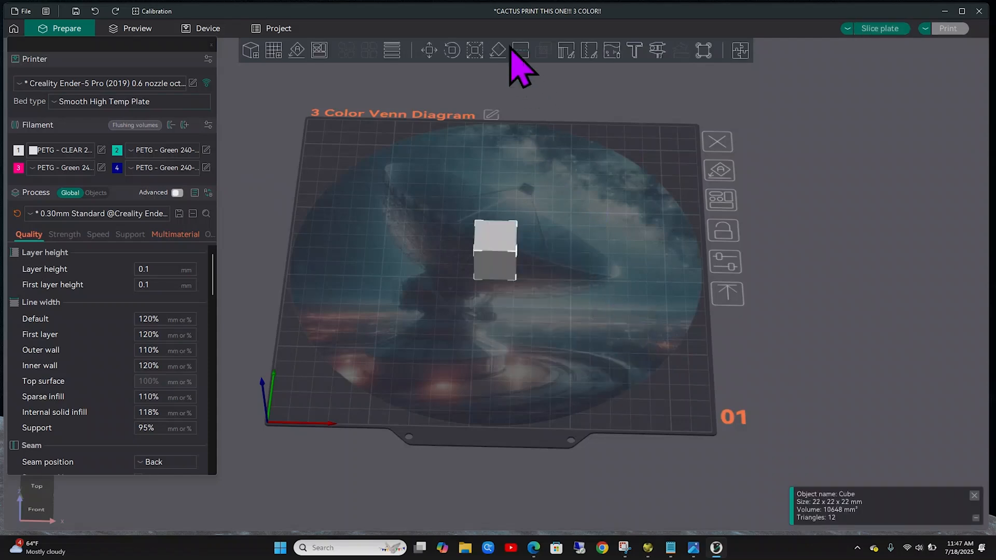
pyautogui.click(475, 49)
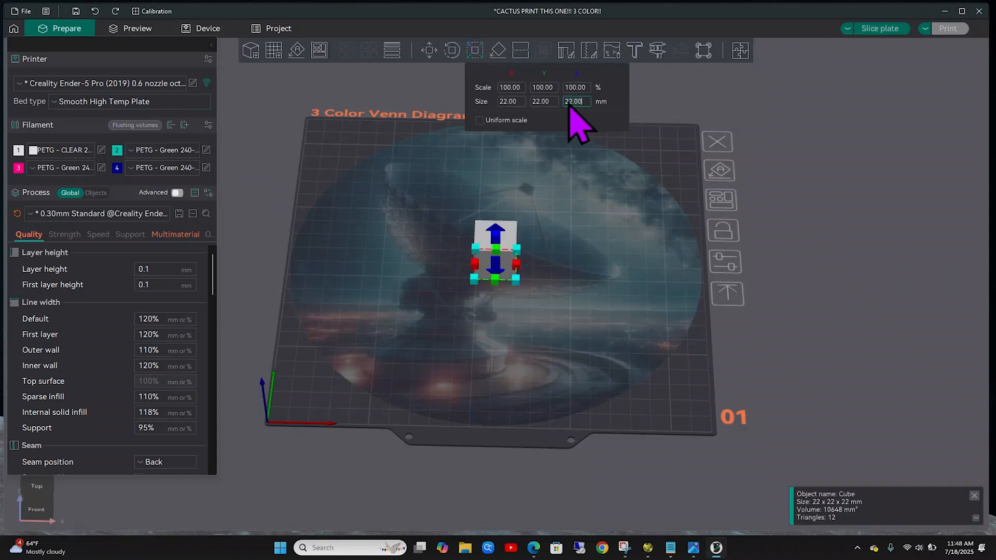
pyautogui.write('0.50')
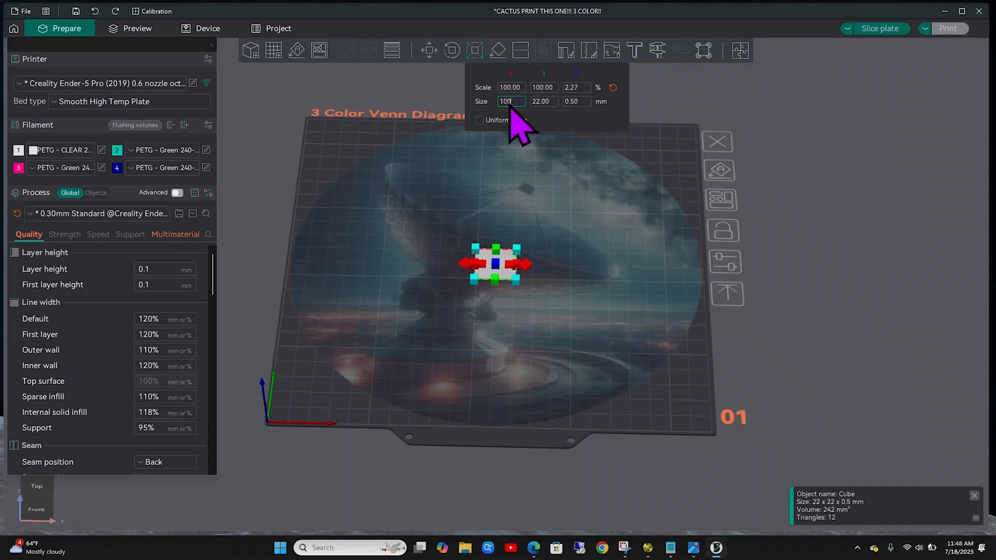
pyautogui.write('100')
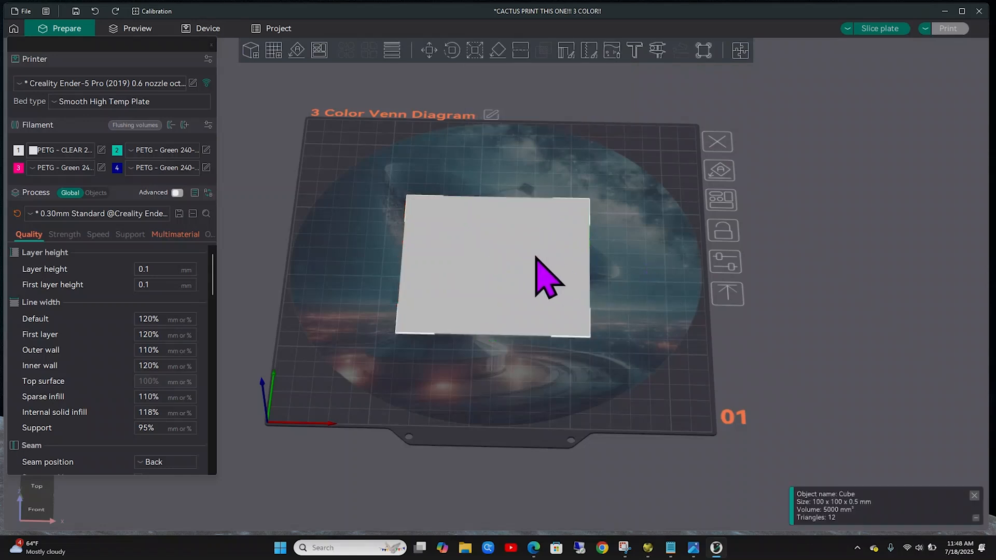
# Step: Add a Disc modifier to the cube and dismiss the per-object settings notice permanently
pyautogui.click(96, 193)
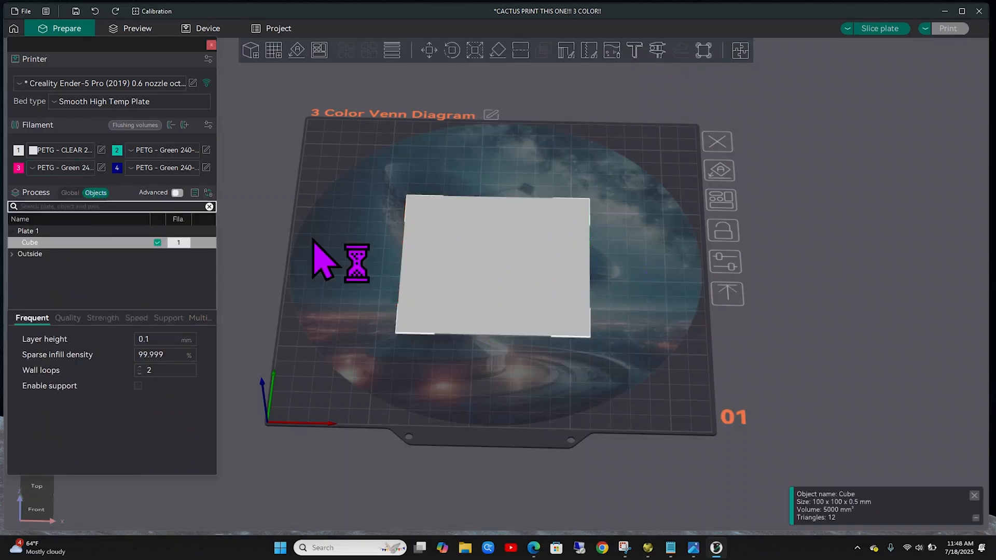
pyautogui.rightClick(491, 273)
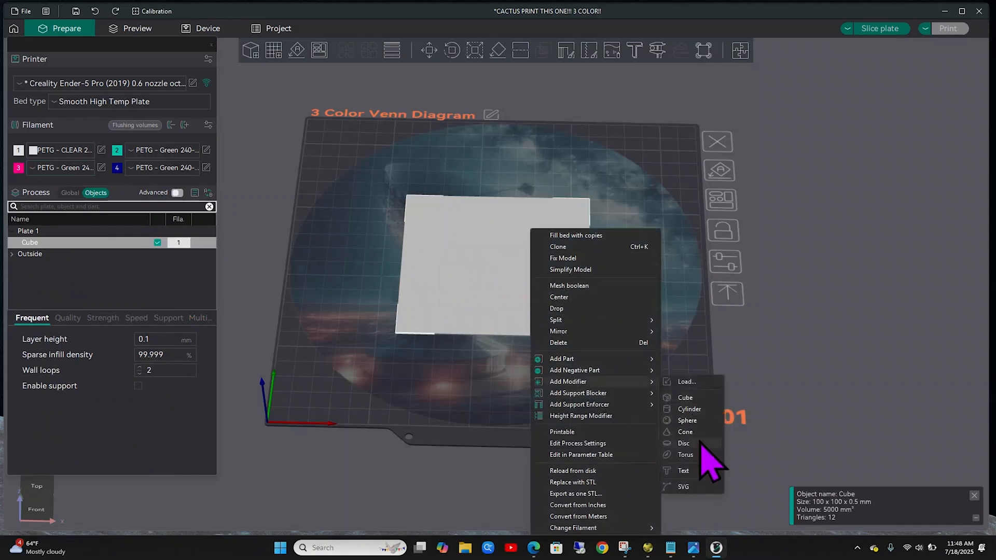
pyautogui.click(683, 443)
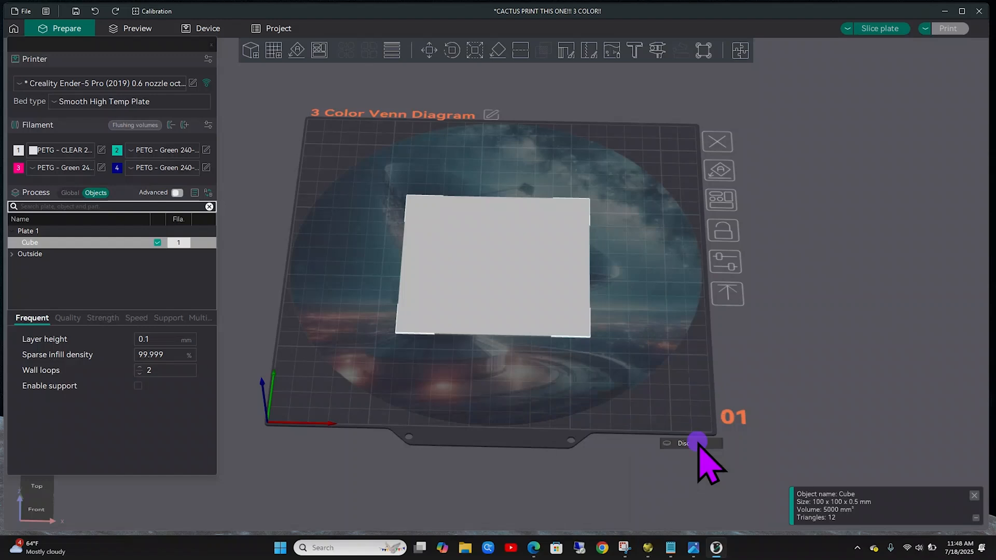
pyautogui.click(689, 443)
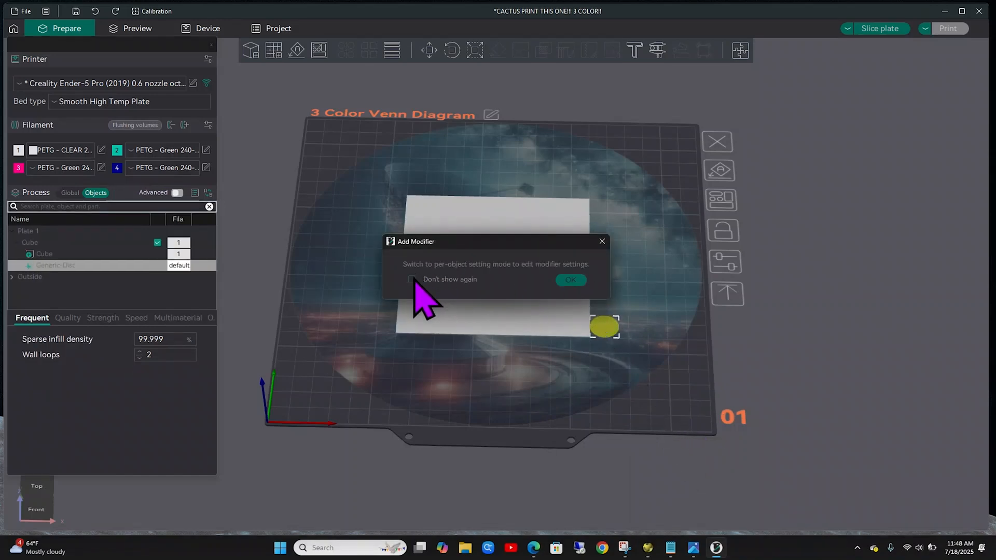
pyautogui.click(412, 279)
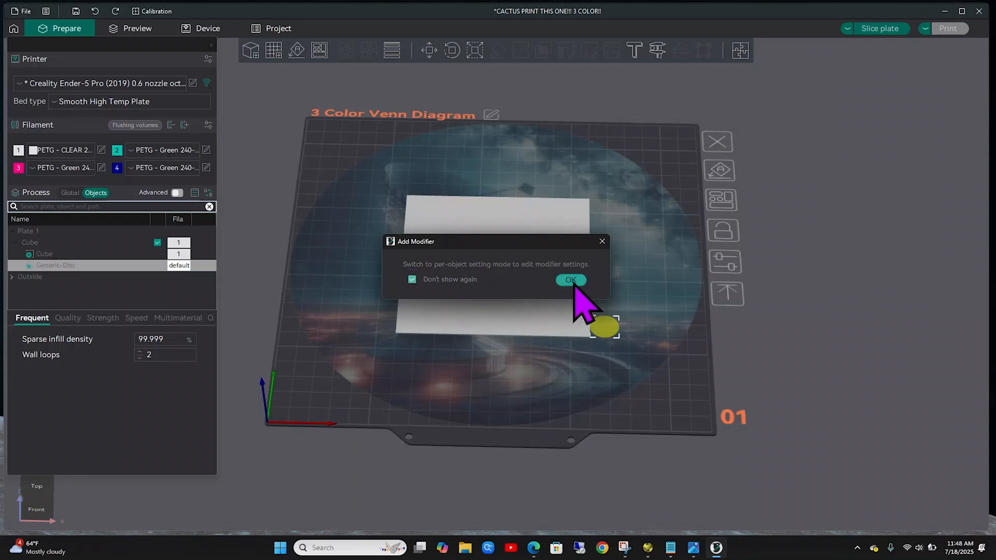
pyautogui.click(569, 280)
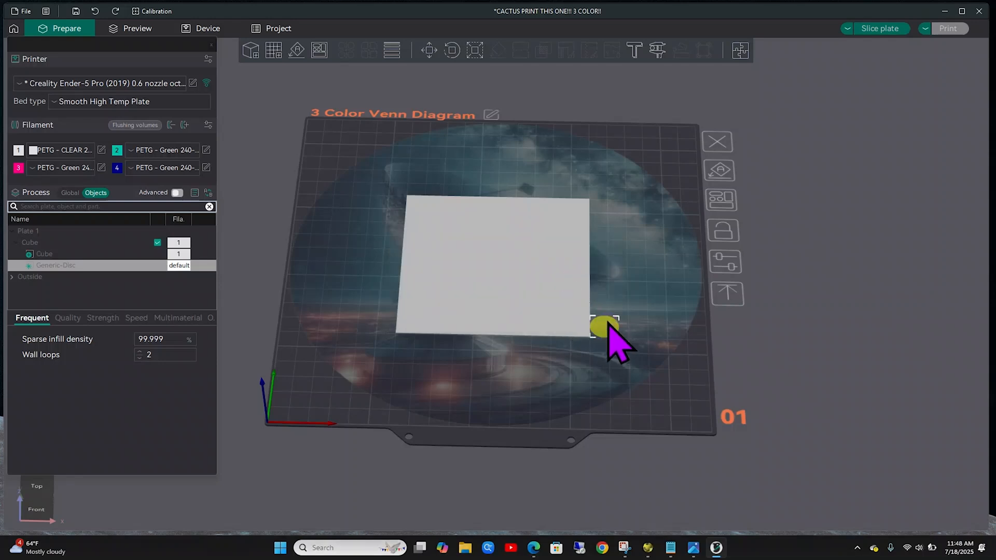
# Step: Set the disc's height to 0.1 mm and its Z position to 0
pyautogui.click(474, 50)
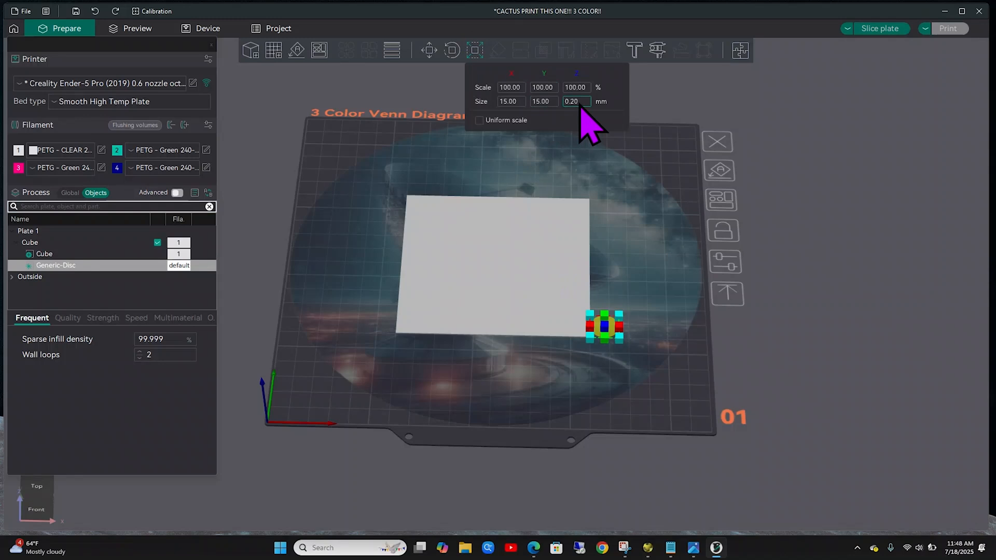
pyautogui.write('0.15')
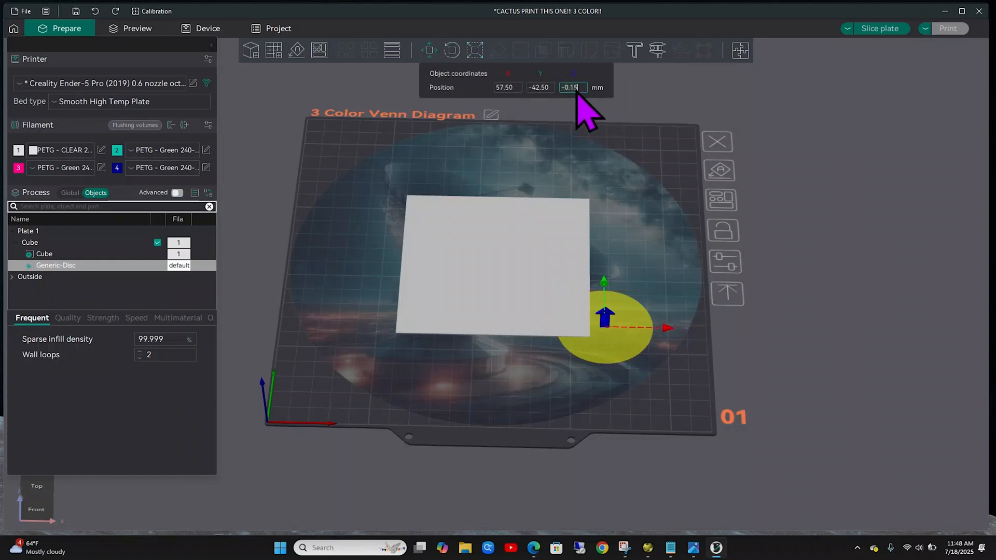
pyautogui.click(569, 87)
pyautogui.write('0')
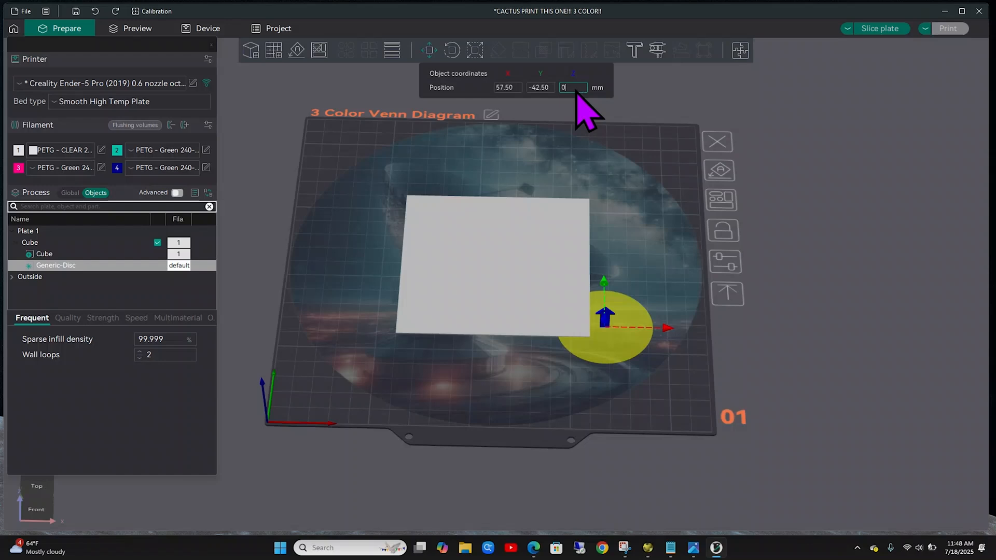
pyautogui.click(506, 87)
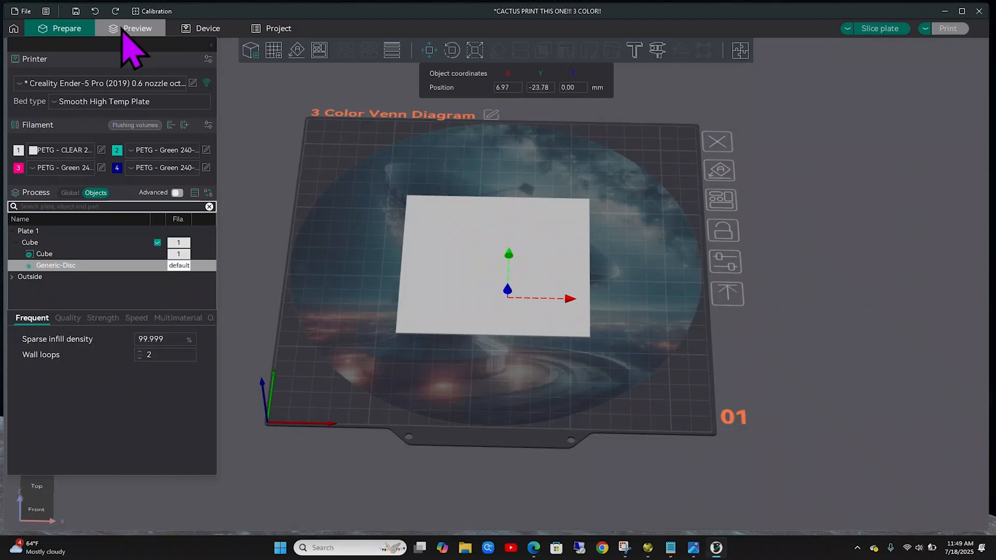
# Step: Preview the slice, then assign filament 2 (green) to the Generic-Disc modifier
pyautogui.click(137, 28)
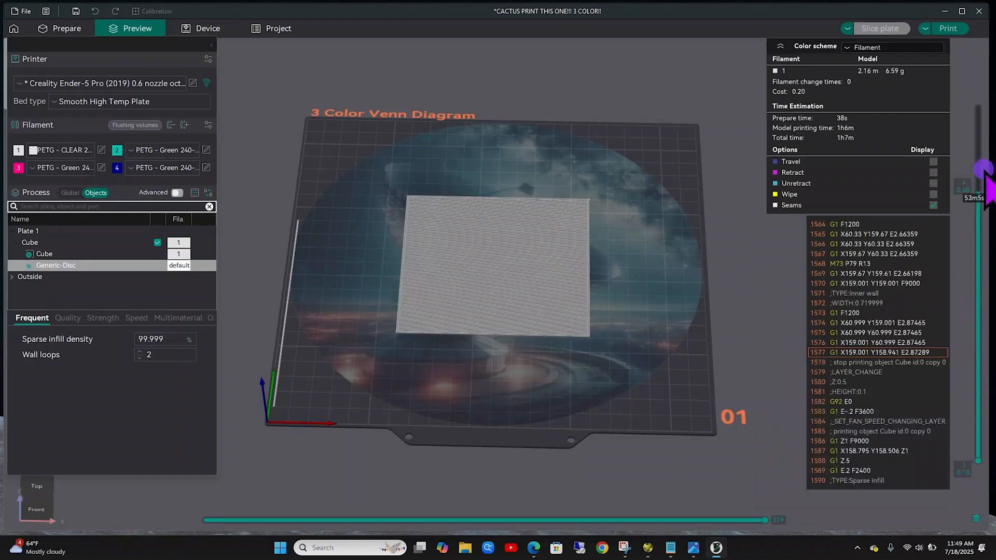
pyautogui.click(83, 264)
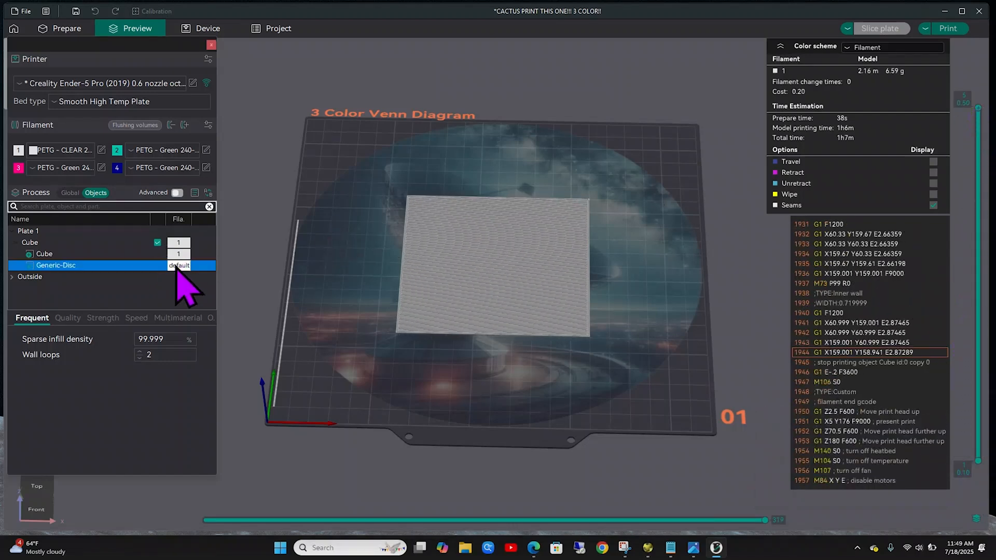
pyautogui.click(55, 265)
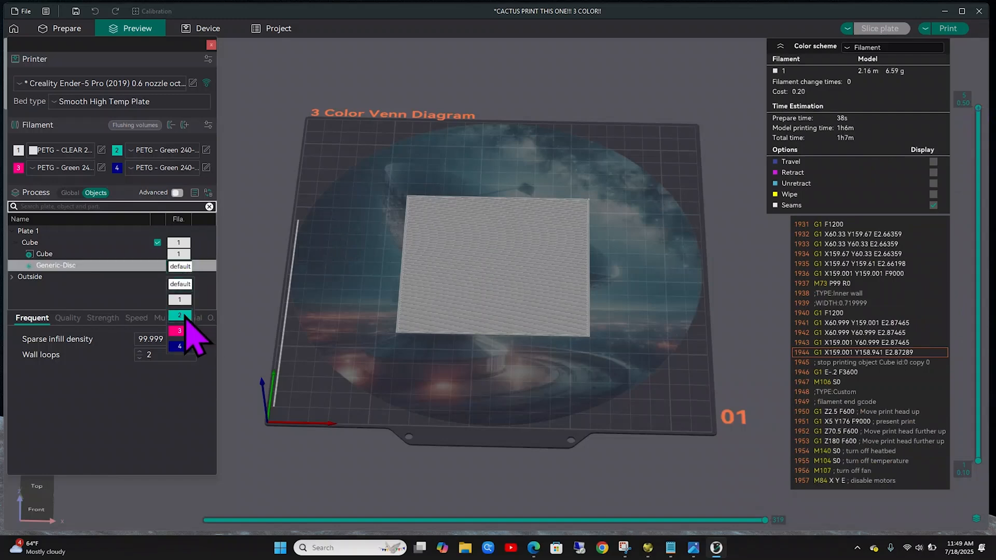
pyautogui.click(178, 317)
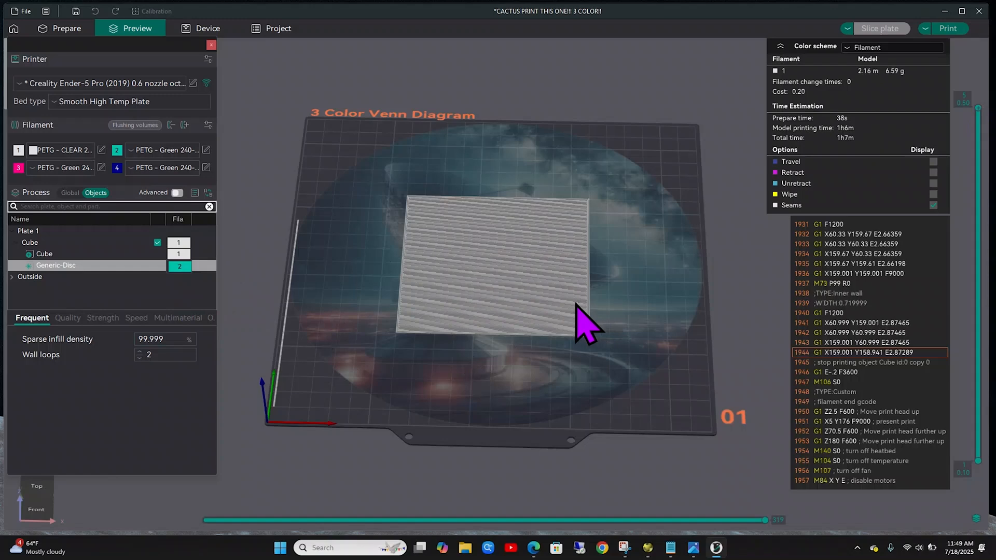
pyautogui.click(61, 28)
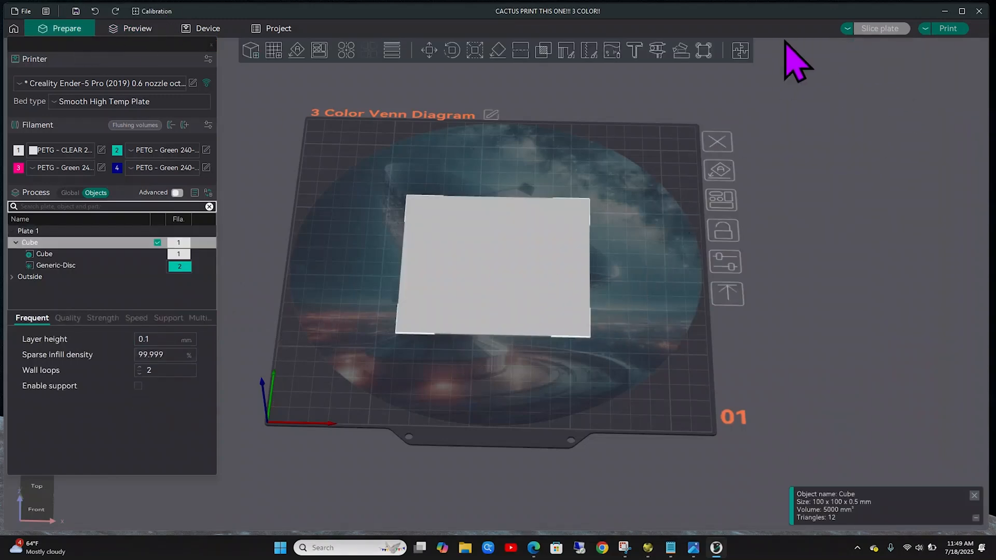
# Step: Re-slice the cube and step through layers to reveal the green disc in the white square
pyautogui.click(56, 265)
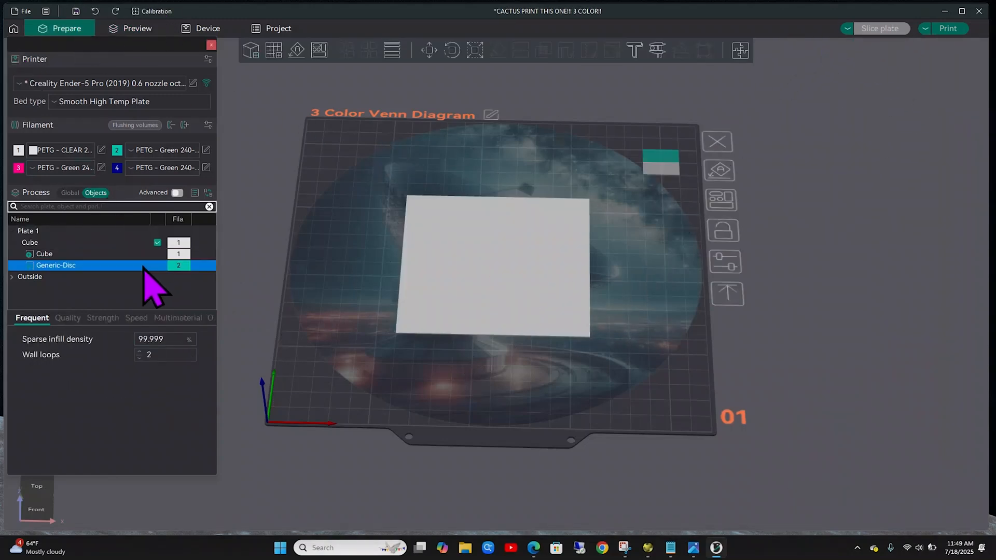
pyautogui.click(30, 243)
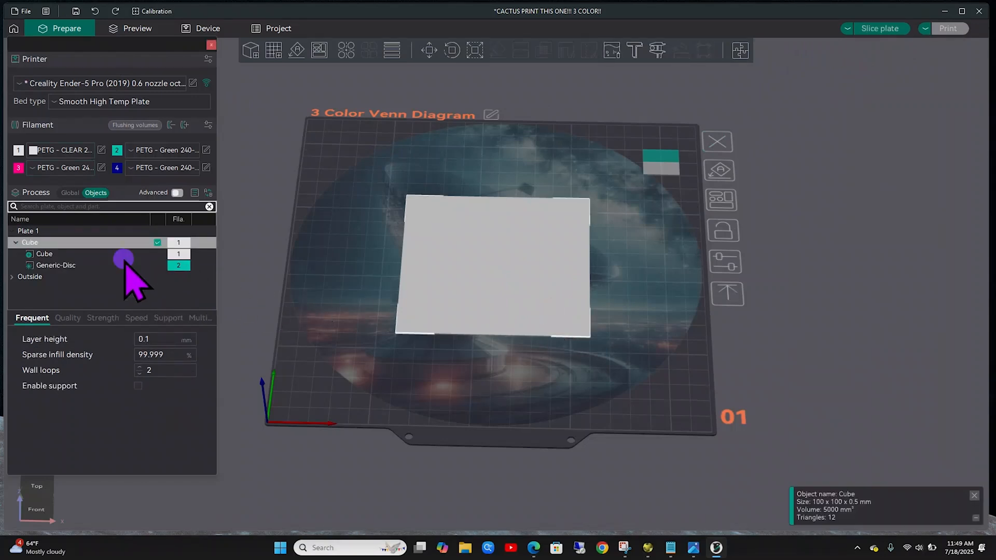
pyautogui.click(474, 50)
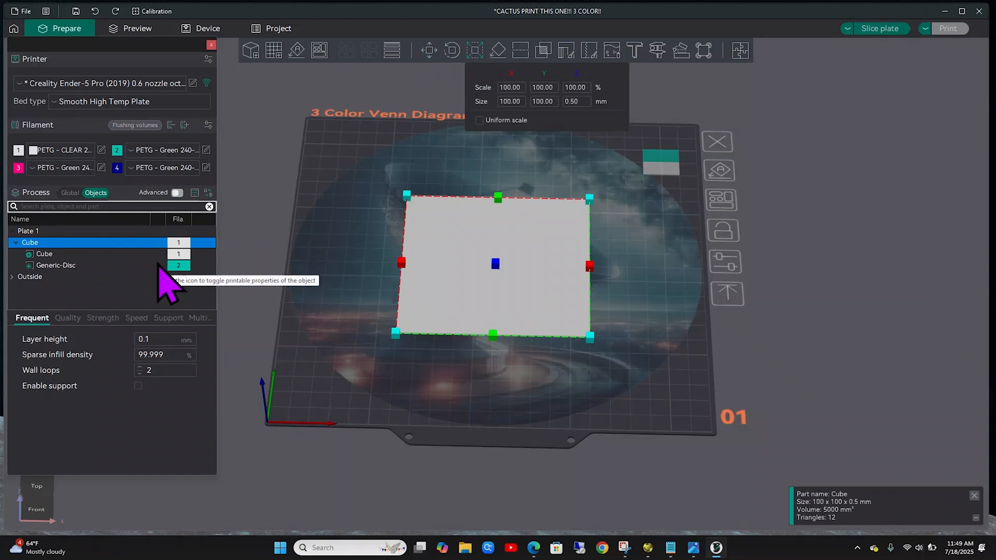
pyautogui.click(55, 264)
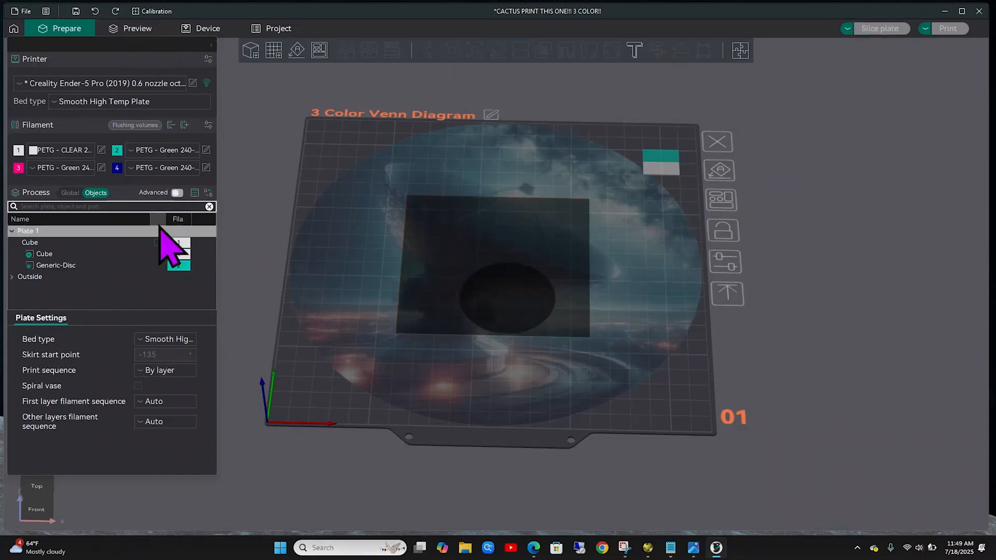
pyautogui.click(45, 253)
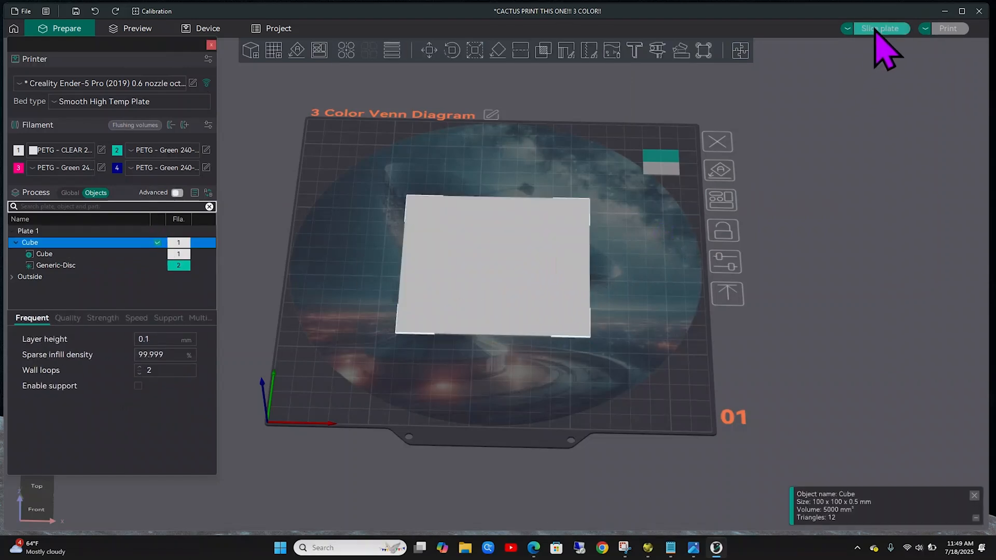
pyautogui.click(880, 28)
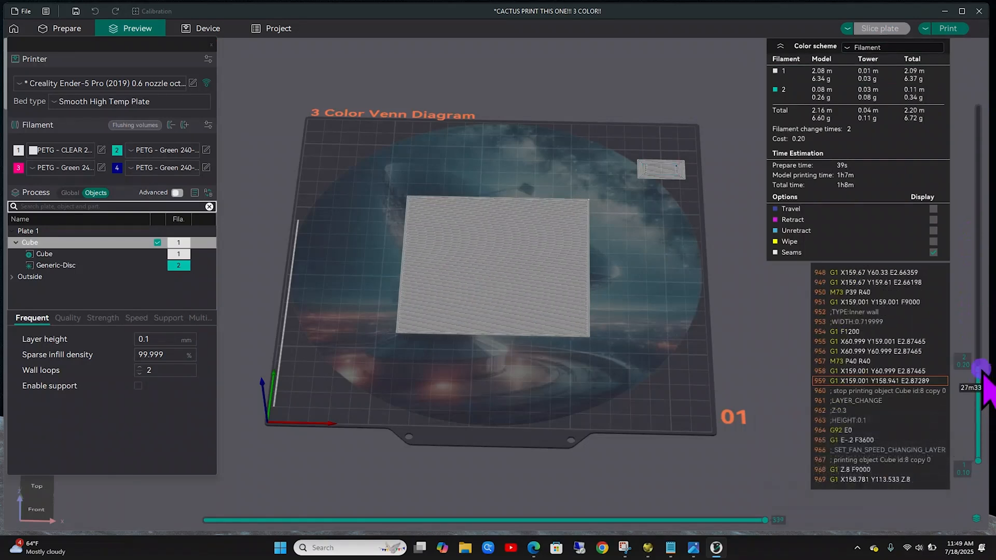
pyautogui.moveTo(978, 375); pyautogui.dragTo(978, 305)
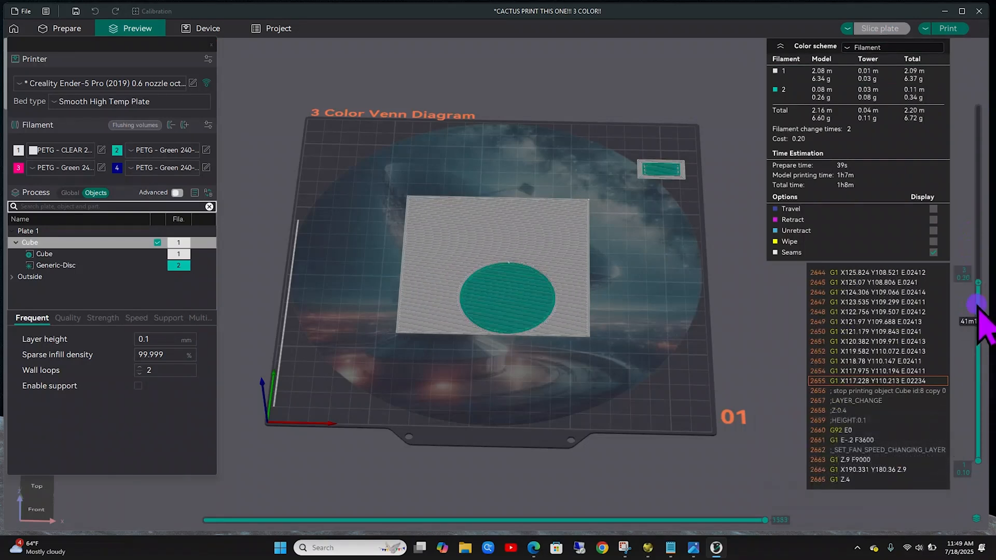
pyautogui.moveTo(248, 184)
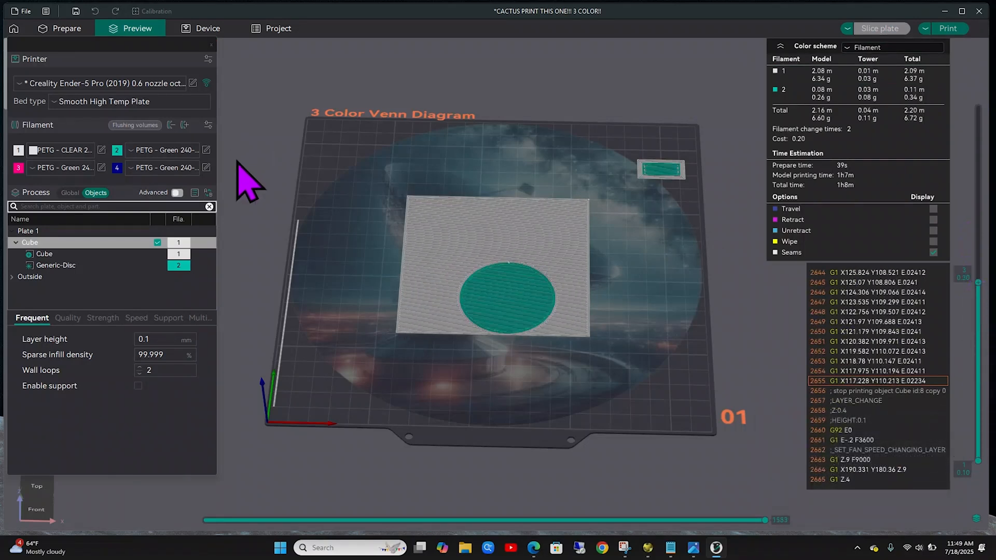
pyautogui.moveTo(250, 261)
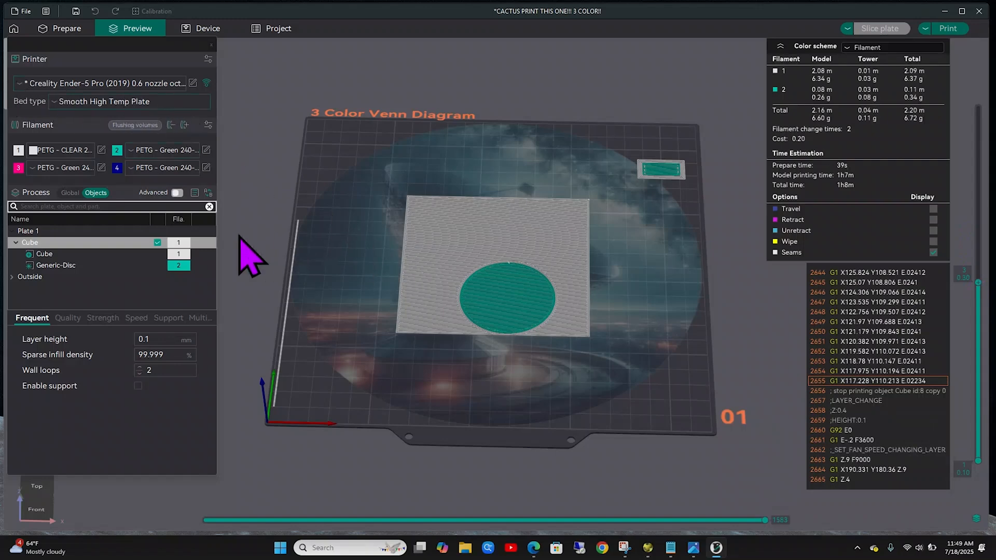
pyautogui.click(66, 28)
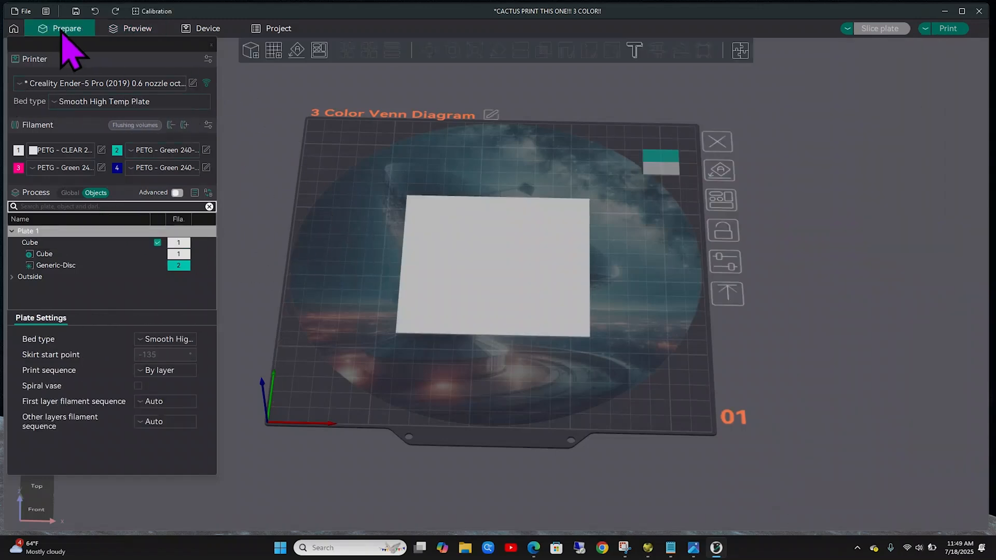
# Step: Add two more disc modifiers on filaments 3 and 4, the third at Z position 0.10 mm
pyautogui.rightClick(491, 264)
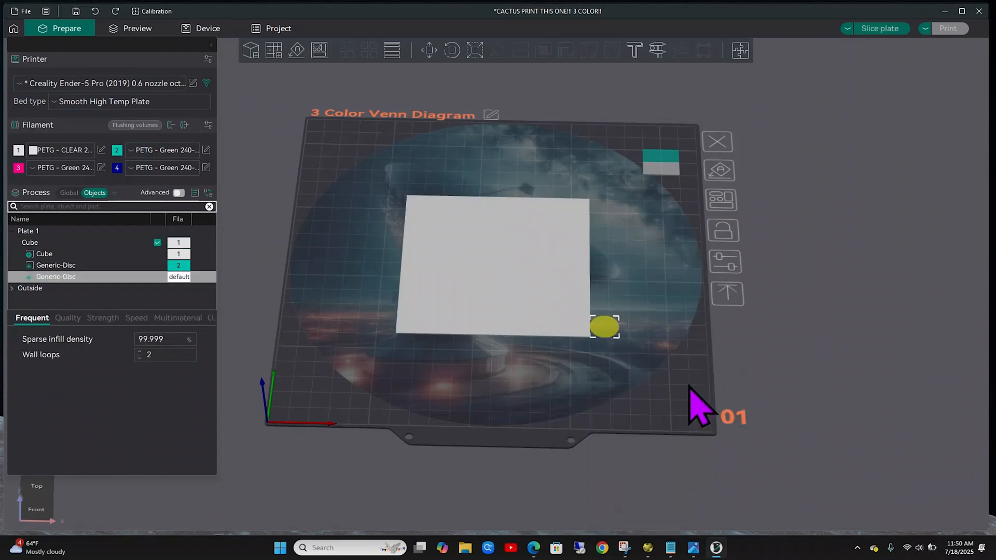
pyautogui.click(451, 50)
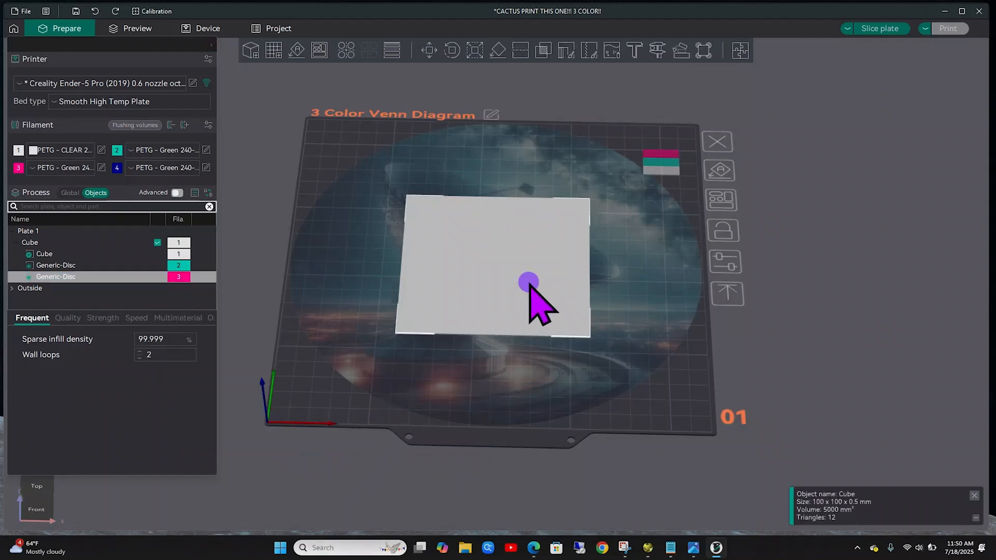
pyautogui.rightClick(528, 281)
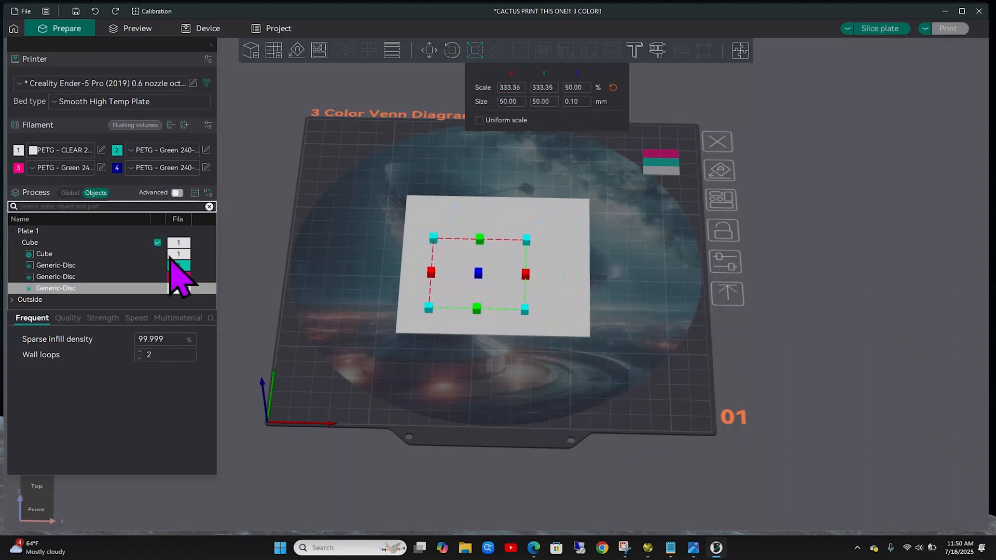
pyautogui.click(44, 253)
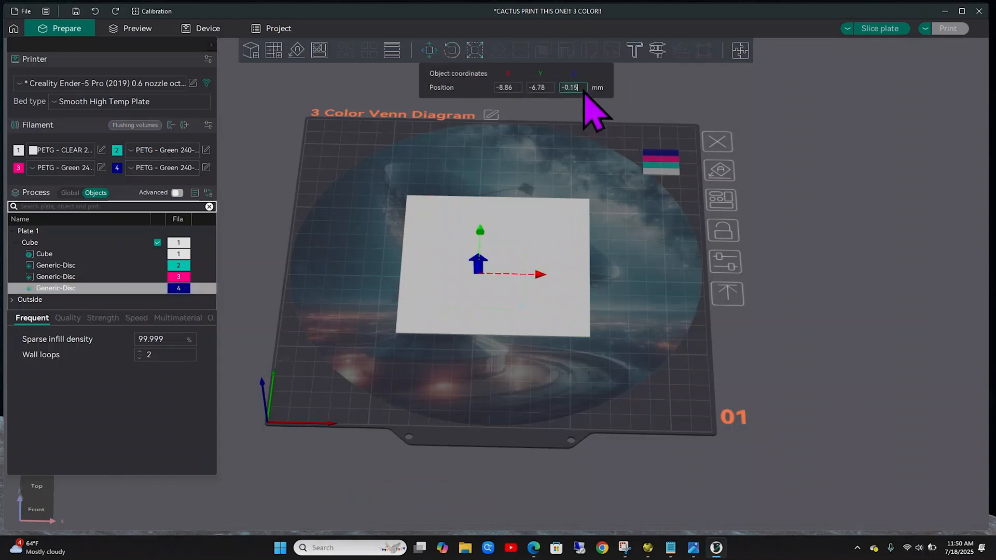
pyautogui.click(570, 87)
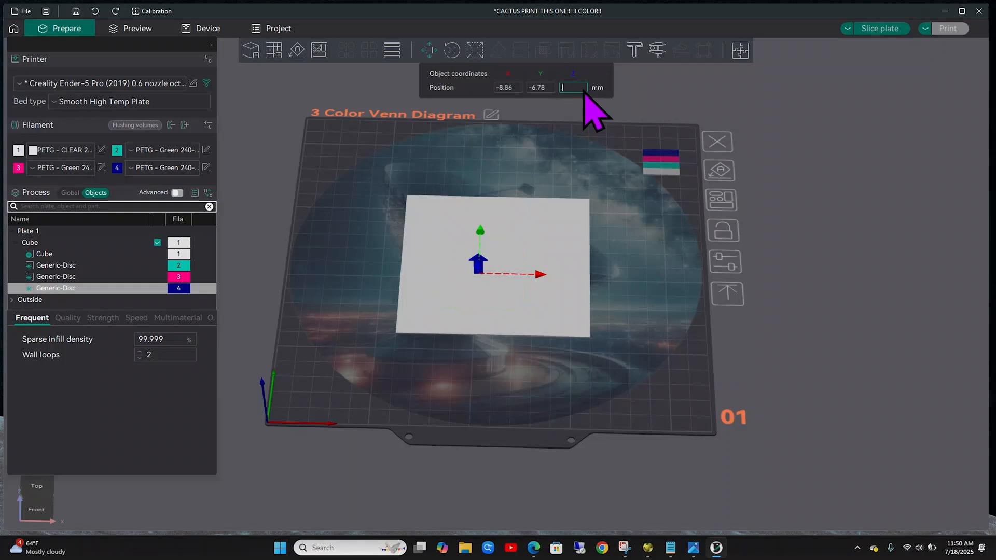
pyautogui.write('0.10')
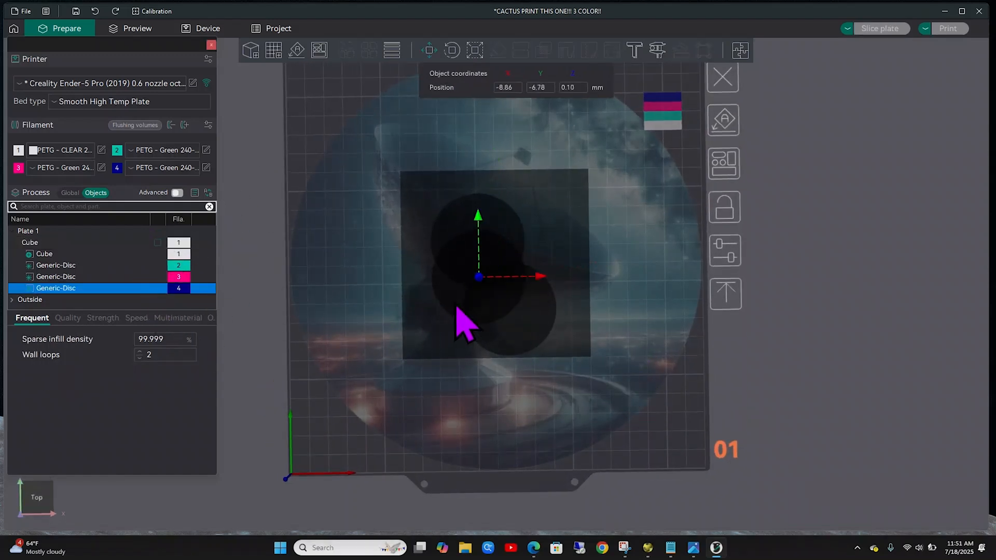
# Step: Move the blue disc down and slightly left toward the cube's centre
pyautogui.click(29, 242)
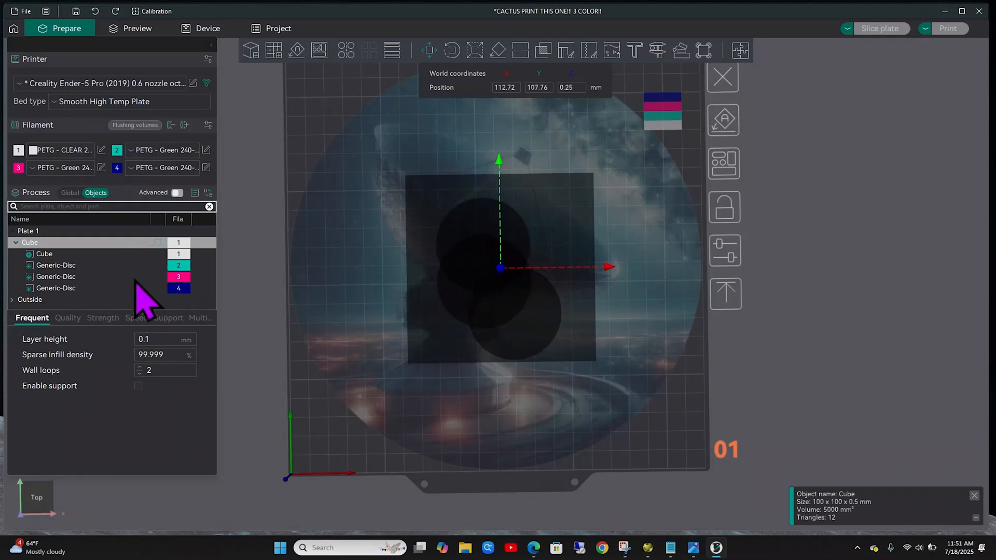
pyautogui.click(56, 288)
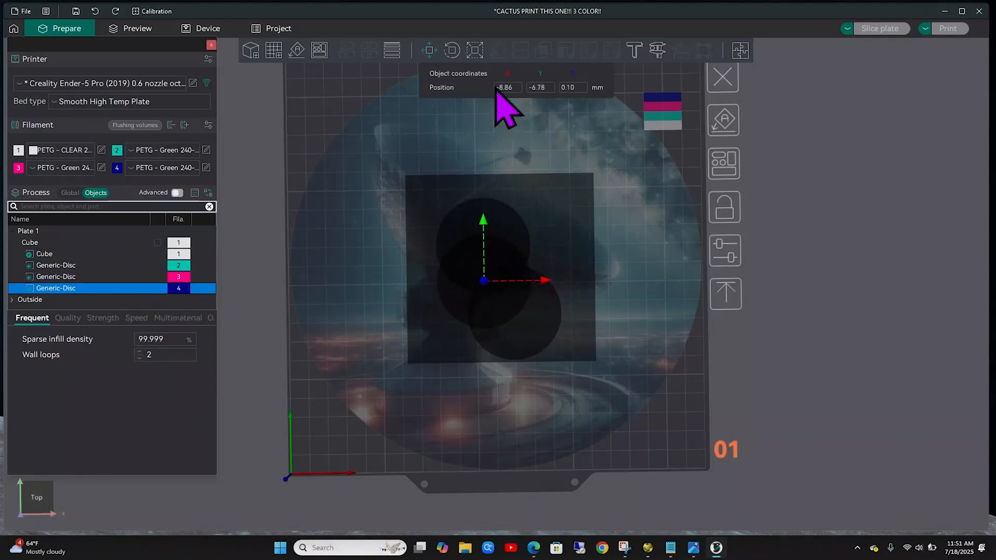
pyautogui.moveTo(428, 51)
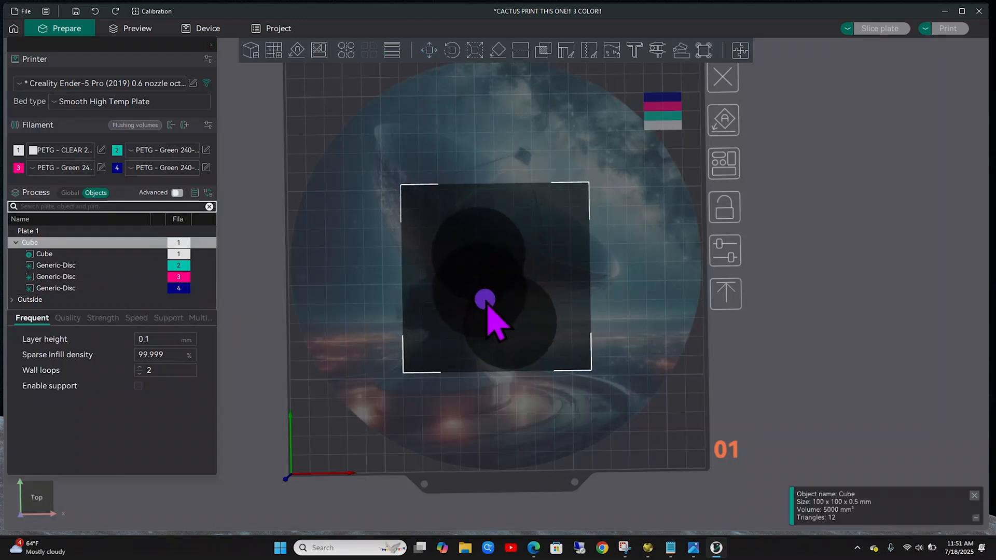
pyautogui.click(56, 275)
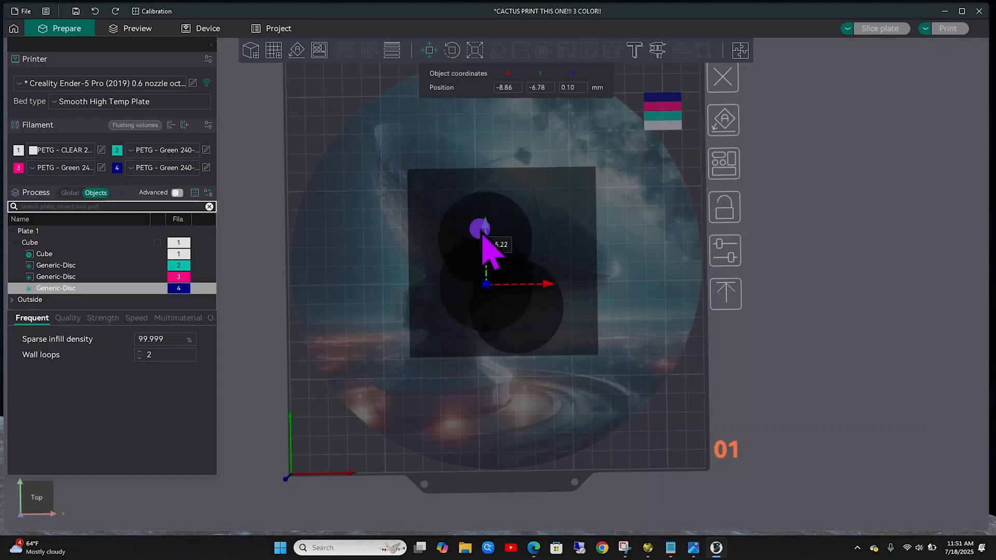
pyautogui.moveTo(480, 227); pyautogui.dragTo(542, 294)
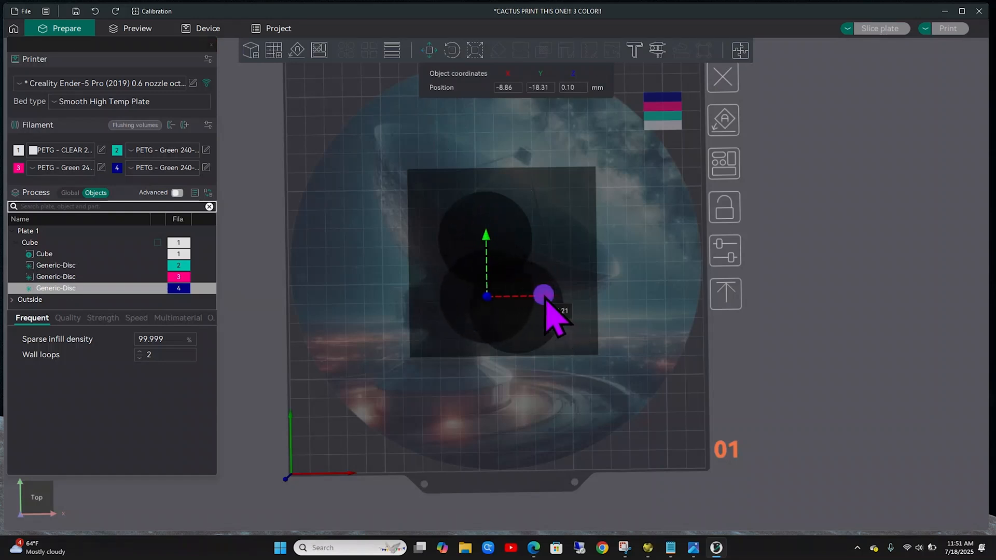
pyautogui.moveTo(543, 293); pyautogui.dragTo(535, 294)
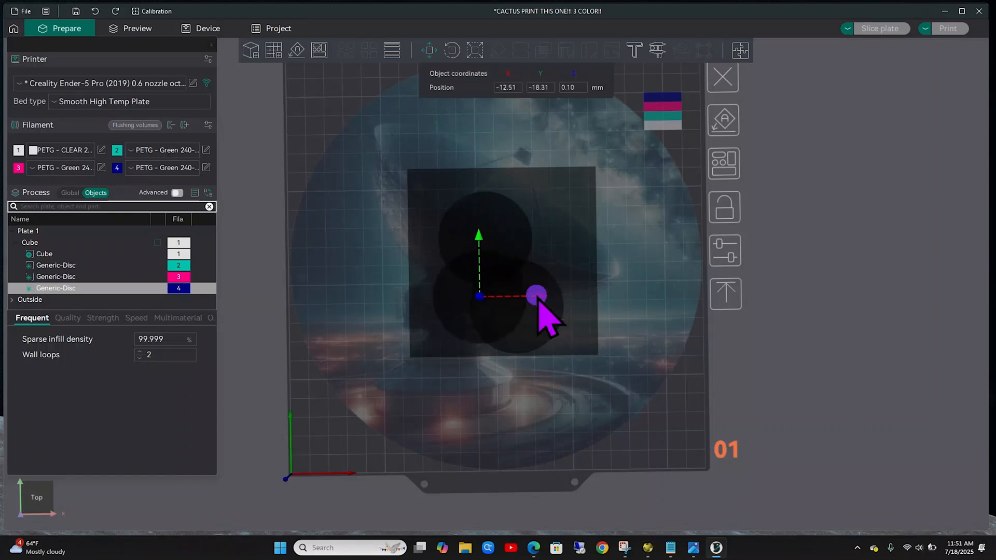
# Step: Shift the pink disc right and the green disc lower-right so all three discs overlap
pyautogui.click(83, 276)
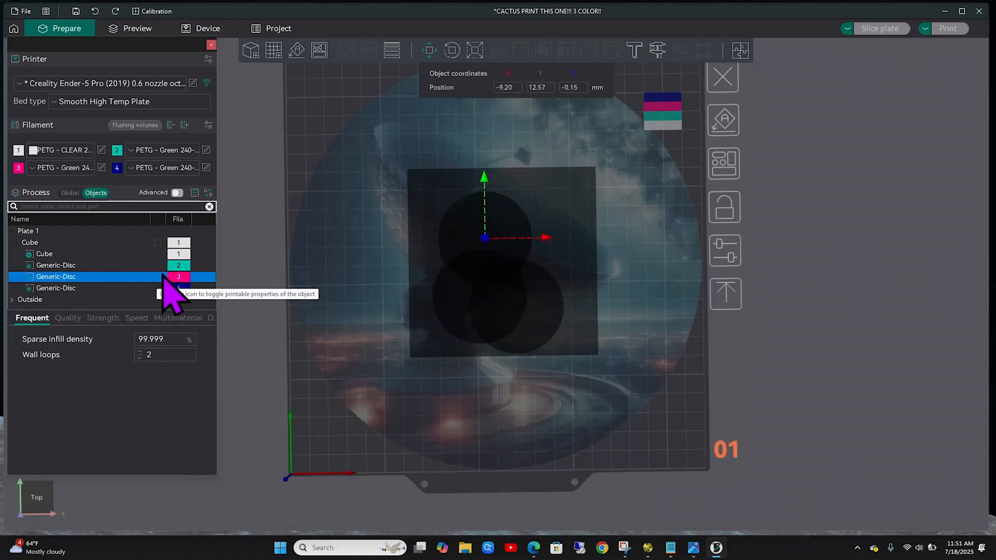
pyautogui.moveTo(543, 238); pyautogui.dragTo(562, 237)
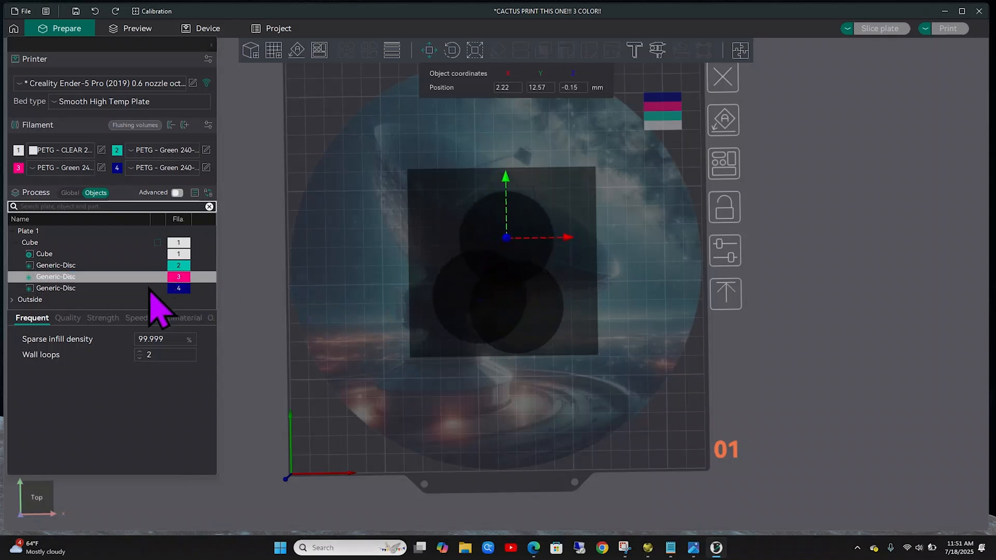
pyautogui.click(55, 264)
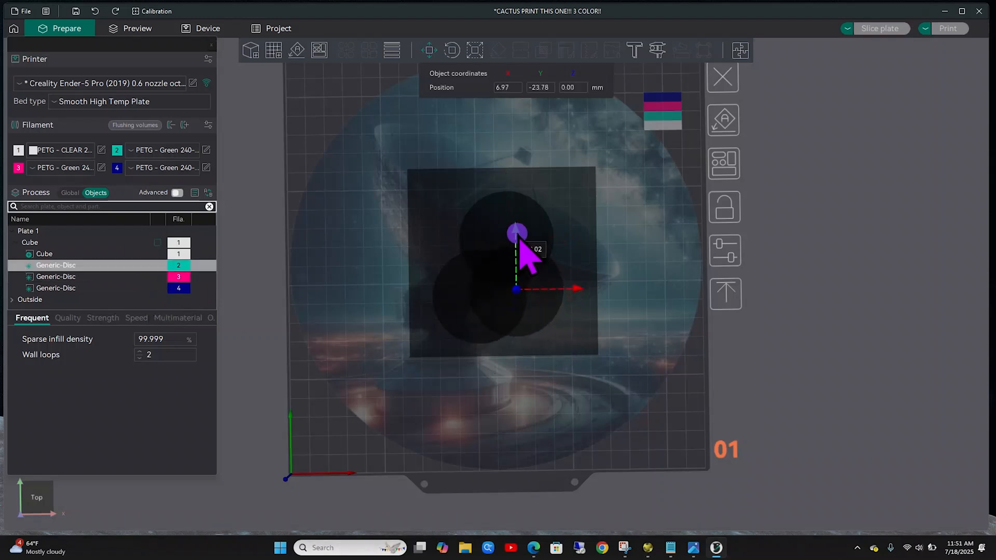
pyautogui.moveTo(517, 230); pyautogui.dragTo(584, 290)
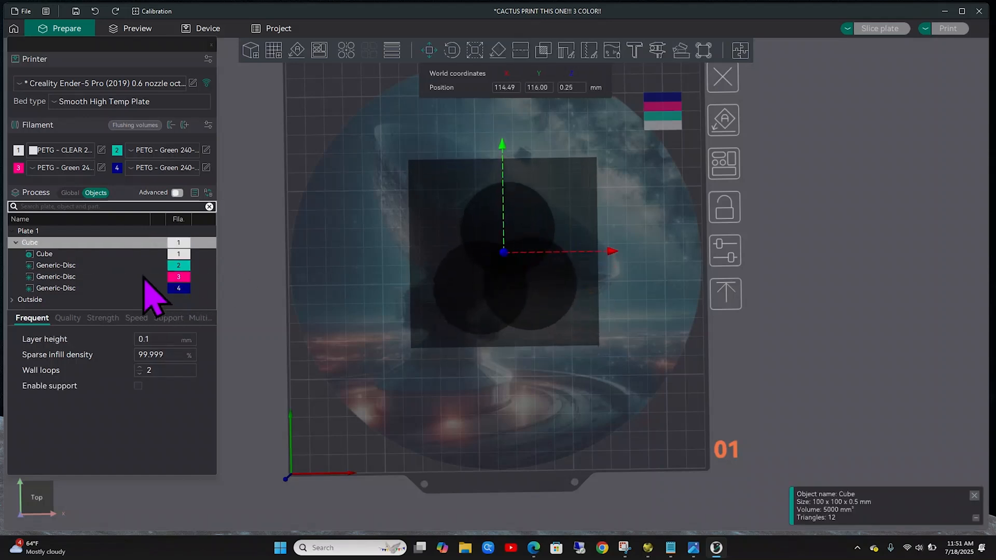
pyautogui.click(55, 265)
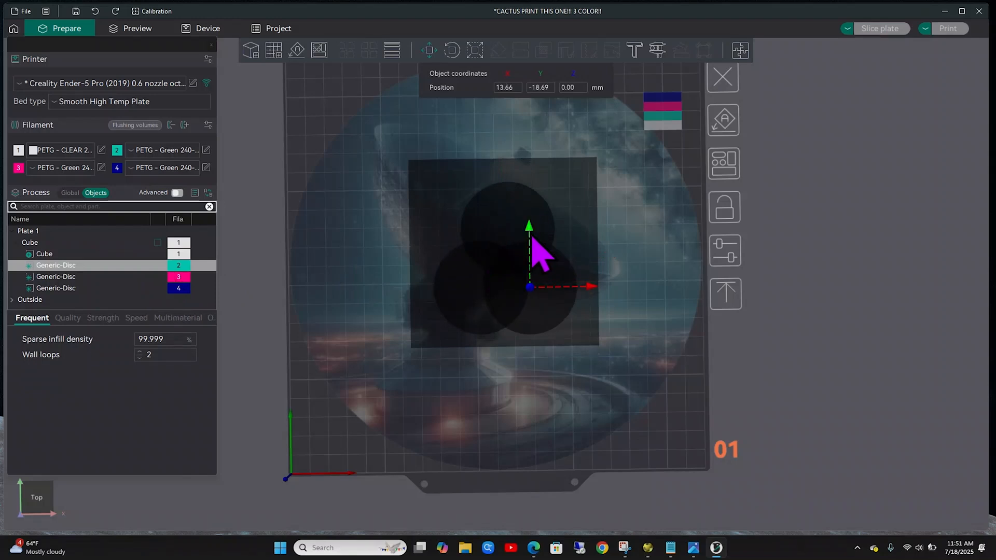
pyautogui.moveTo(153, 63)
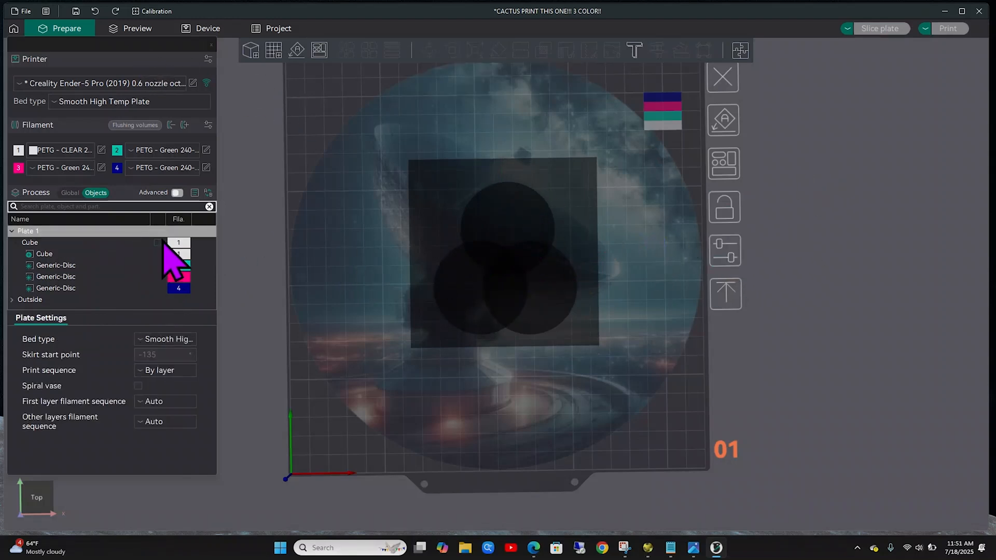
pyautogui.click(29, 242)
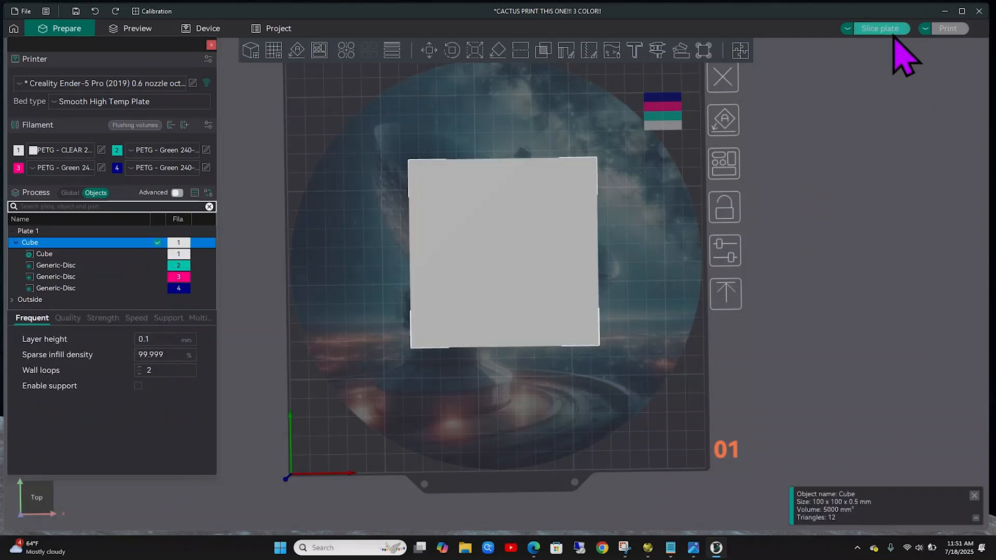
# Step: Slice the plate and inspect the top coloured disc layers in Preview
pyautogui.click(881, 28)
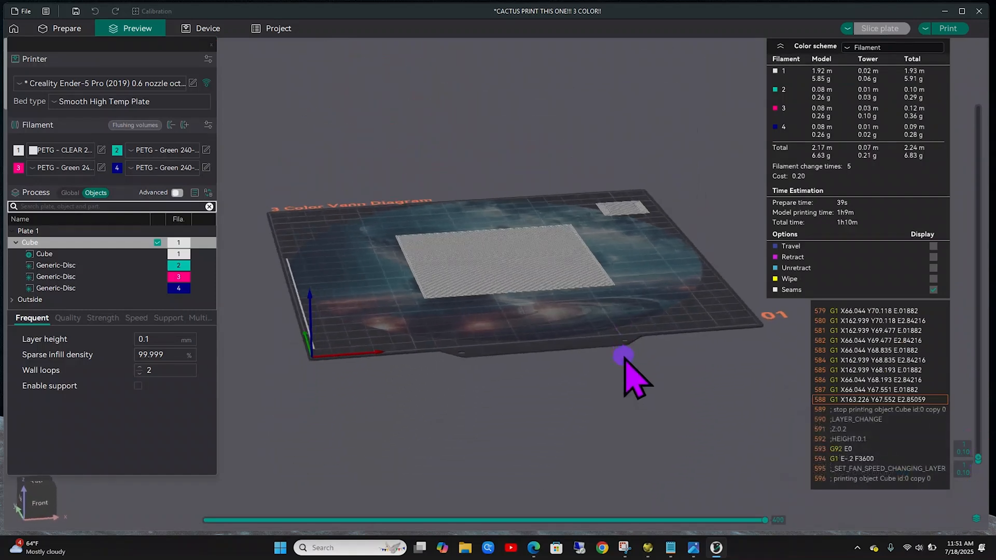
pyautogui.moveTo(622, 353); pyautogui.dragTo(622, 368)
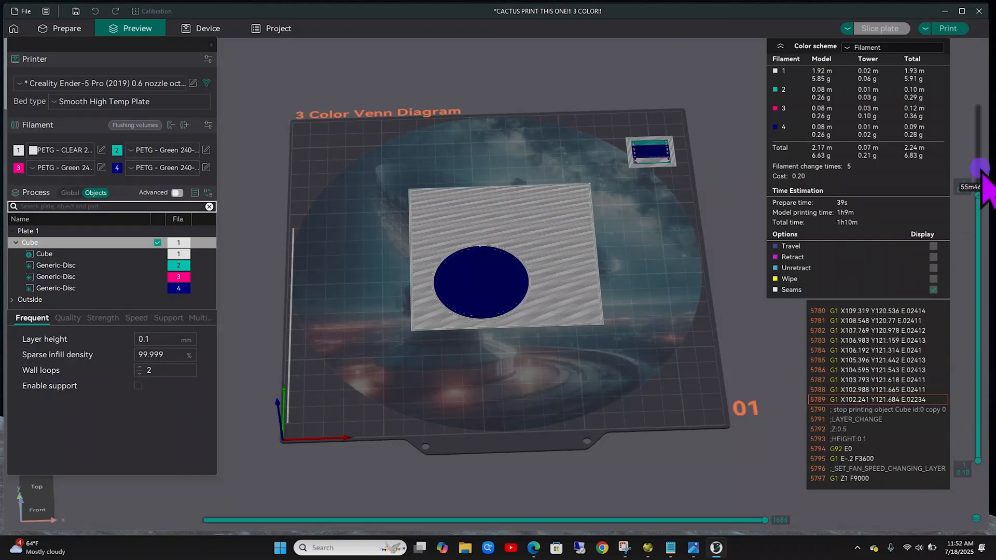
pyautogui.moveTo(979, 171); pyautogui.dragTo(980, 126)
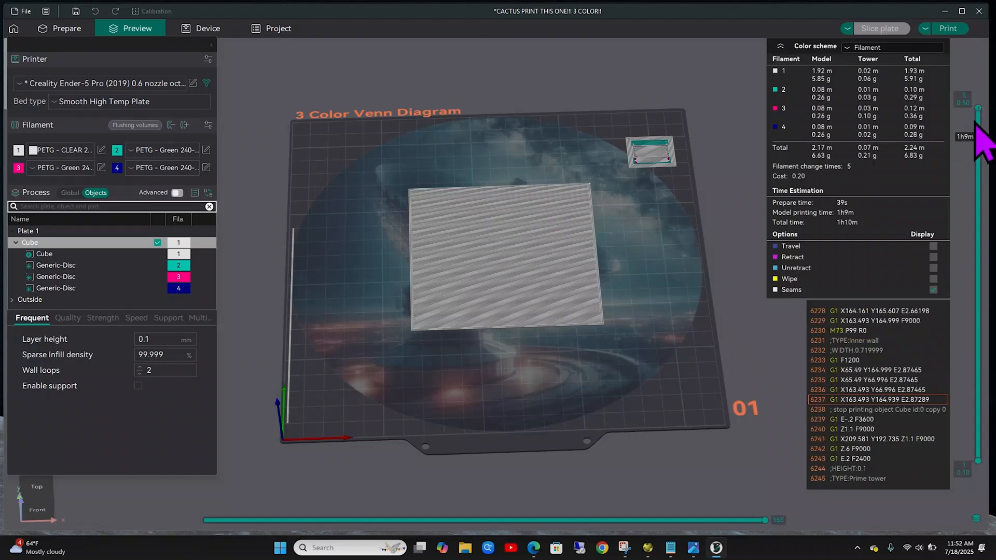